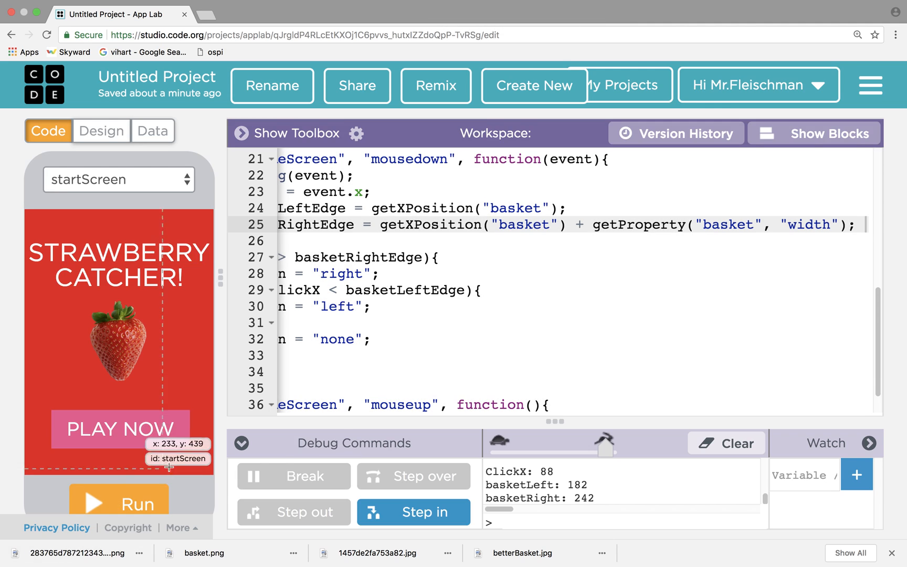
{"action": "mouse_move", "coordinate": [304, 289]}
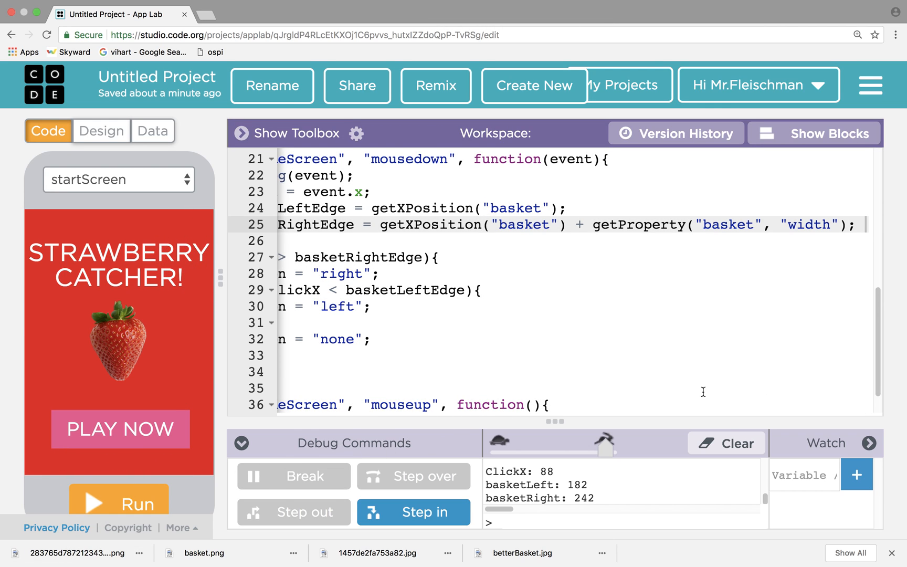
- Add the missing semicolon after the timedLoop's closing brace and parenthesis on line 8
{"action": "scroll", "scroll_direction": "left", "scroll_amount": 3}
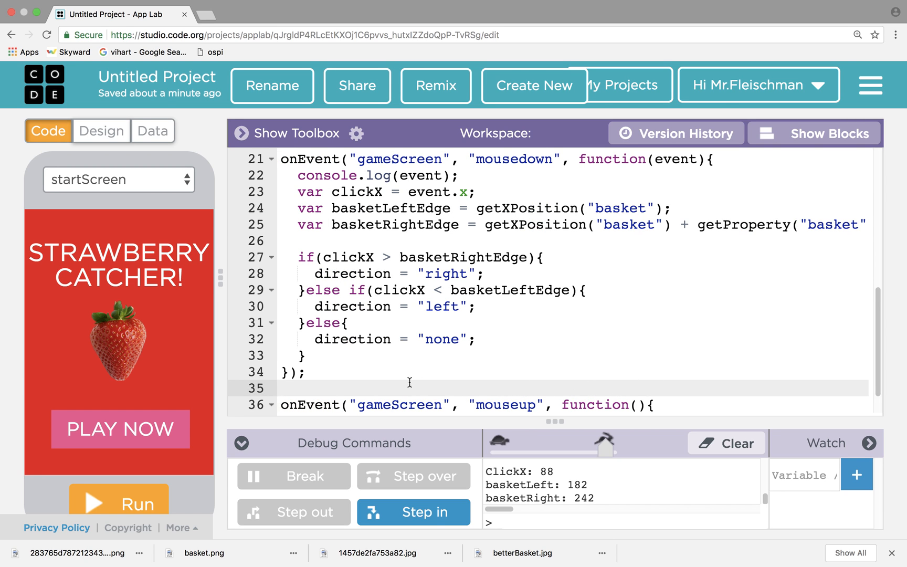
{"action": "scroll", "scroll_direction": "up", "scroll_amount": 3}
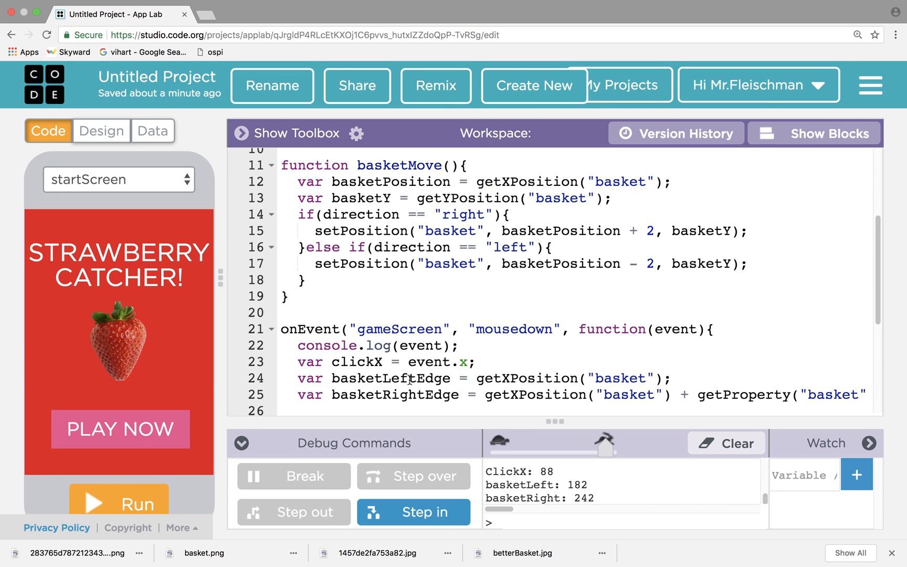
{"action": "scroll", "scroll_direction": "up", "scroll_amount": 3}
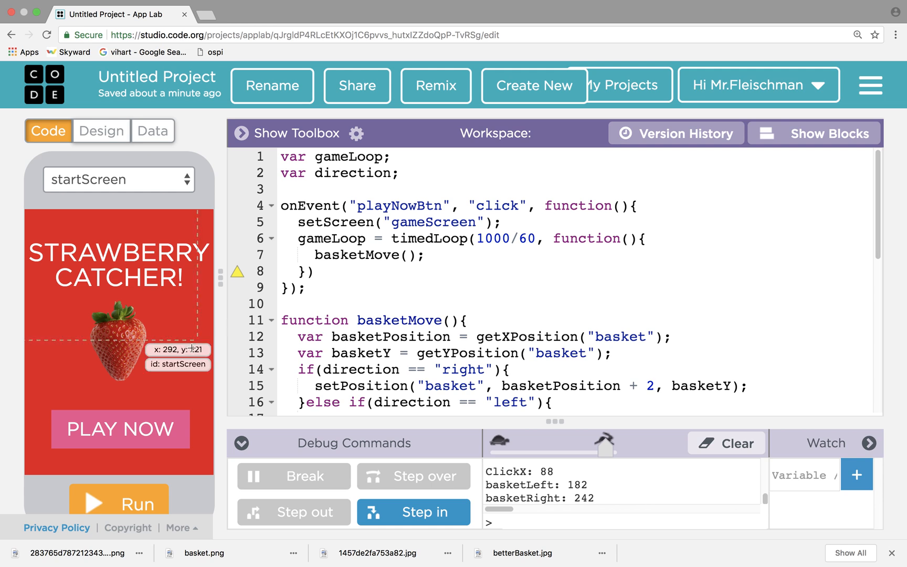
{"action": "left_click", "coordinate": [118, 498]}
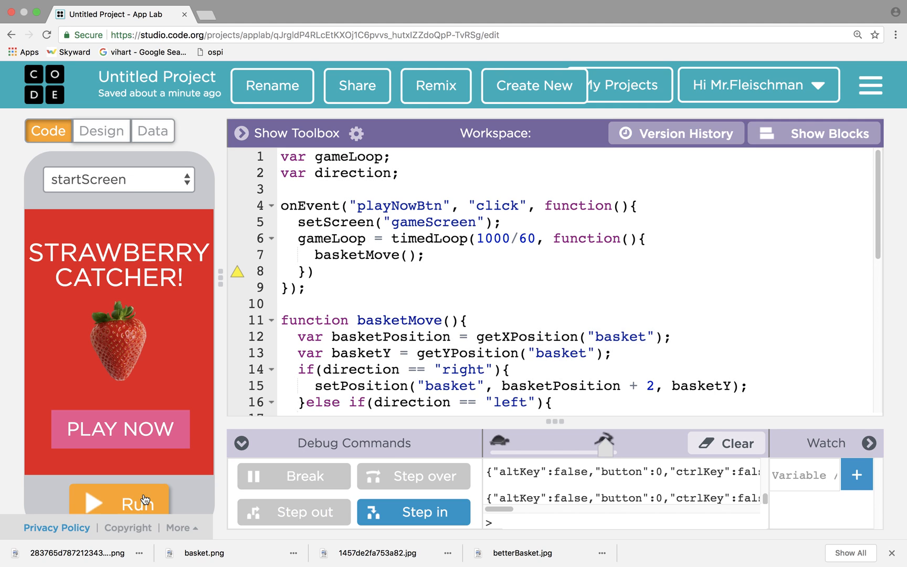
{"action": "mouse_move", "coordinate": [330, 382]}
{"action": "type", "text": ";"}
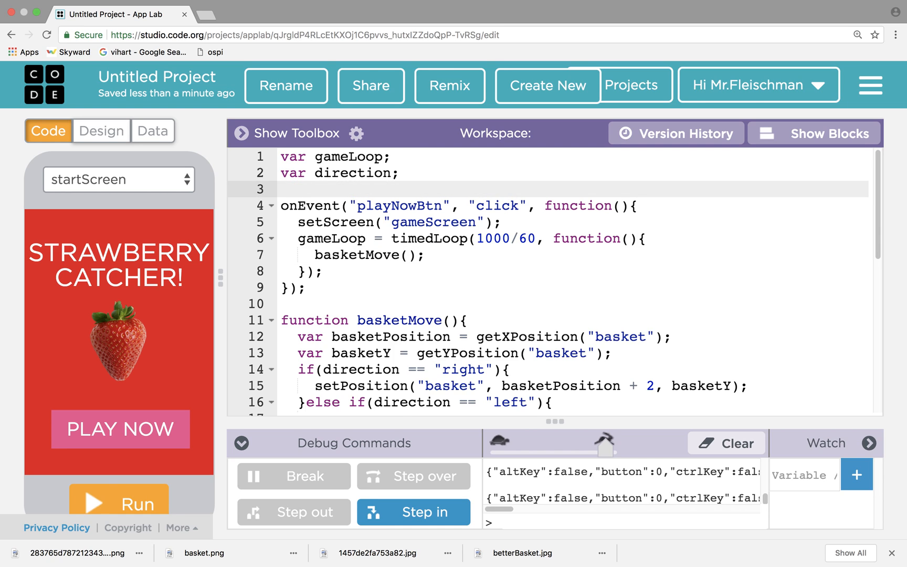
- Declare var strawberries = []; with the comment 'this will hold the ID of the strawberries'
{"action": "type", "text": "var staw"}
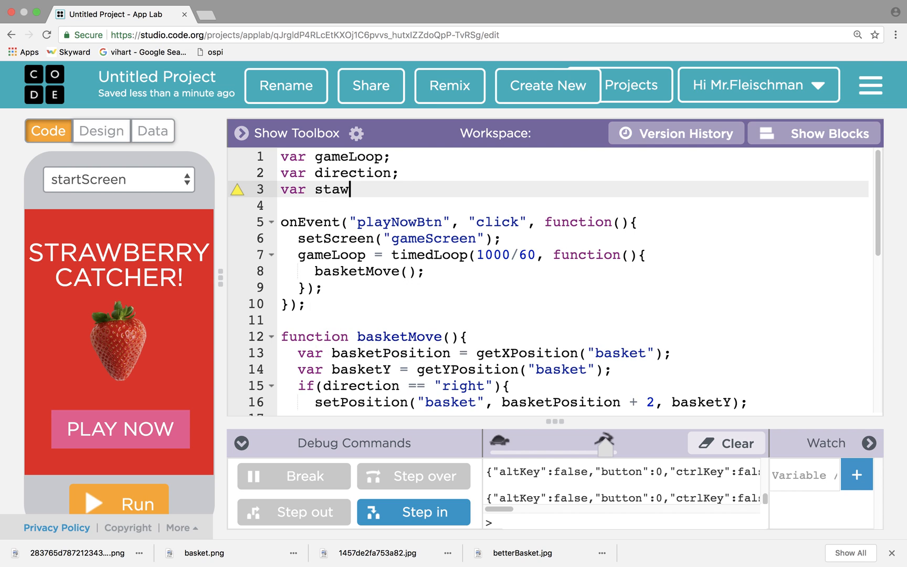
{"action": "type", "text": "r"}
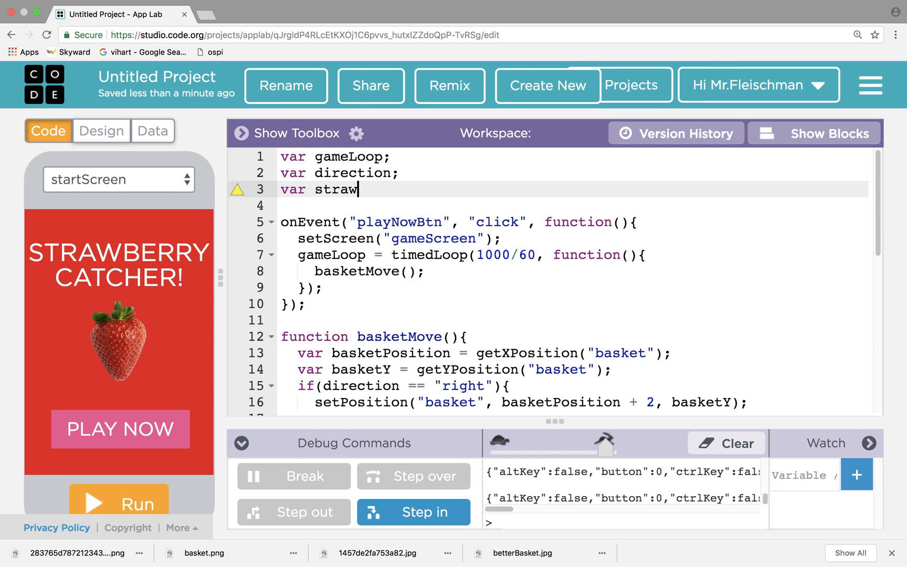
{"action": "type", "text": "berrie"}
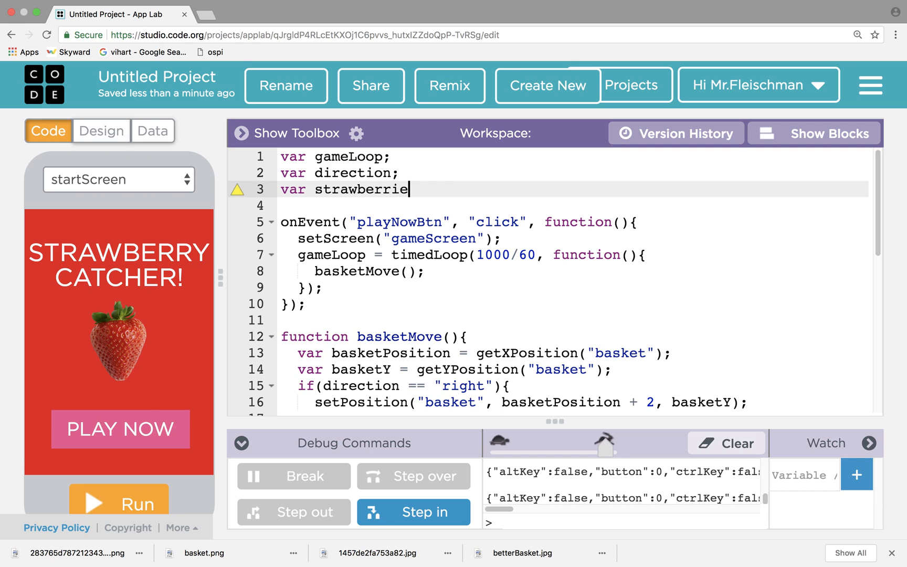
{"action": "type", "text": "s = [];"}
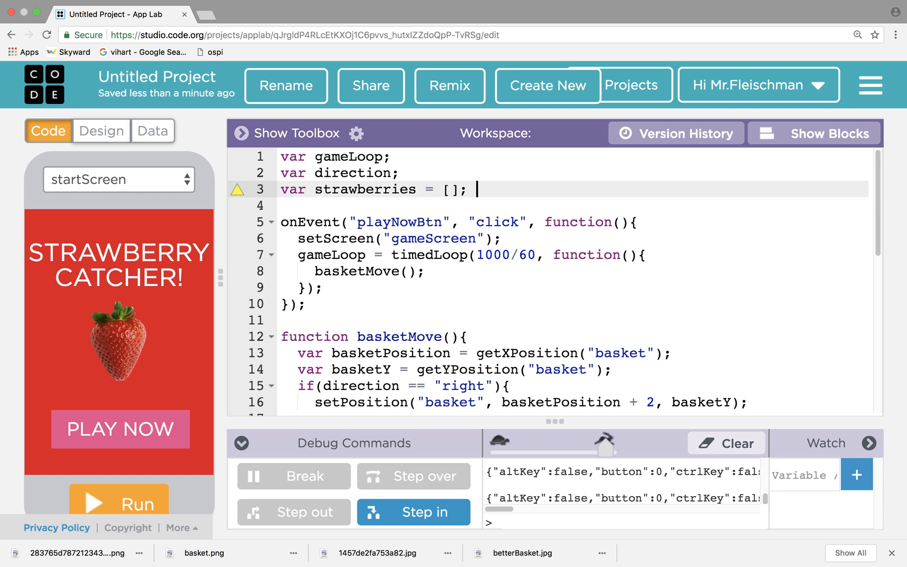
{"action": "type", "text": "//this w"}
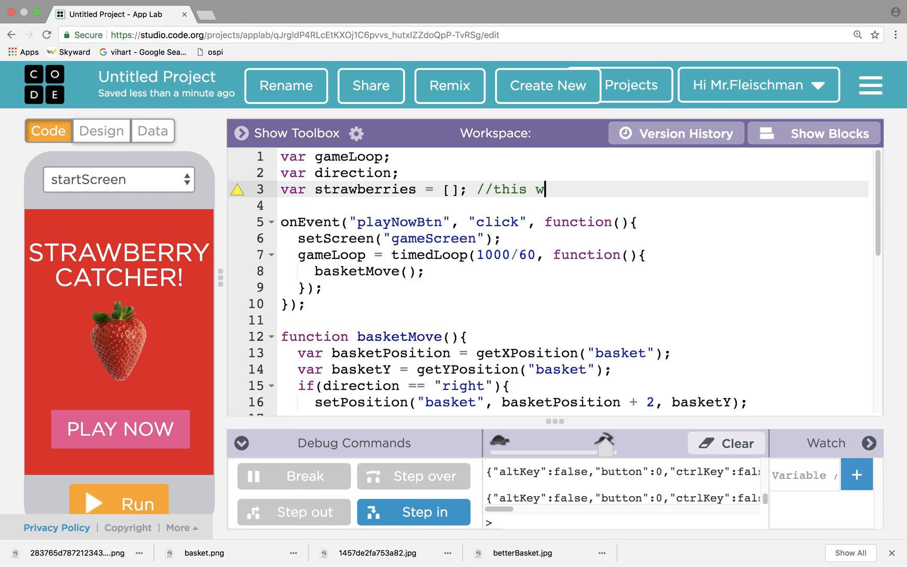
{"action": "type", "text": "ill hold the"}
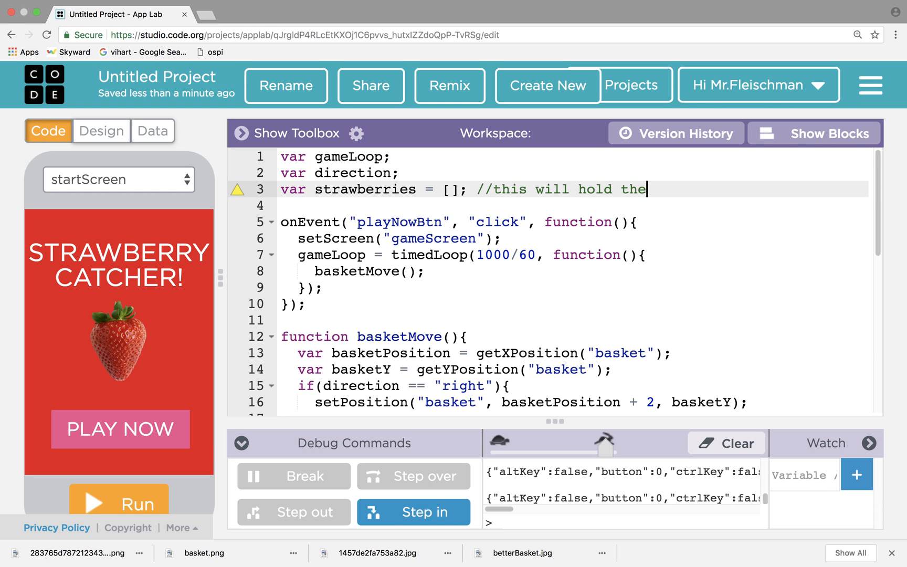
{"action": "type", "text": "ID of the"}
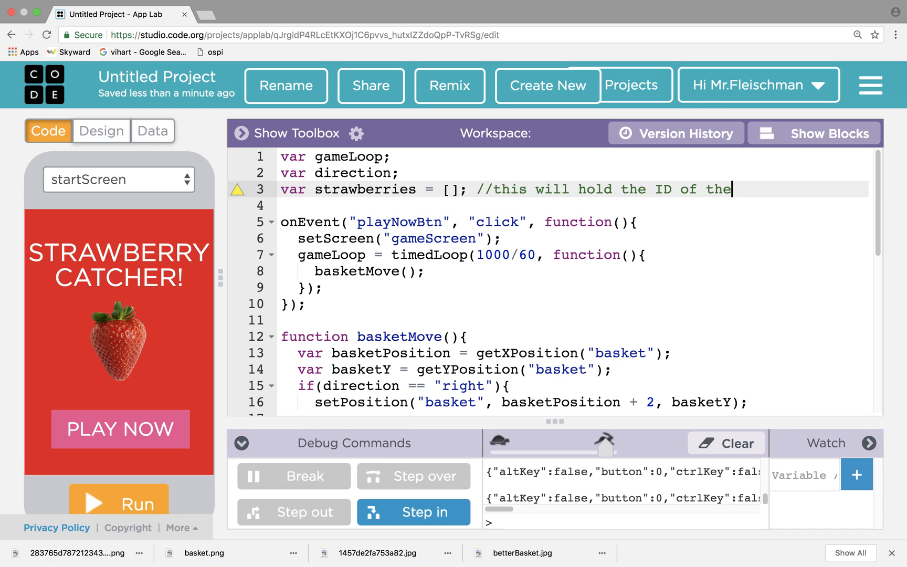
{"action": "type", "text": "strawb"}
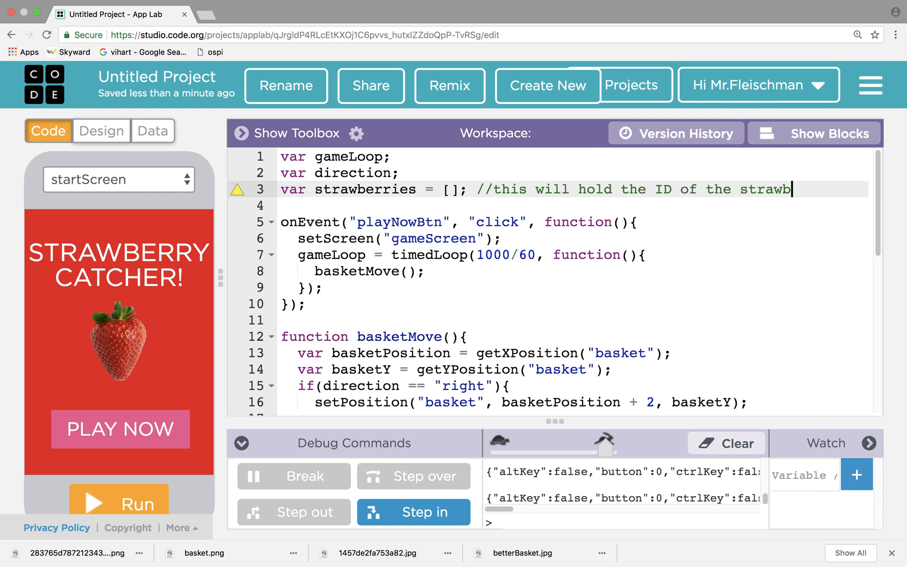
{"action": "type", "text": "erries"}
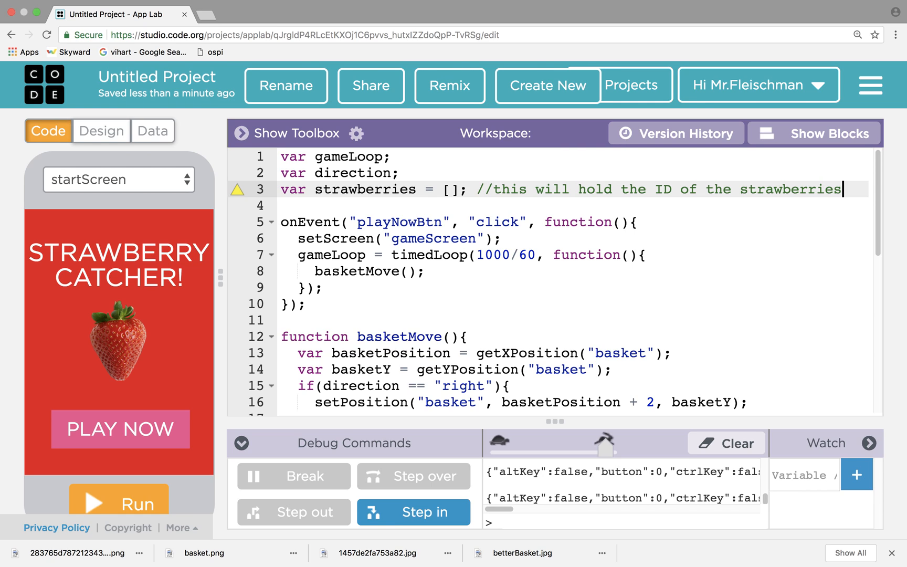
- Declare var num = 1; on the next line
{"action": "type", "text": "var"}
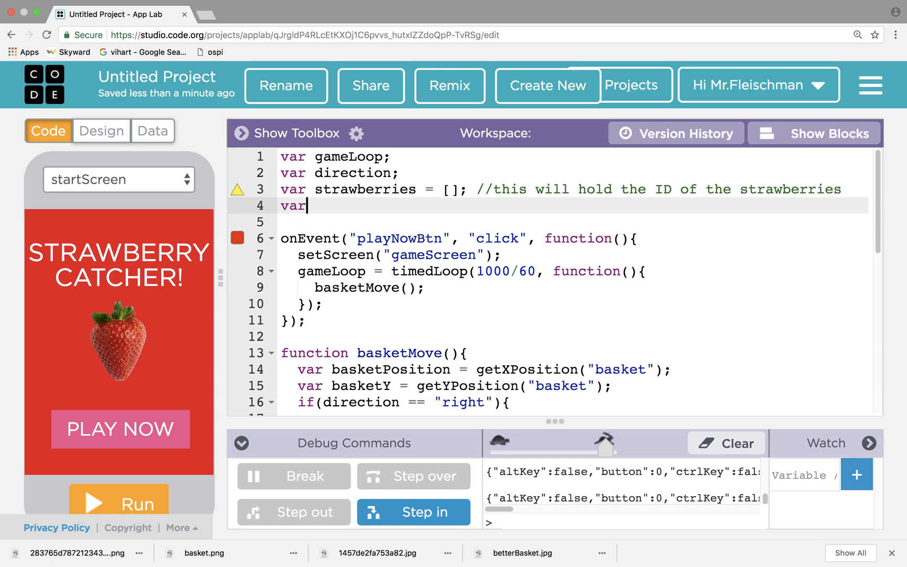
{"action": "type", "text": "num"}
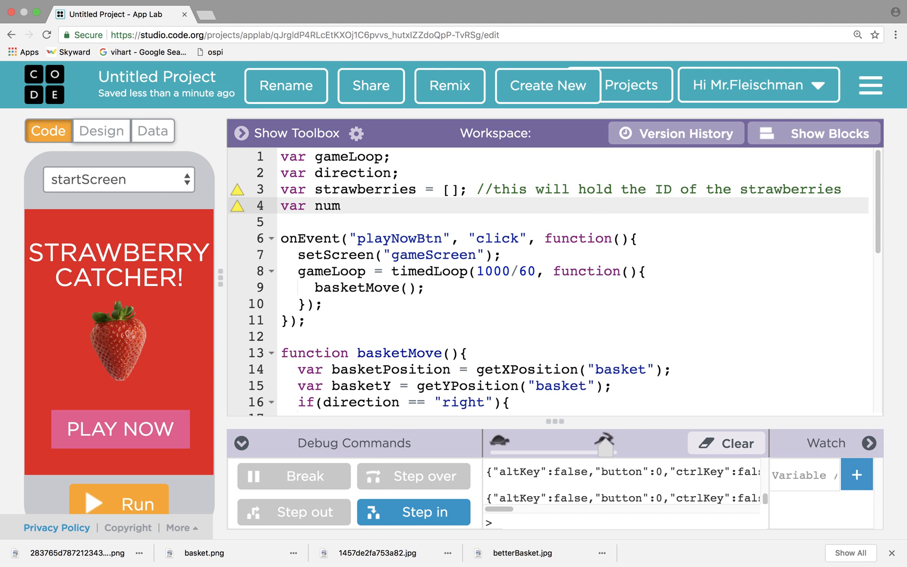
{"action": "left_click", "coordinate": [341, 205]}
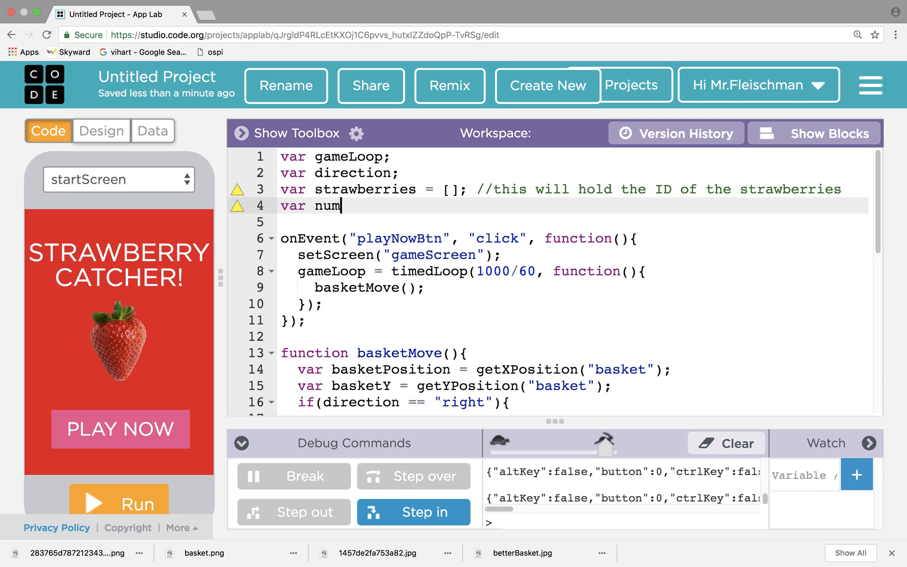
{"action": "type", "text": "= 1;"}
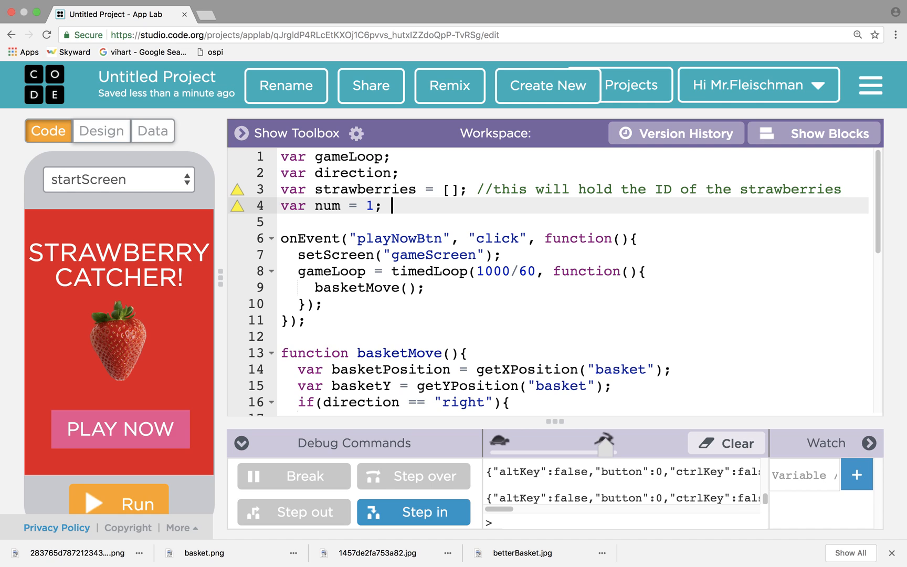
- Start a console.log() call in the loop and declare var frames = 0; near num
{"action": "left_click", "coordinate": [440, 288]}
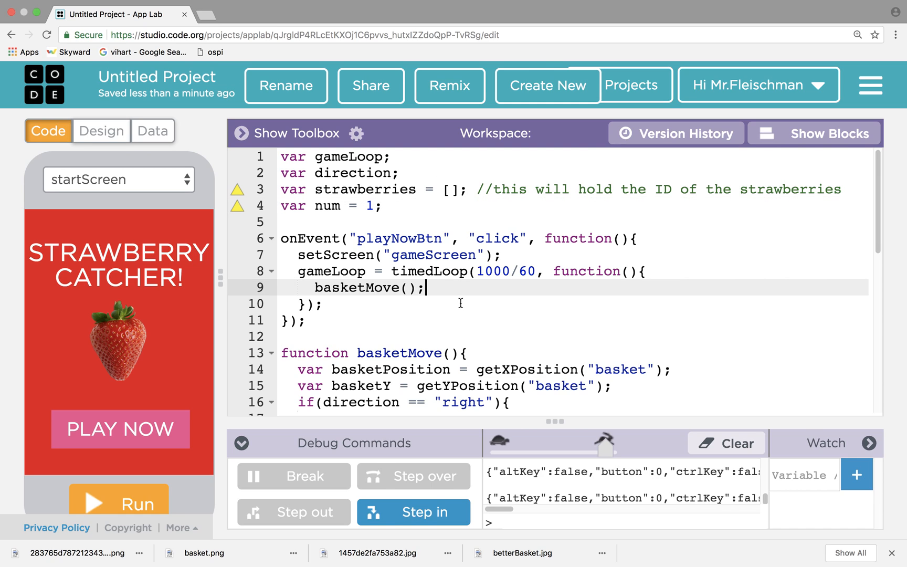
{"action": "type", "text": "console.log(frames);"}
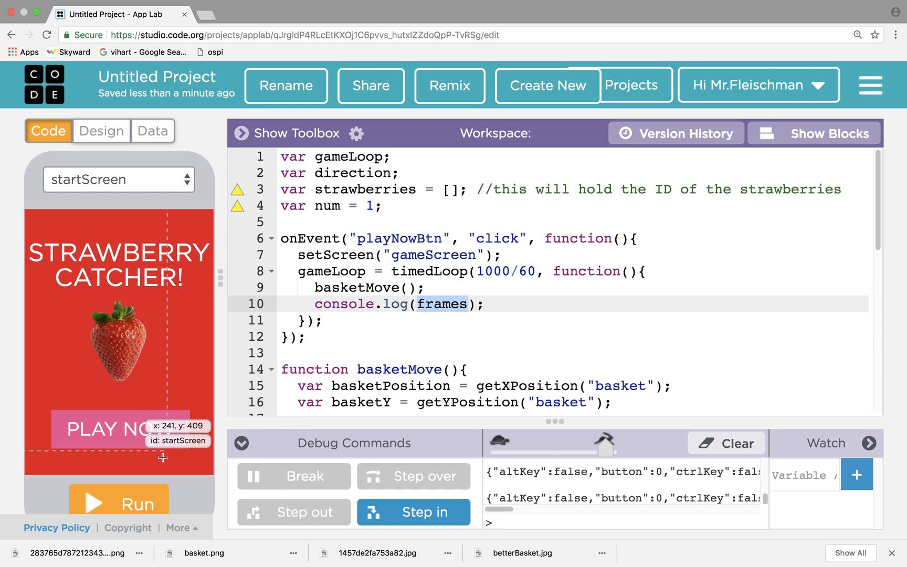
{"action": "left_click", "coordinate": [119, 499]}
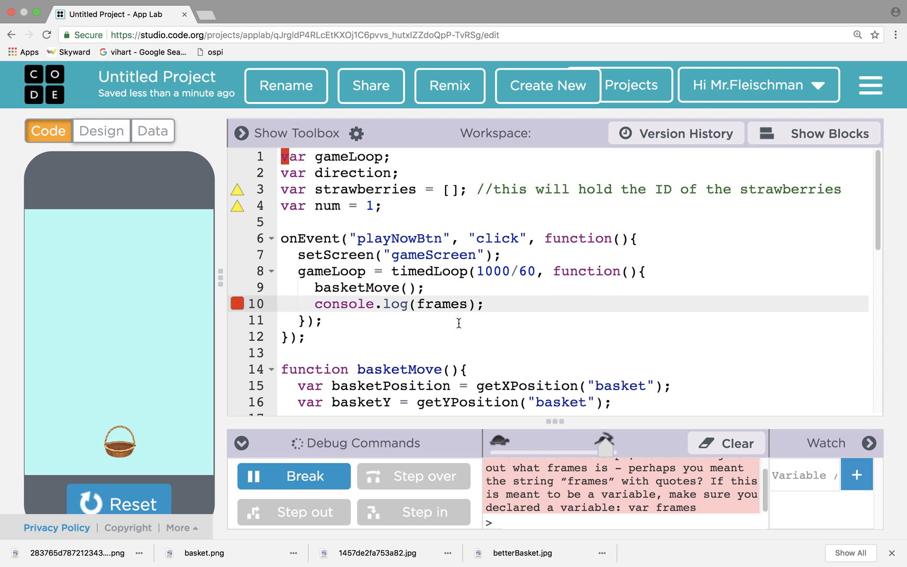
{"action": "type", "text": "()"}
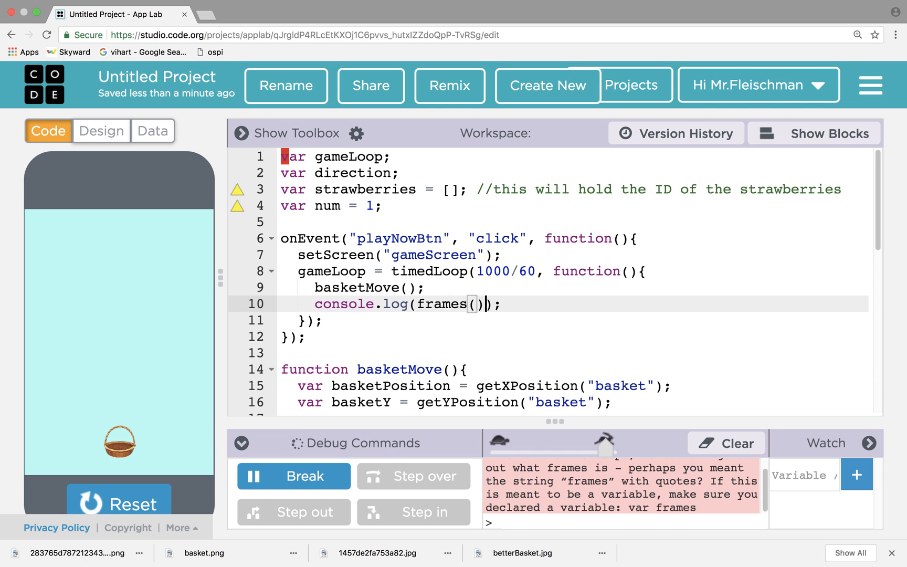
{"action": "left_click", "coordinate": [236, 304]}
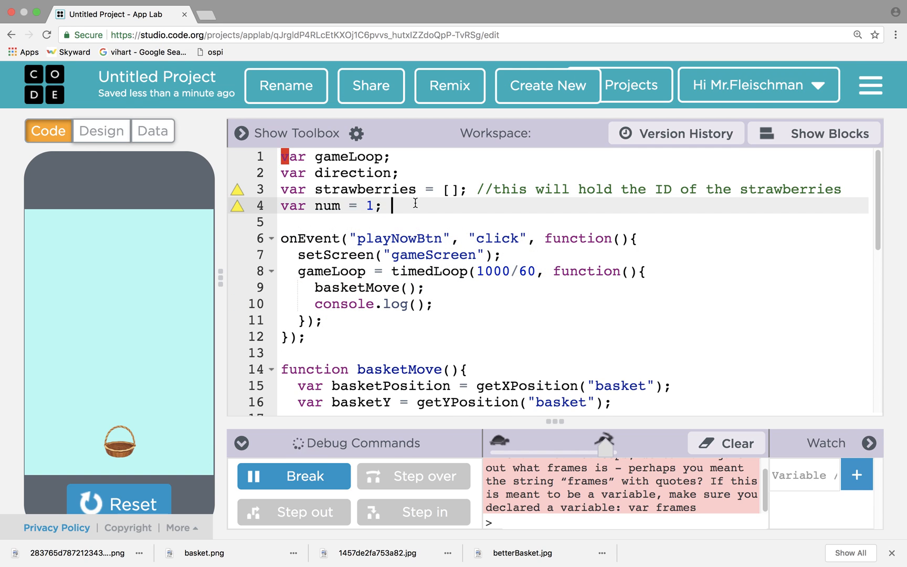
{"action": "type", "text": "var fram"}
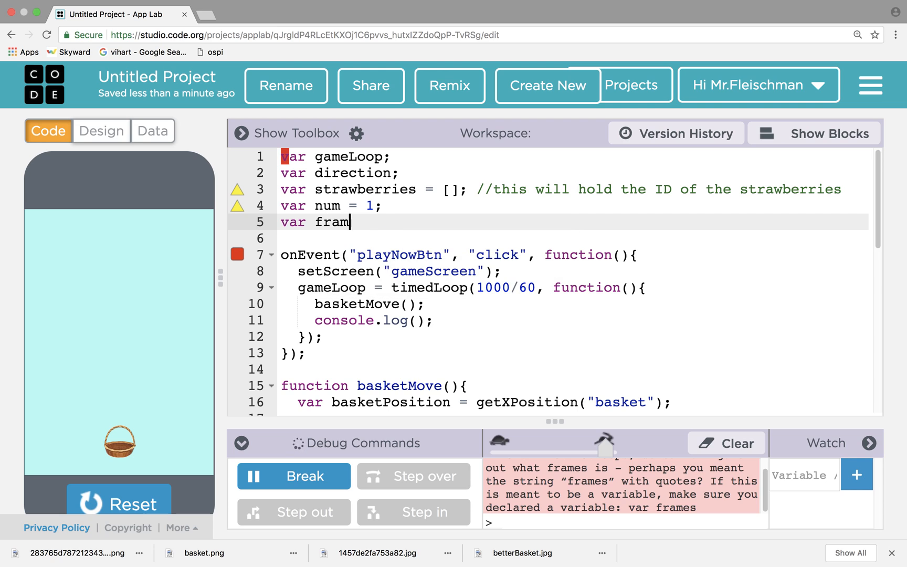
{"action": "type", "text": "es = 0;"}
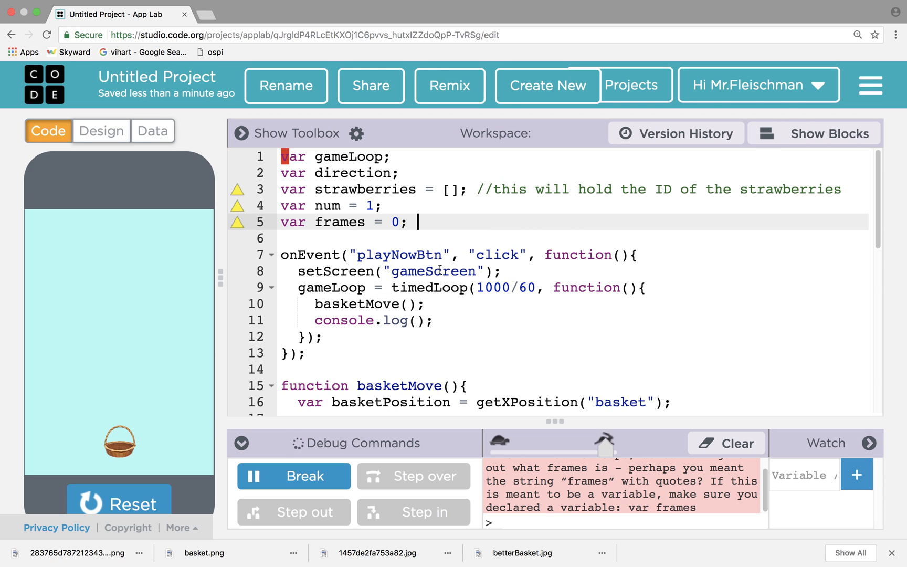
- Log frames with console.log(frames); and add frames++; on the following line
{"action": "left_click", "coordinate": [423, 320]}
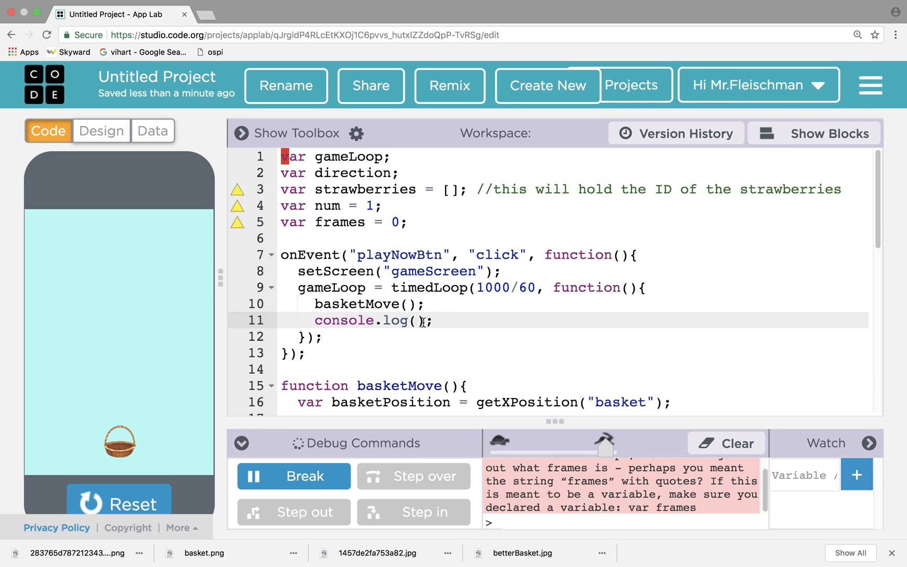
{"action": "type", "text": "frames"}
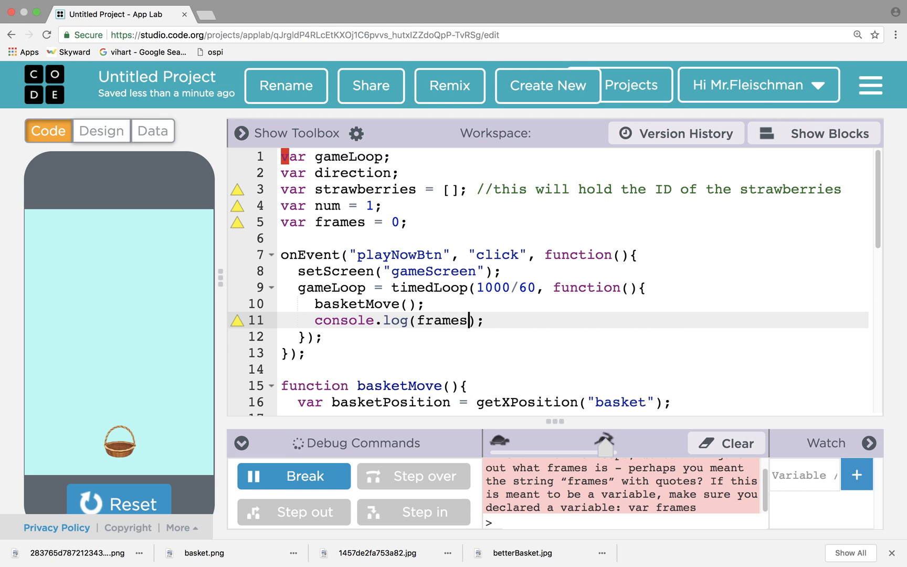
{"action": "left_click", "coordinate": [327, 336]}
{"action": "type", "text": "fram"}
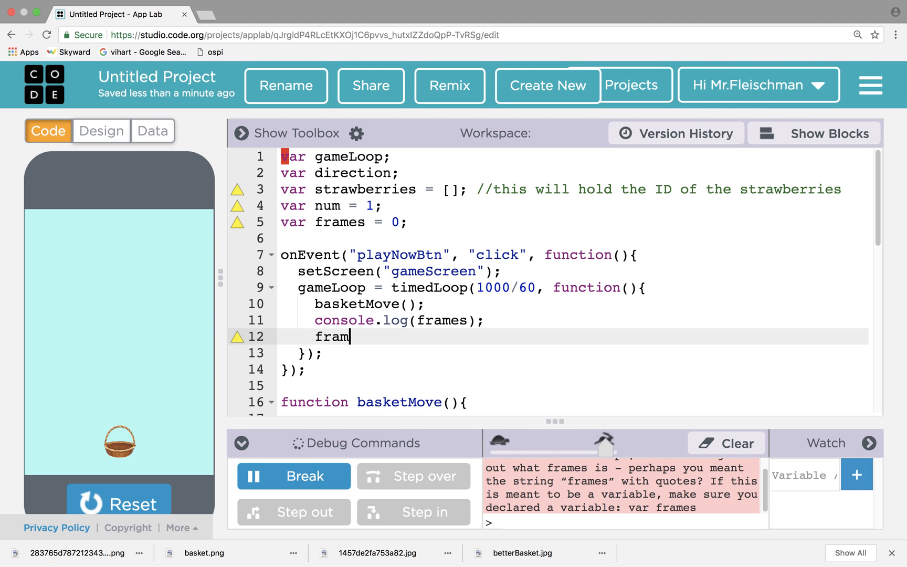
{"action": "type", "text": "es"}
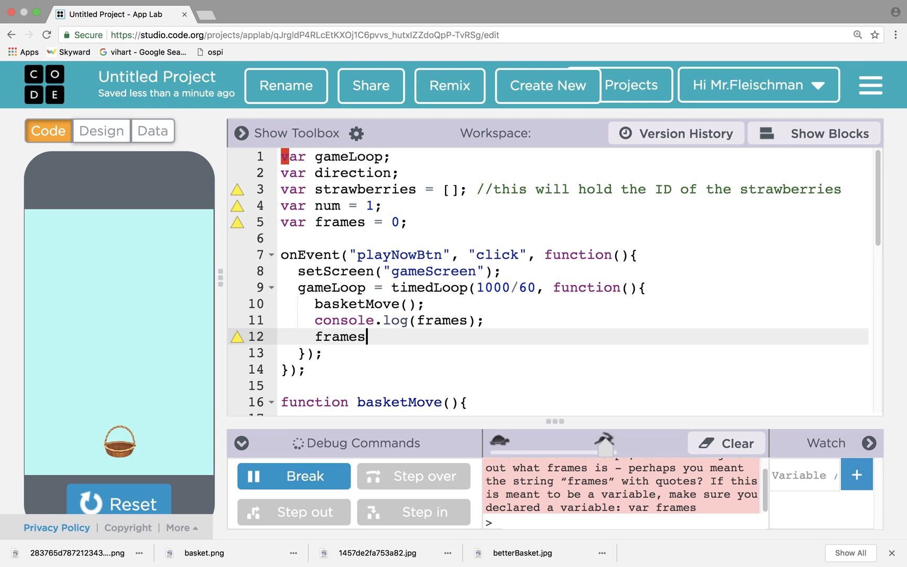
{"action": "type", "text": "++;"}
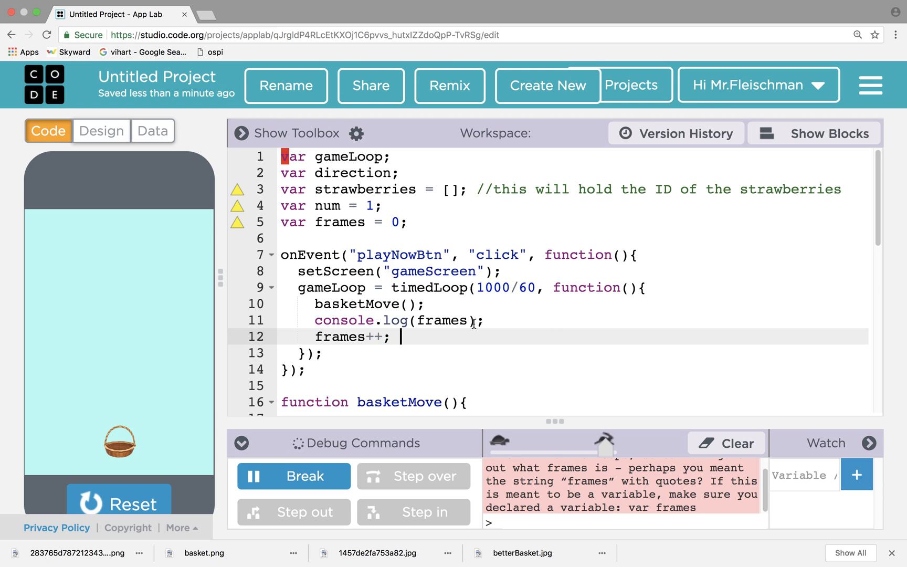
- Run the app and click PLAY NOW, watching the frame count climb past 1229
{"action": "left_click", "coordinate": [120, 501]}
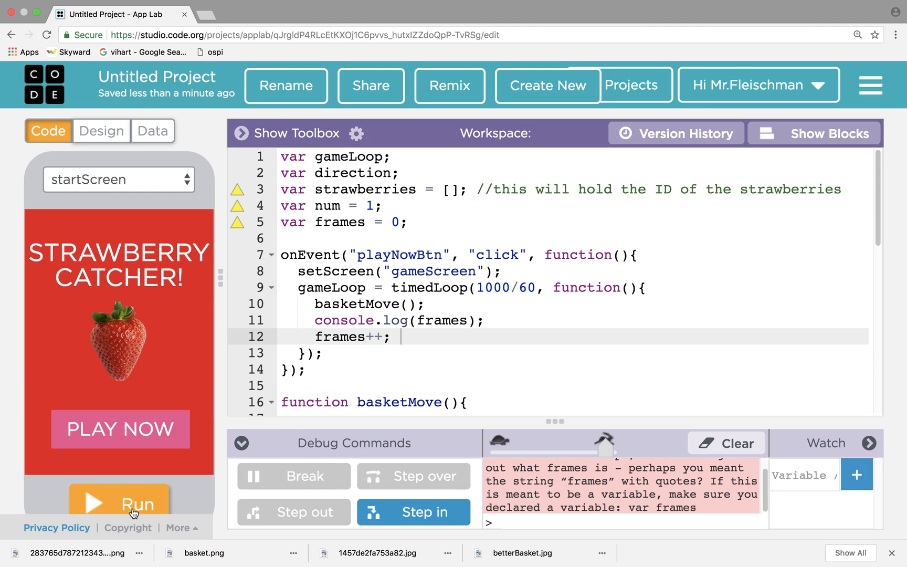
{"action": "left_click", "coordinate": [119, 501]}
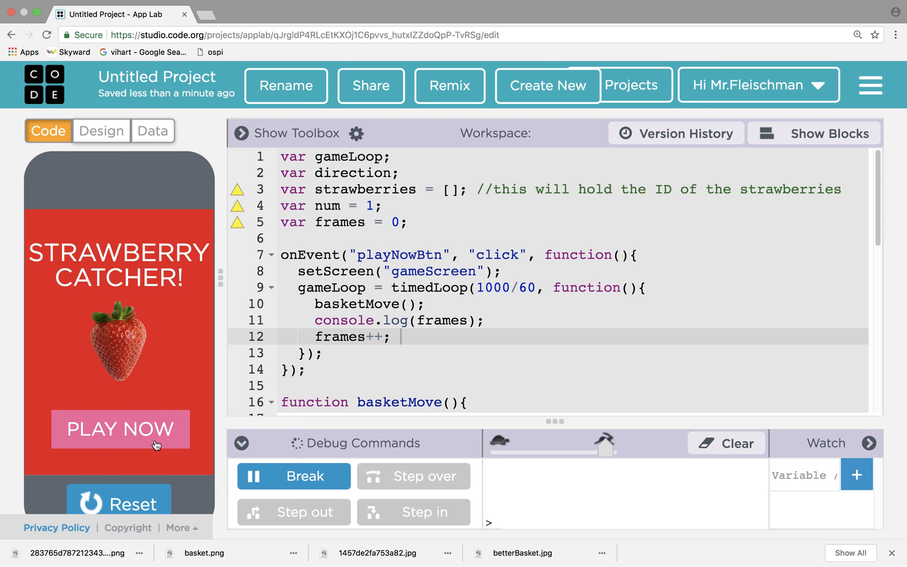
{"action": "left_click", "coordinate": [119, 429]}
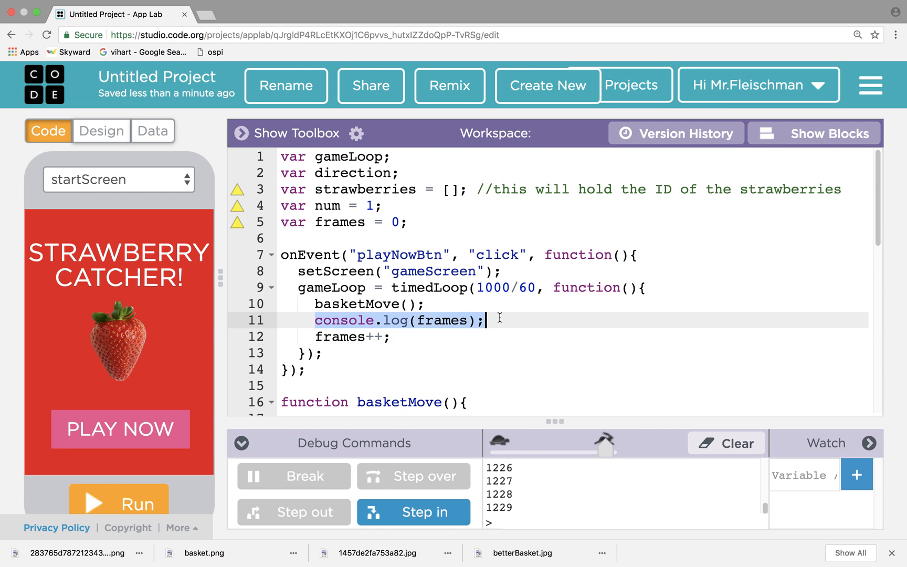
- Replace the frames print with the condition if (frames % 100 === 0) {}
{"action": "type", "text": "i"}
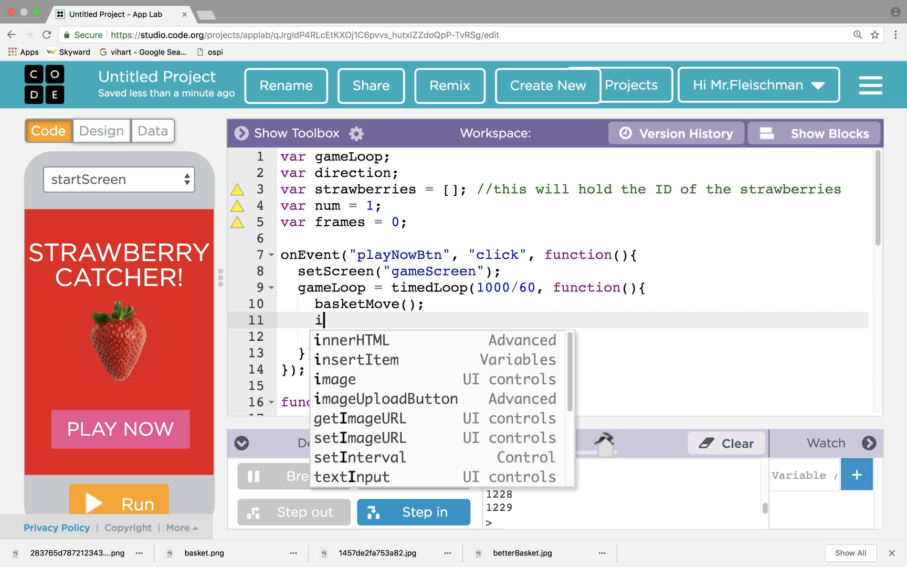
{"action": "type", "text": "f*"}
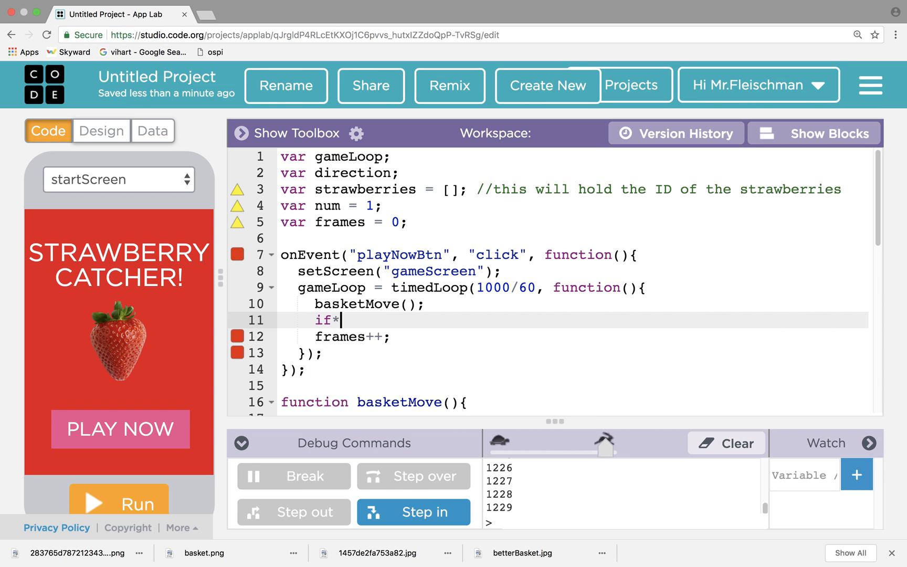
{"action": "type", "text": "(frames )"}
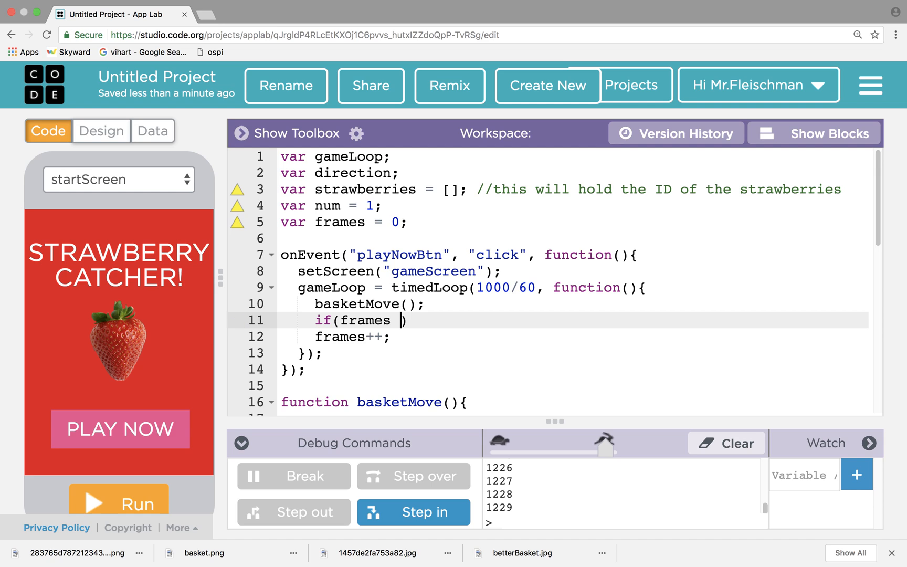
{"action": "type", "text": "% 100"}
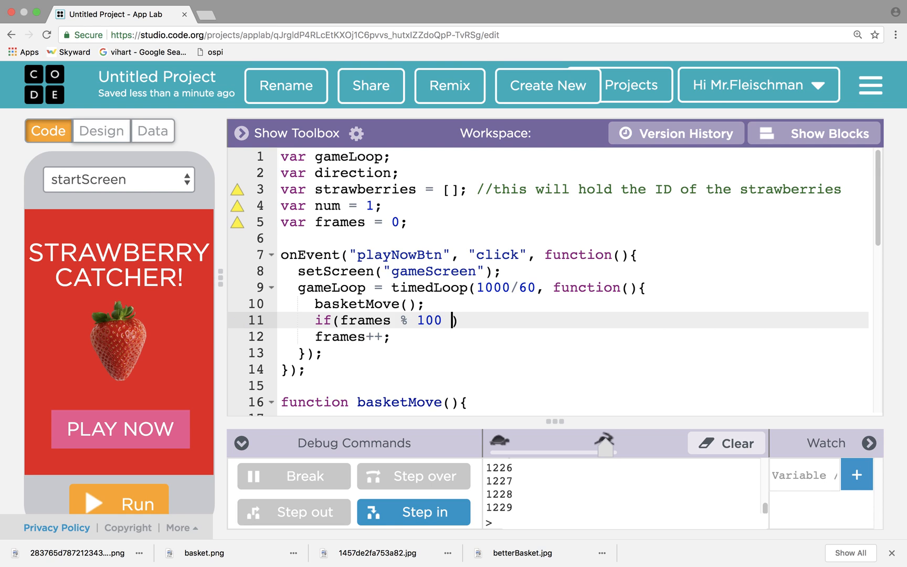
{"action": "type", "text": "=== 0"}
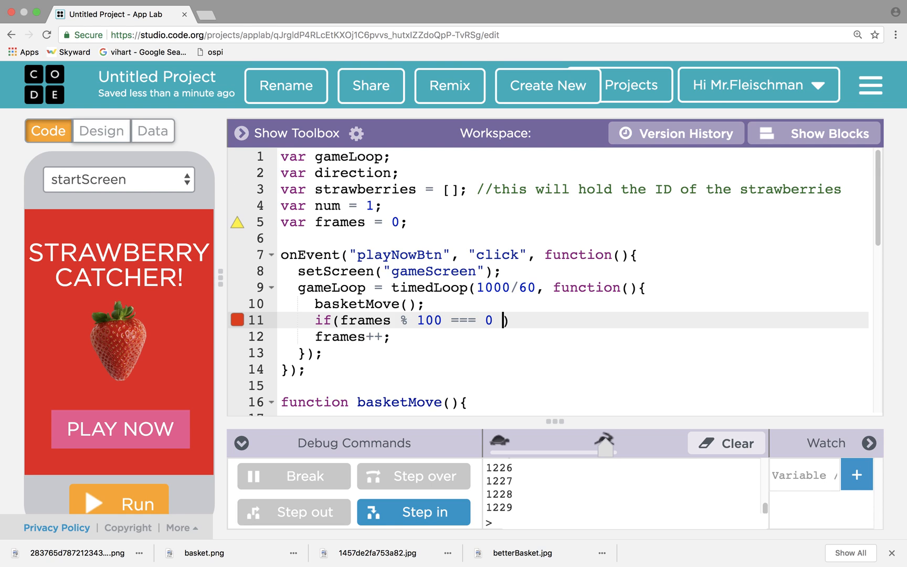
{"action": "type", "text": "{}"}
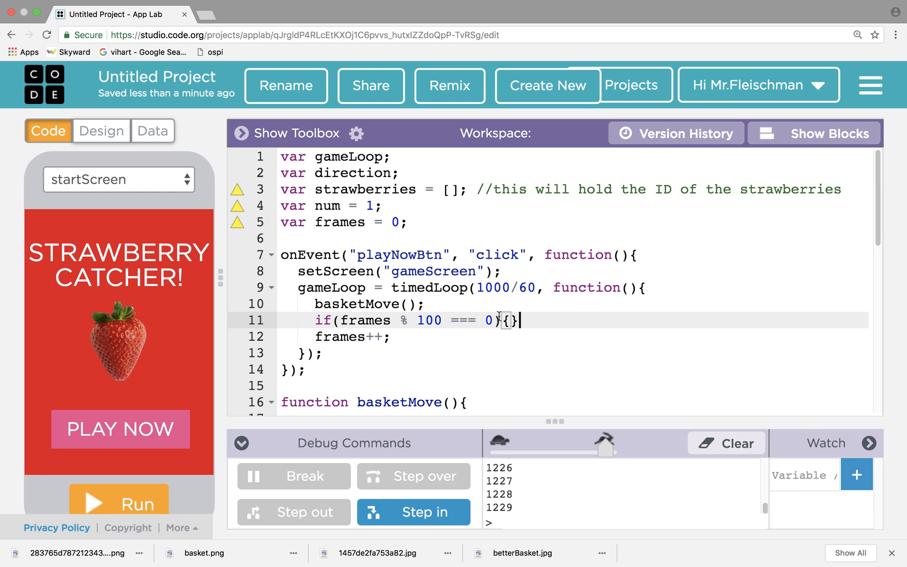
{"action": "double_click", "coordinate": [366, 319]}
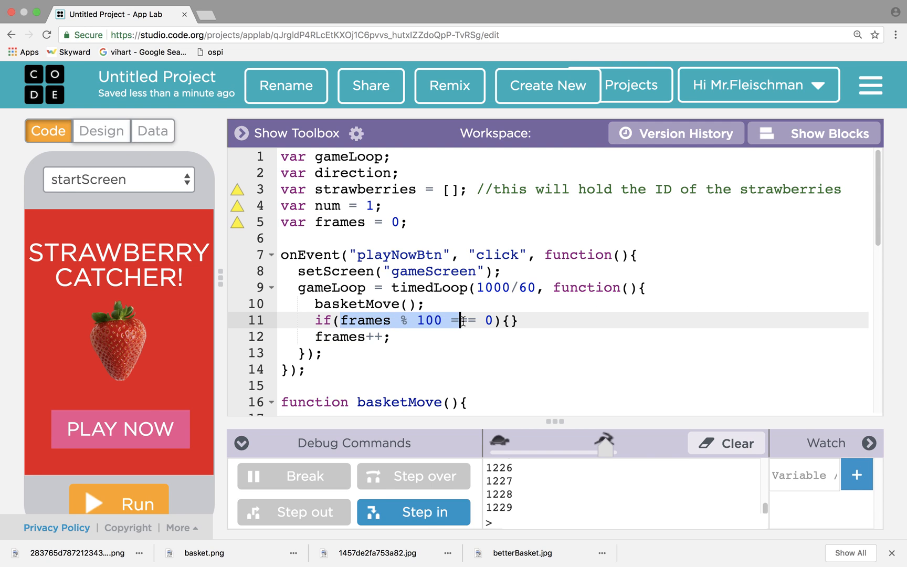
{"action": "type", "text": "="}
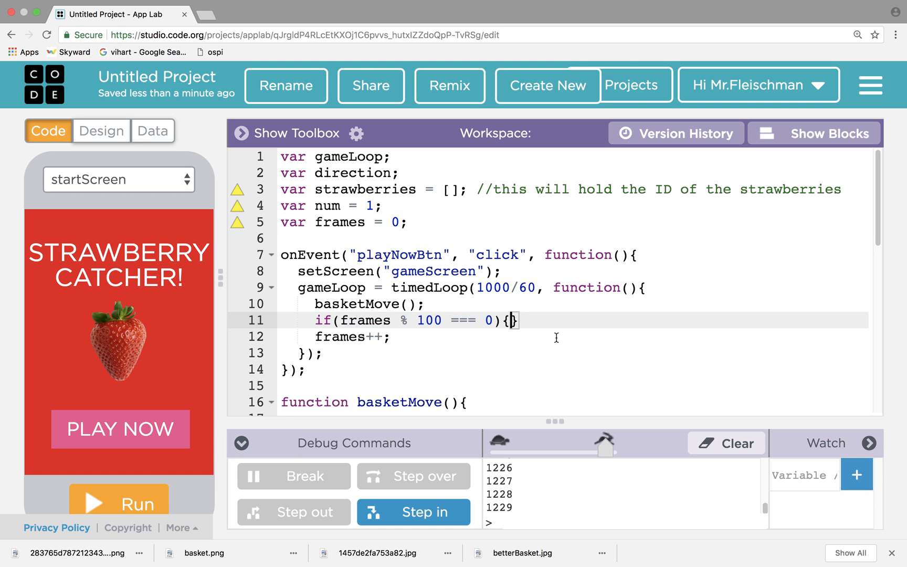
- Call addStrawberry(); inside the if block, commented 'i need to make this'
{"action": "type", "text": "add"}
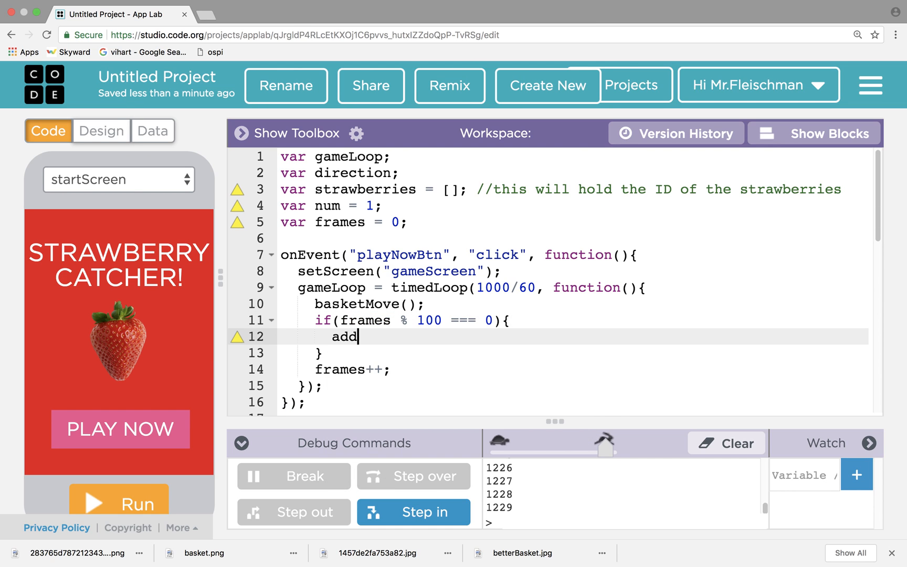
{"action": "type", "text": "Strawbe"}
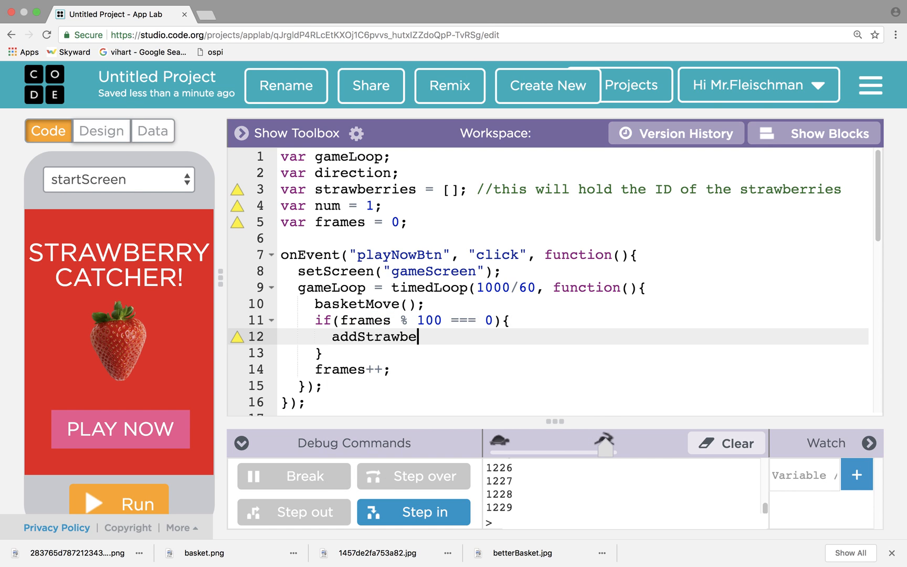
{"action": "type", "text": "rry)_"}
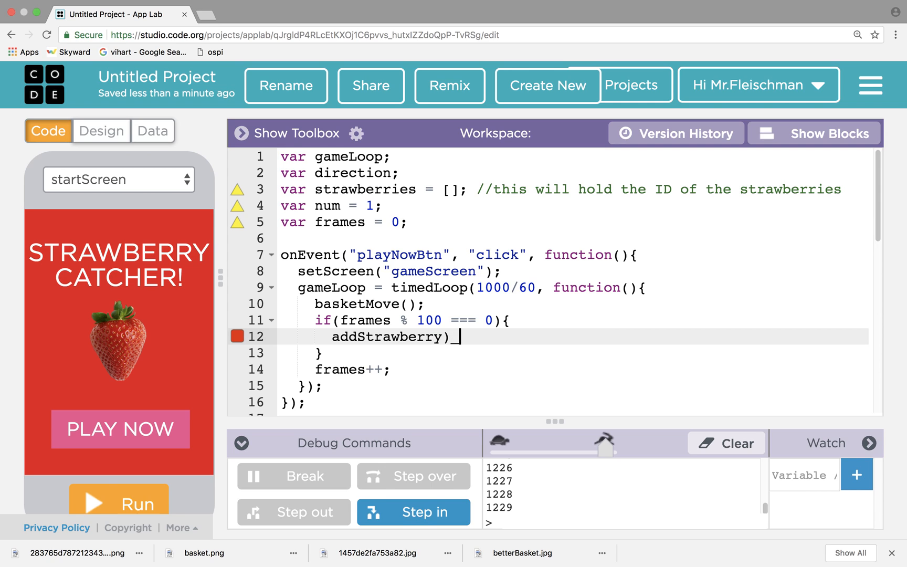
{"action": "type", "text": "(); //"}
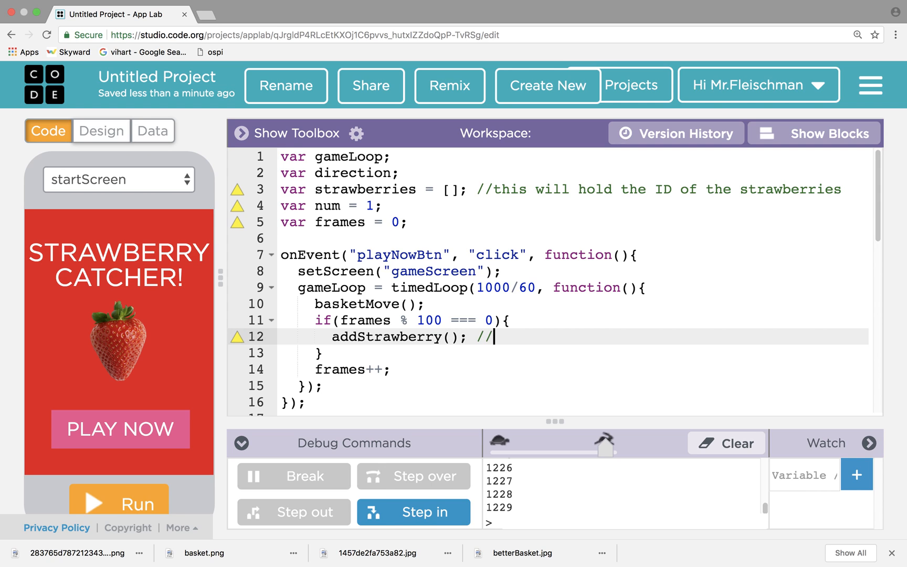
{"action": "type", "text": "i need to"}
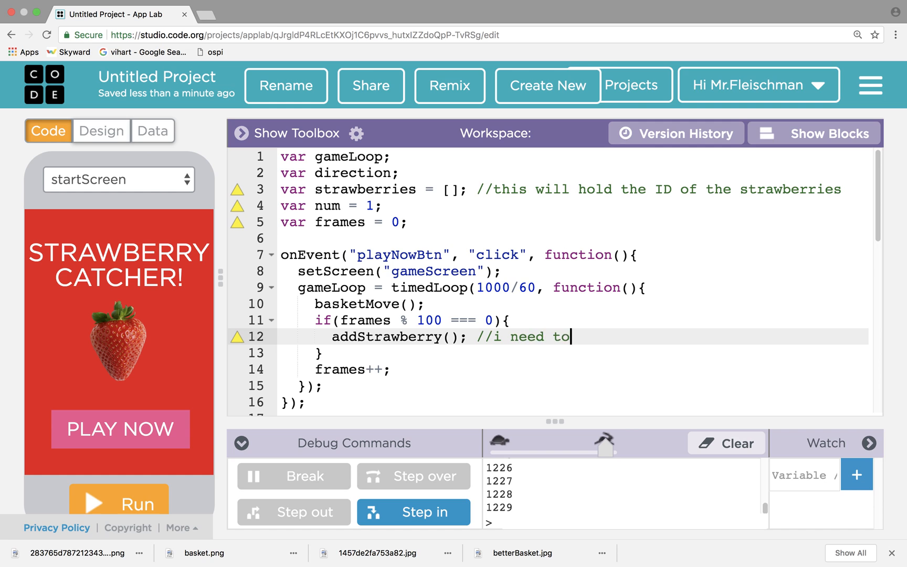
{"action": "type", "text": "make this"}
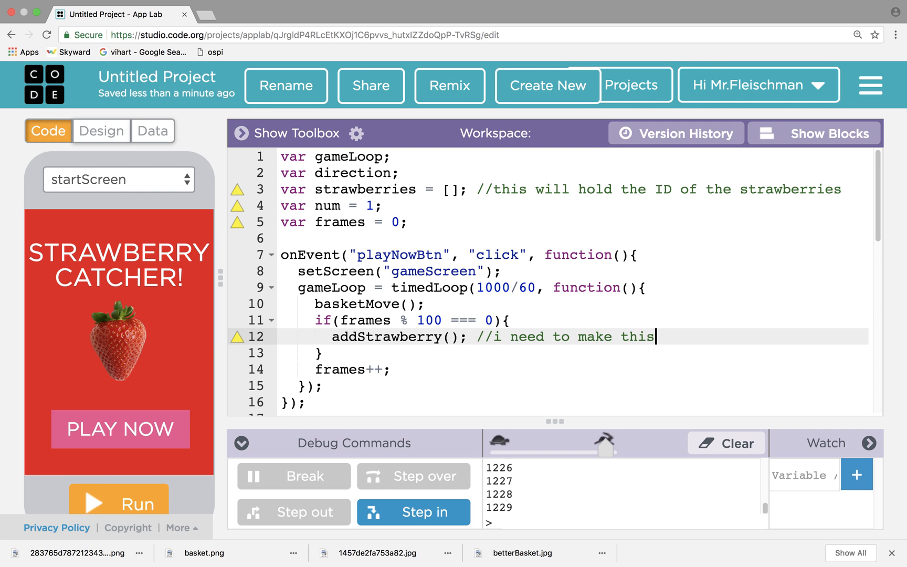
{"action": "scroll", "scroll_direction": "down", "scroll_amount": 3}
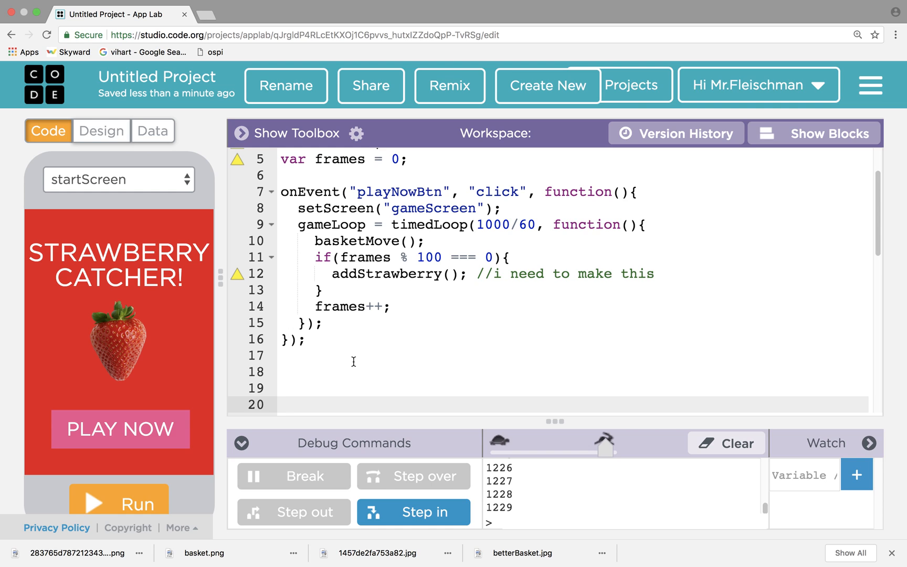
- Define an empty function addStrawberry() {}
{"action": "type", "text": "fr"}
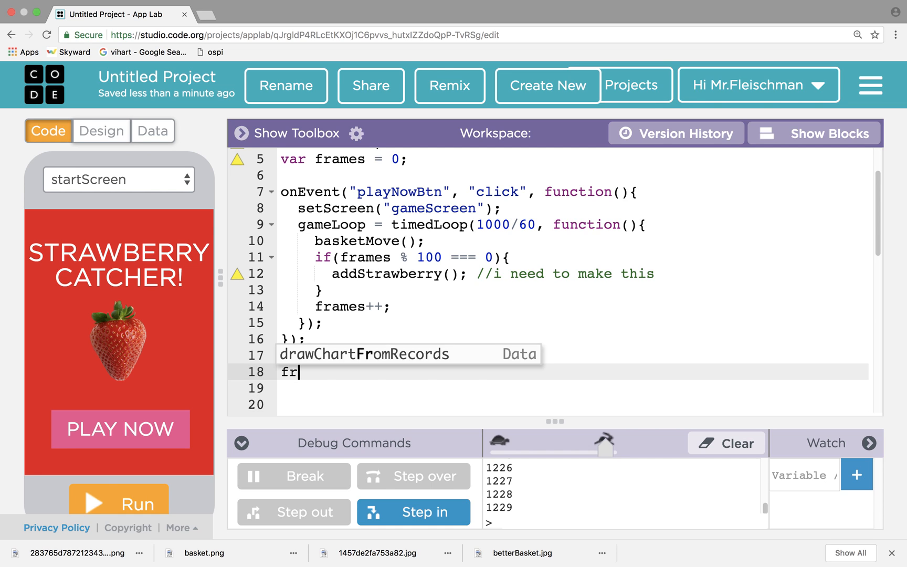
{"action": "type", "text": "un"}
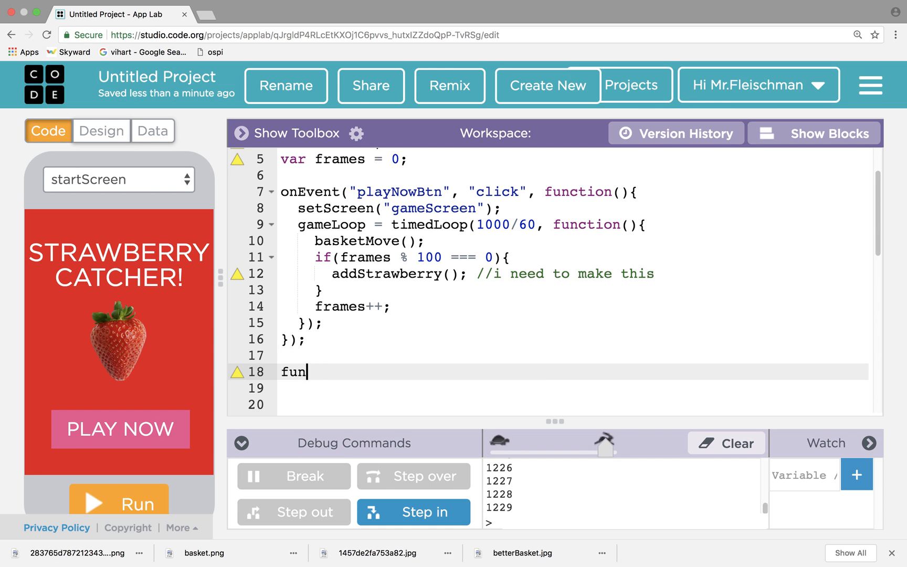
{"action": "type", "text": "ction addSt"}
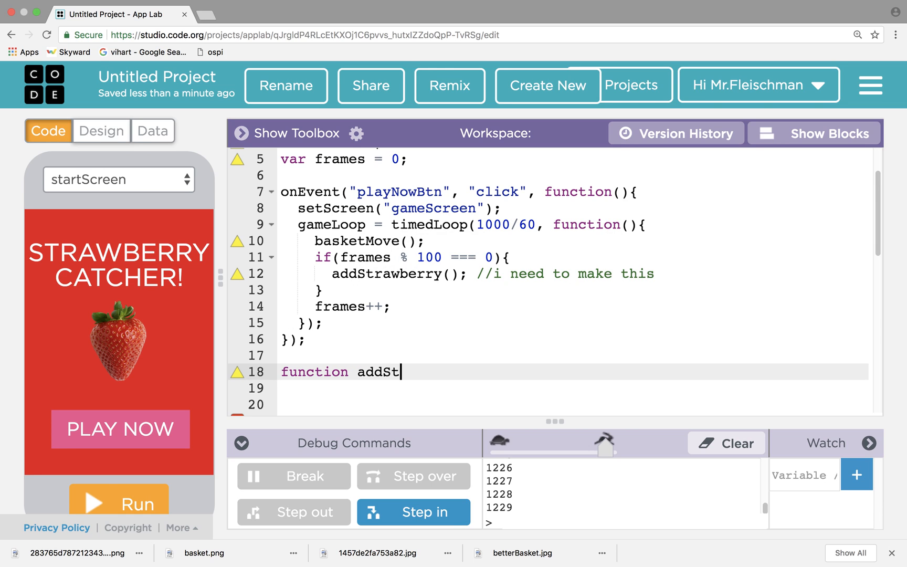
{"action": "type", "text": "rawberry("}
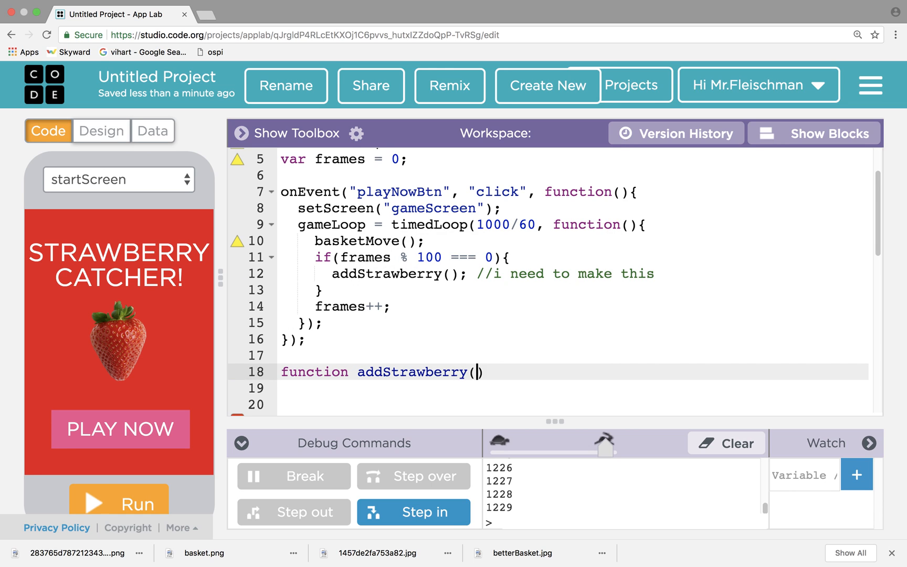
{"action": "type", "text": "){"}
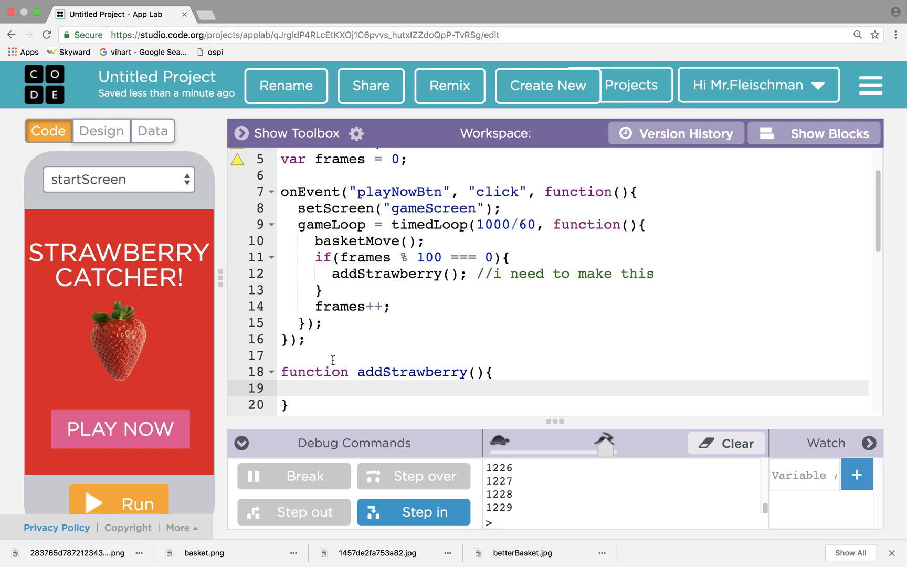
{"action": "scroll", "scroll_direction": "down", "scroll_amount": 3}
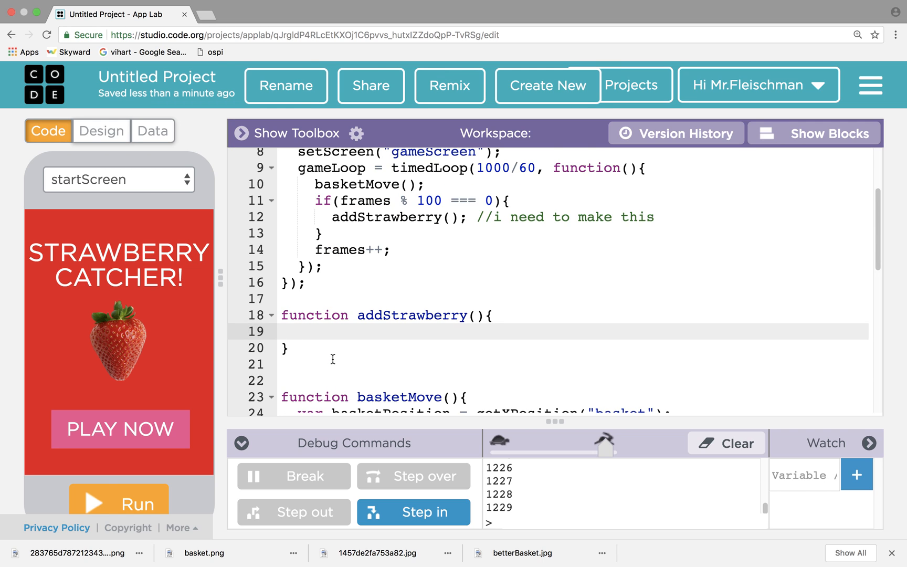
{"action": "scroll", "scroll_direction": "up", "scroll_amount": 3}
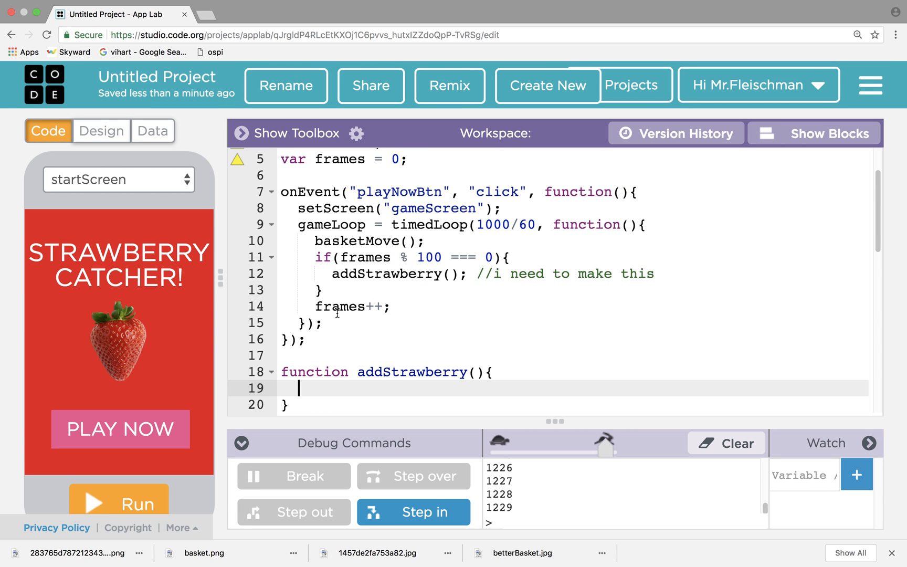
- Type strawBerries.push() inside the addStrawberry body
{"action": "type", "text": "straw"}
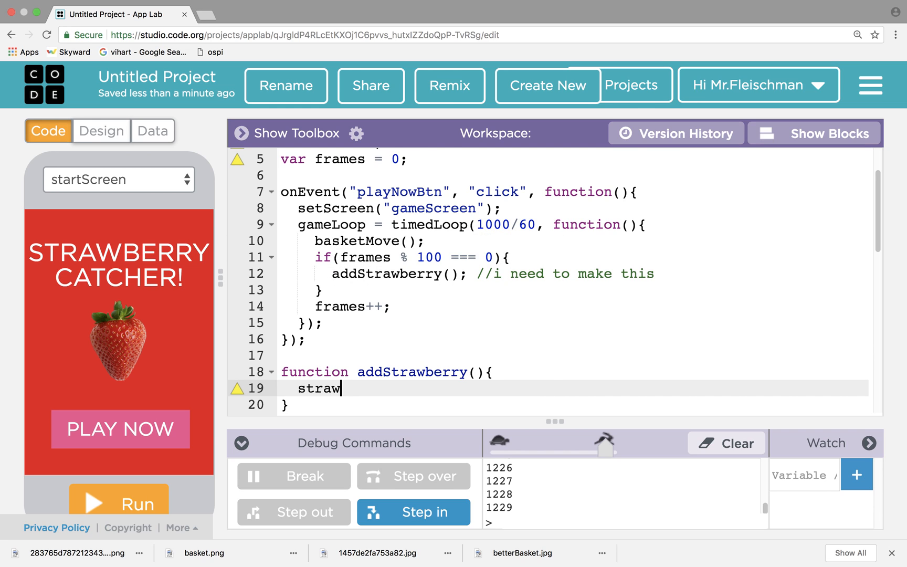
{"action": "type", "text": "Berries"}
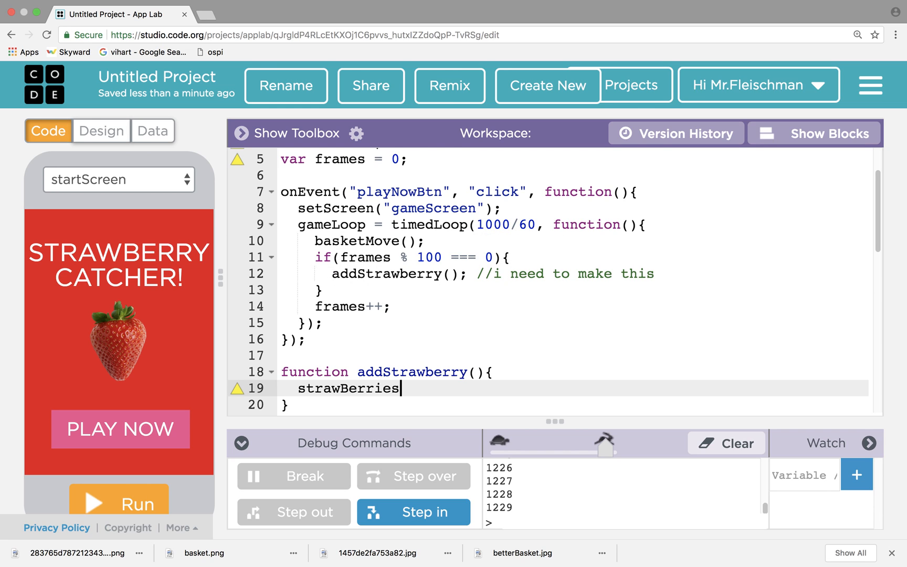
{"action": "type", "text": ".pu"}
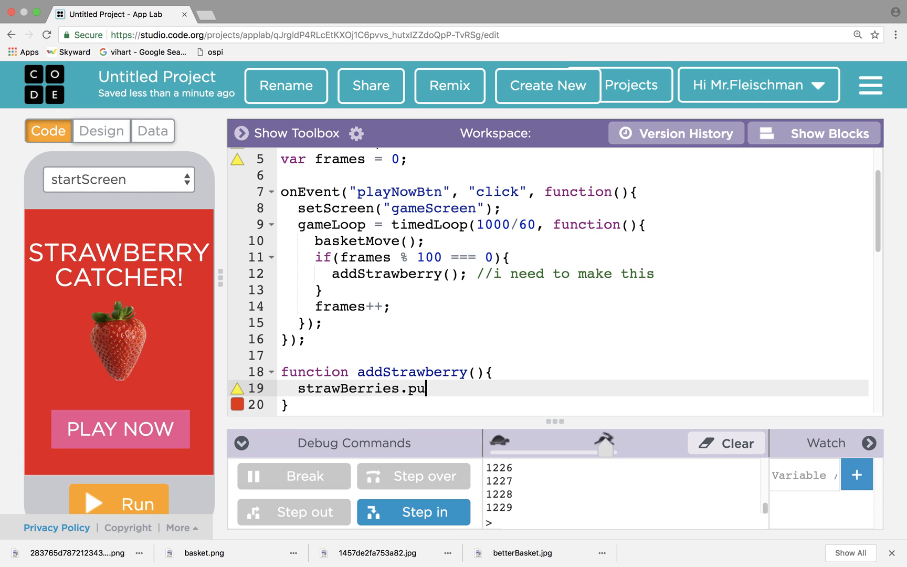
{"action": "type", "text": "sh()"}
{"action": "type", "text": "var"}
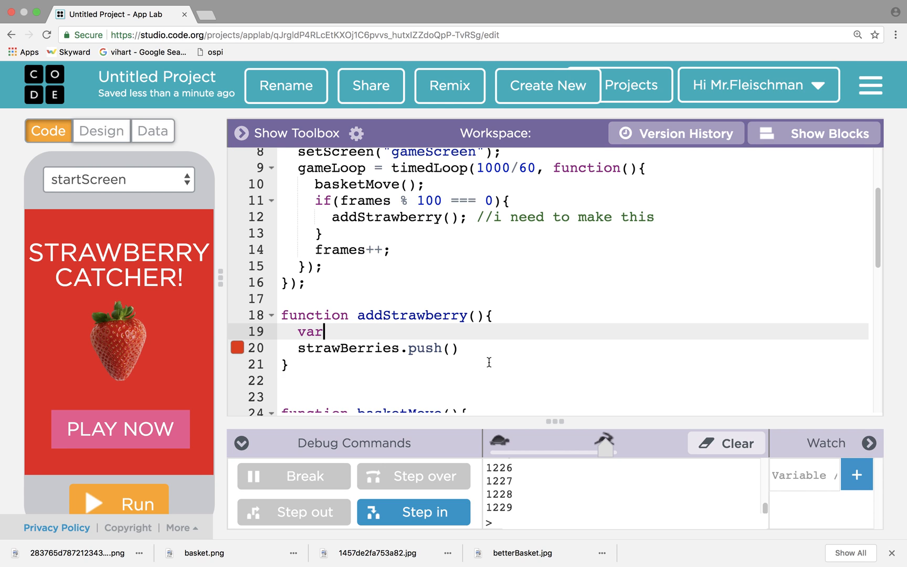
- Declare var id = "strawberry" + num; above the push call
{"action": "type", "text": "id"}
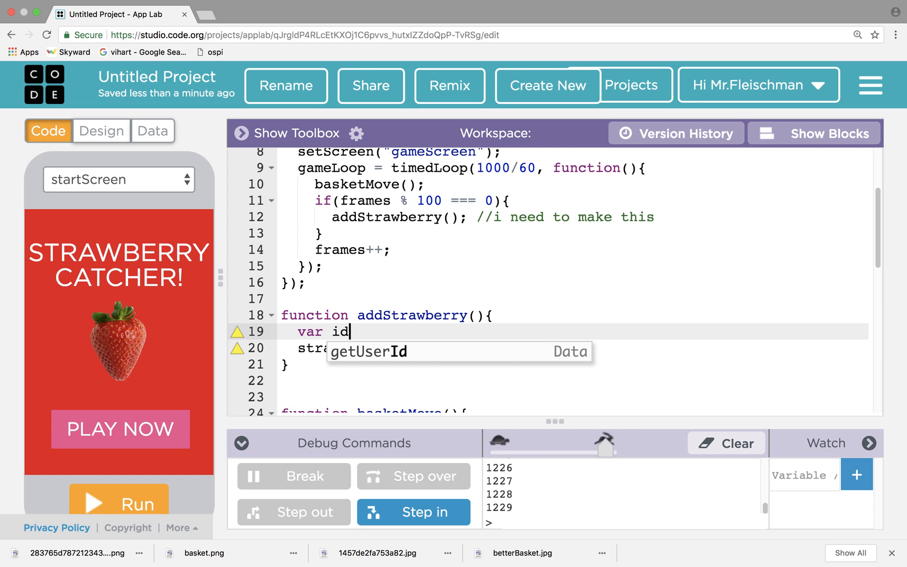
{"action": "type", "text": "="}
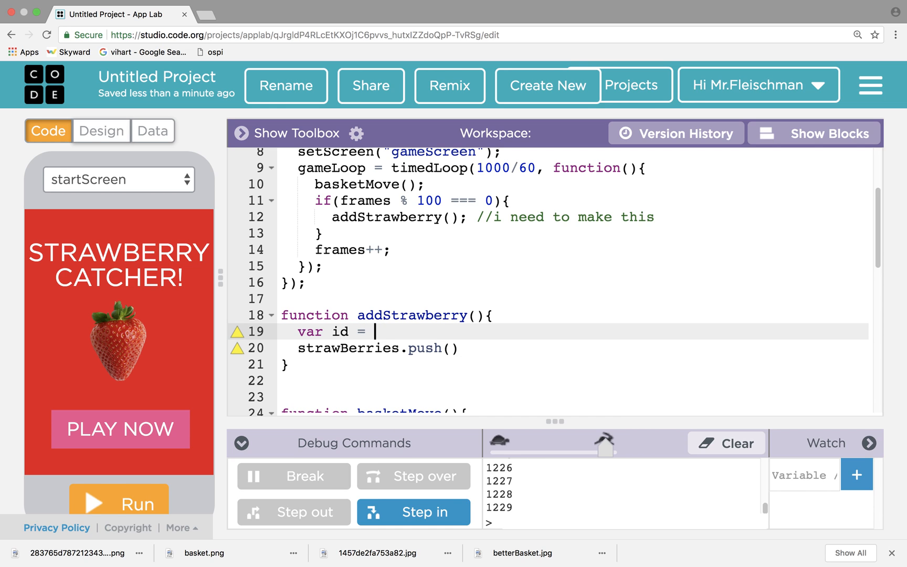
{"action": "type", "text": "\"strawbe"}
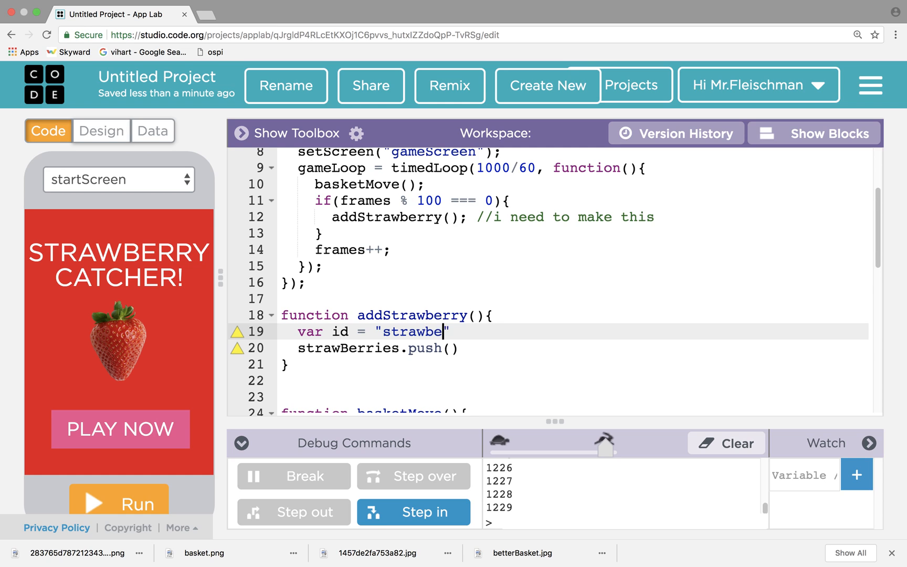
{"action": "type", "text": "rry"}
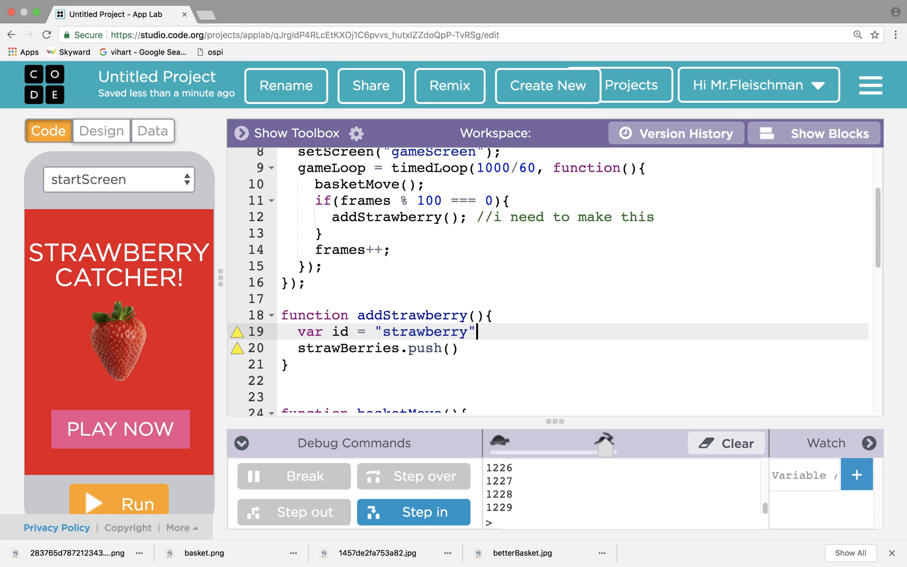
{"action": "type", "text": "+ num;"}
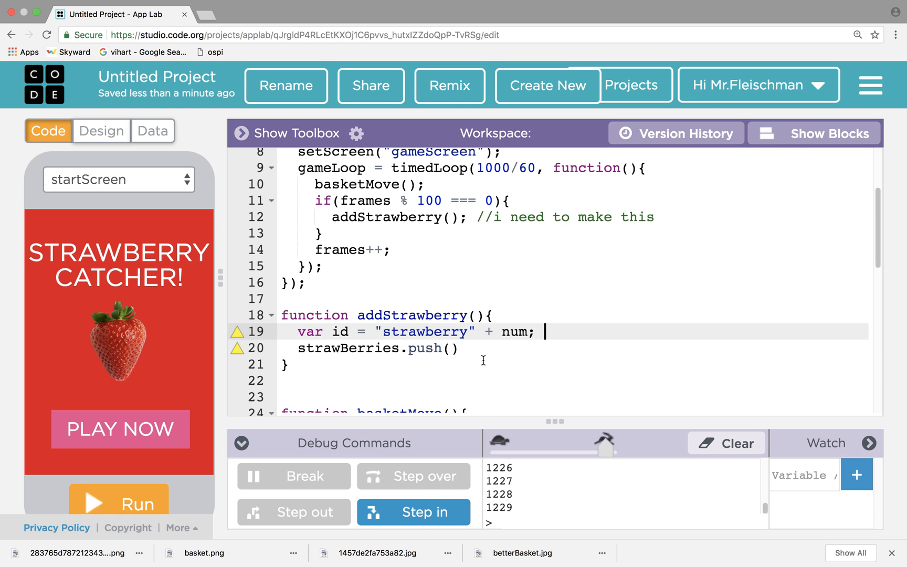
- Pass id into push(id); and add num++; on the next line
{"action": "scroll", "scroll_direction": "up", "scroll_amount": 3}
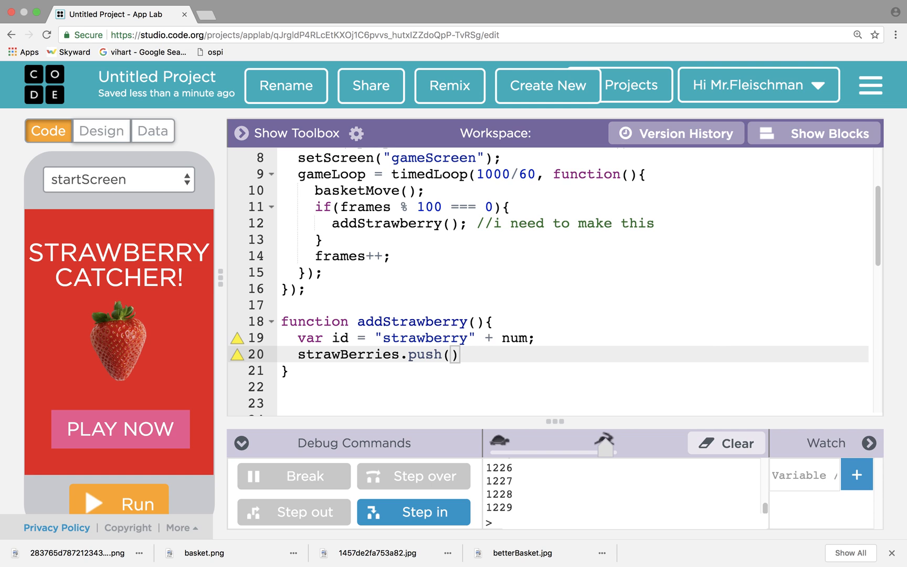
{"action": "type", "text": "id);"}
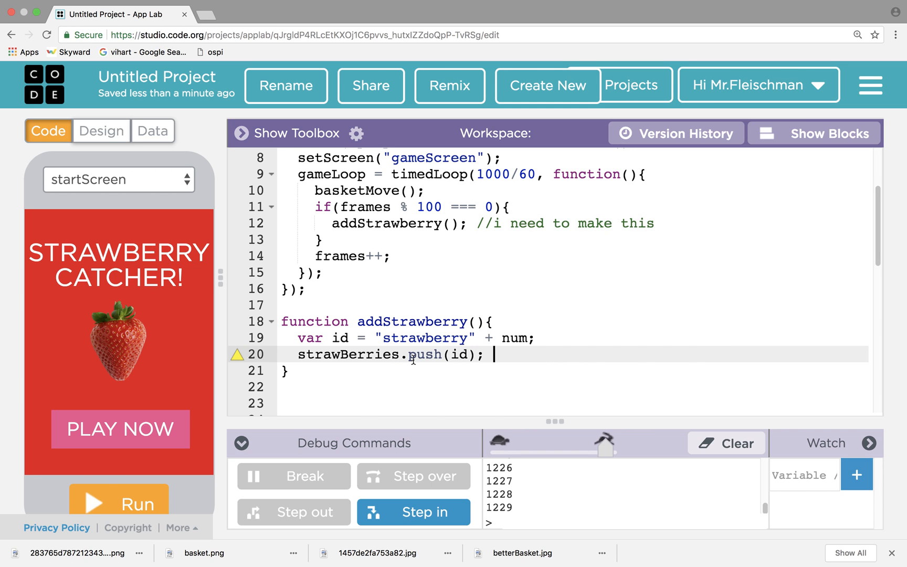
{"action": "scroll", "scroll_direction": "up", "scroll_amount": 3}
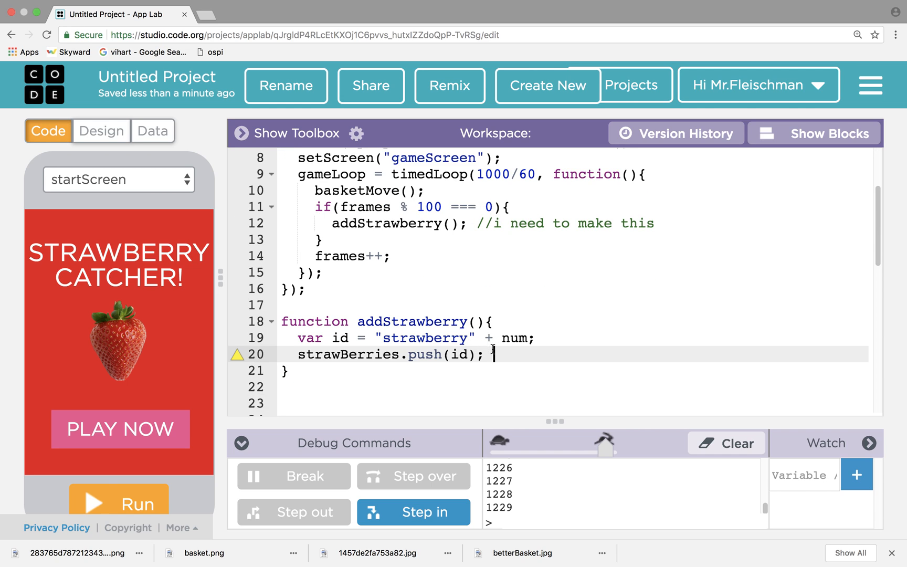
{"action": "type", "text": "num++;"}
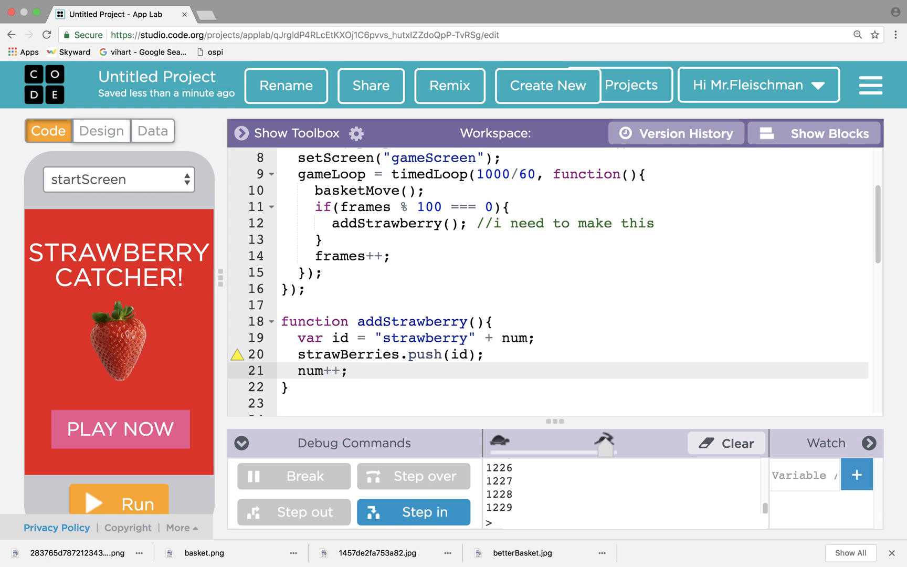
{"action": "left_click", "coordinate": [301, 387]}
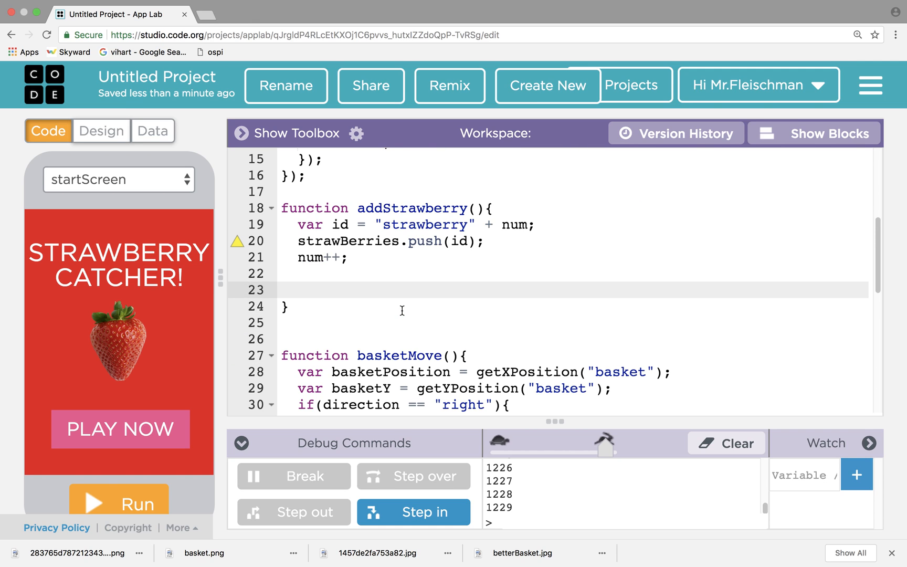
- Insert an image command from autocomplete and enter id as its first argument
{"action": "type", "text": "image"}
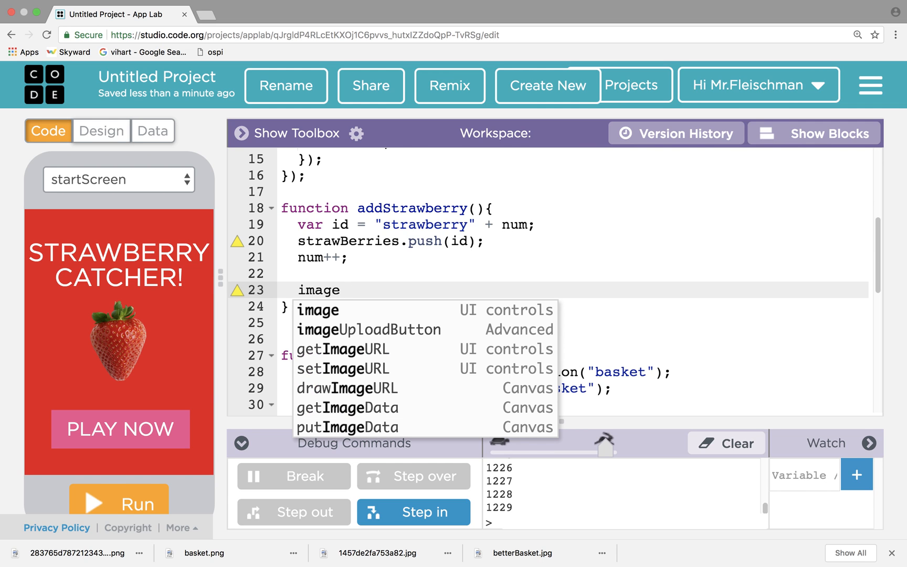
{"action": "left_click", "coordinate": [317, 309]}
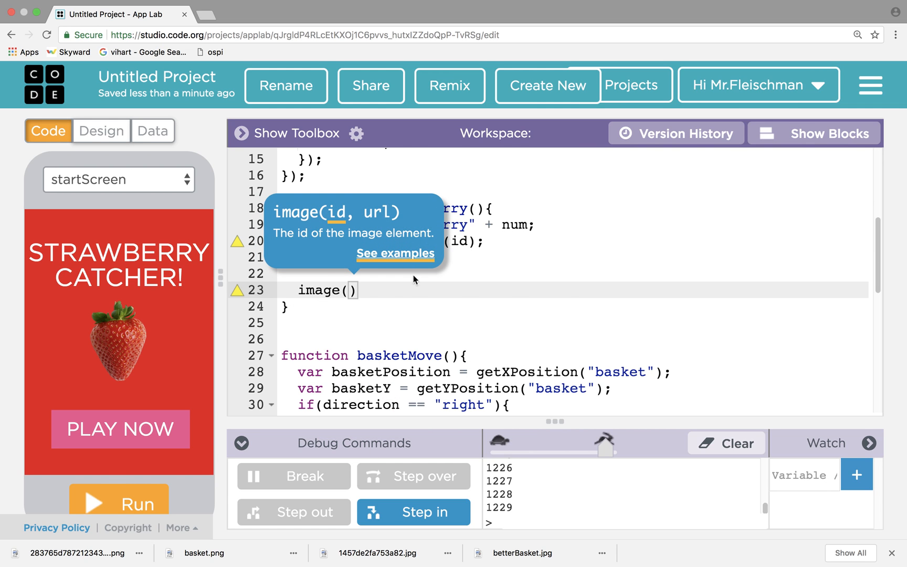
{"action": "type", "text": "id"}
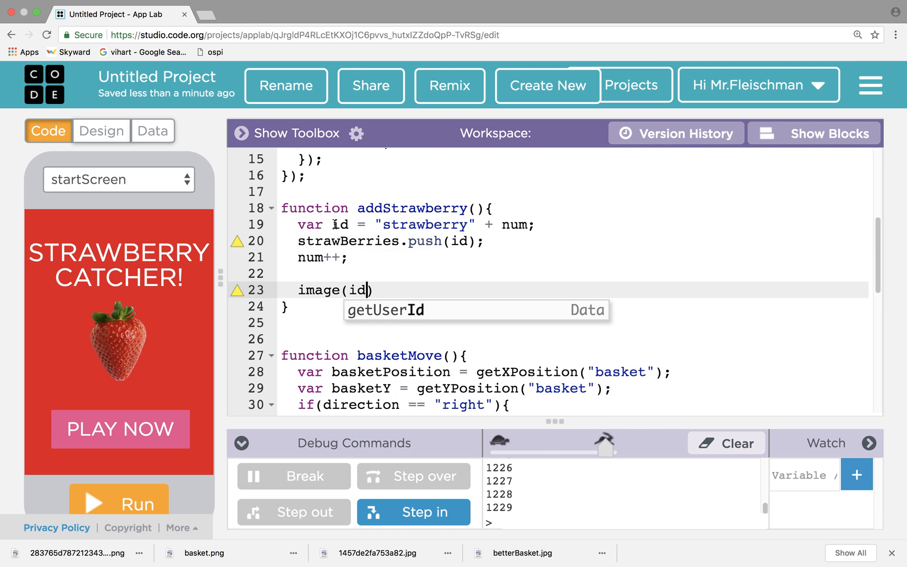
{"action": "mouse_move", "coordinate": [483, 268]}
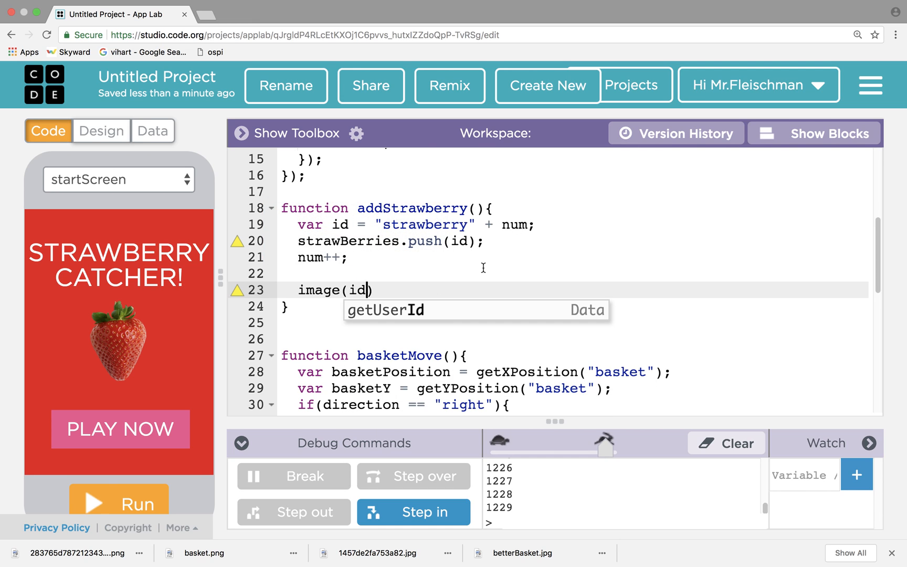
{"action": "mouse_move", "coordinate": [510, 236]}
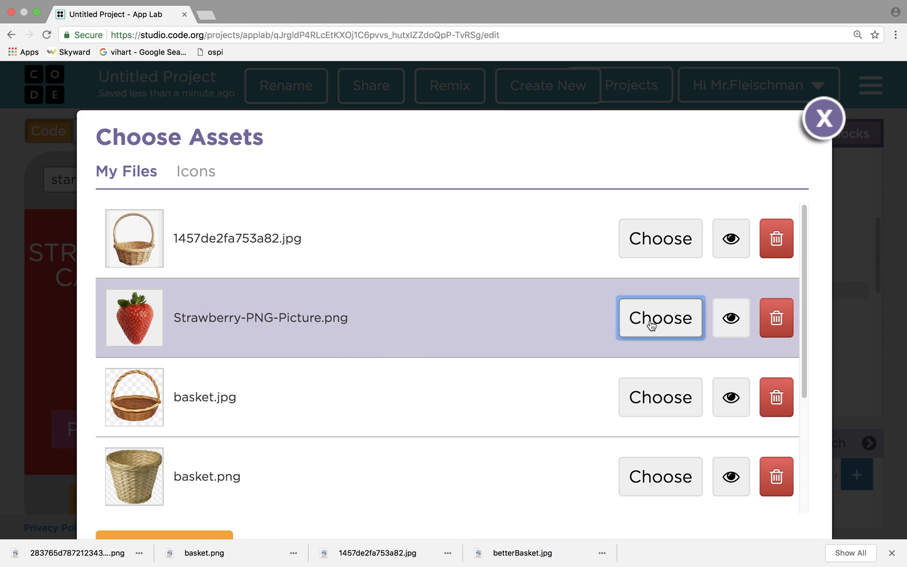
- Choose Strawberry-PNG-Picture.png as the image call's url argument
{"action": "left_click", "coordinate": [658, 317]}
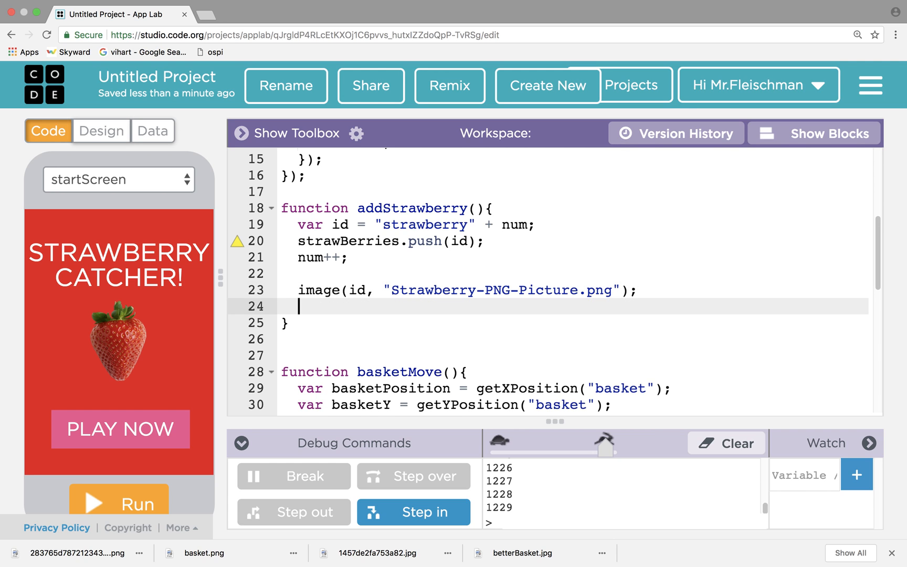
- Add setPosition(id, randomNumber(20, 250), 0); after the image call
{"action": "type", "text": "set"}
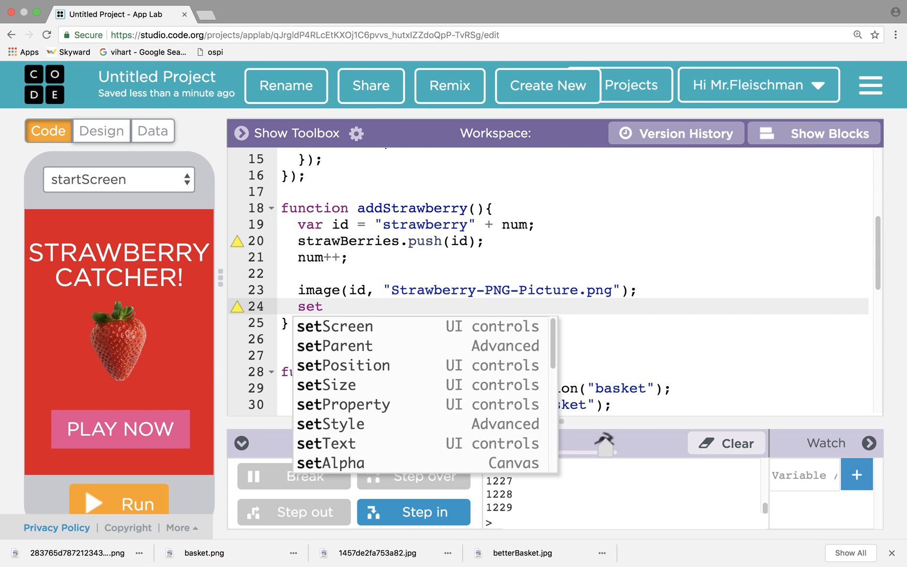
{"action": "left_click", "coordinate": [341, 364]}
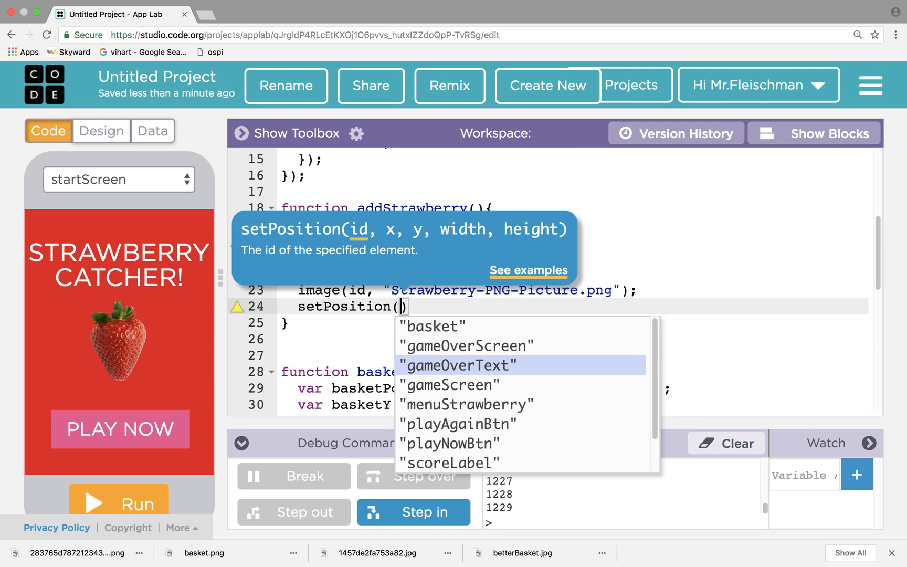
{"action": "left_click", "coordinate": [386, 339]}
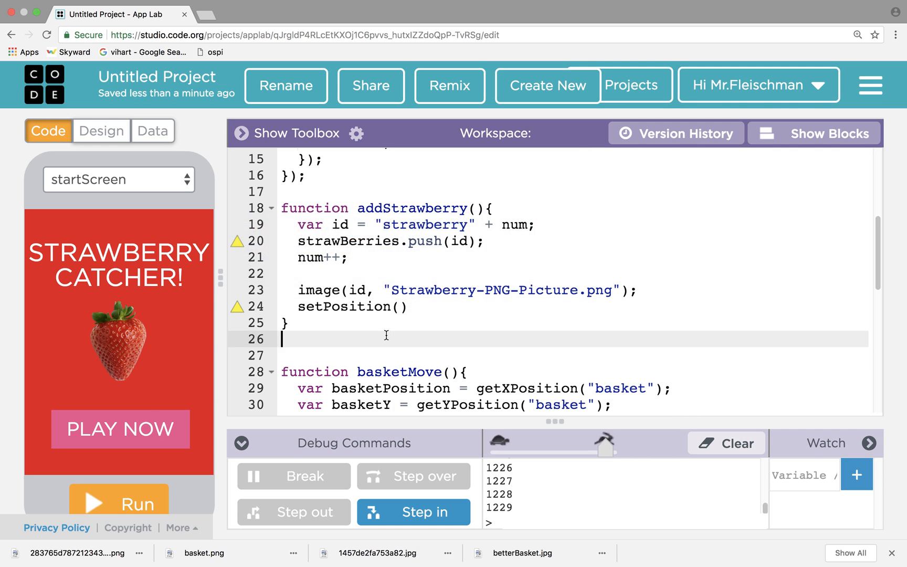
{"action": "type", "text": "id,"}
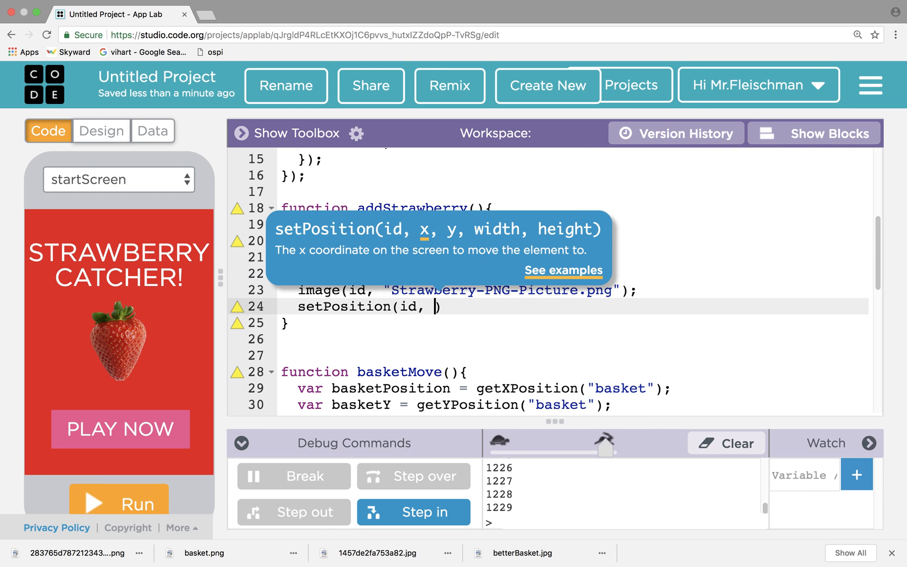
{"action": "mouse_move", "coordinate": [265, 285]}
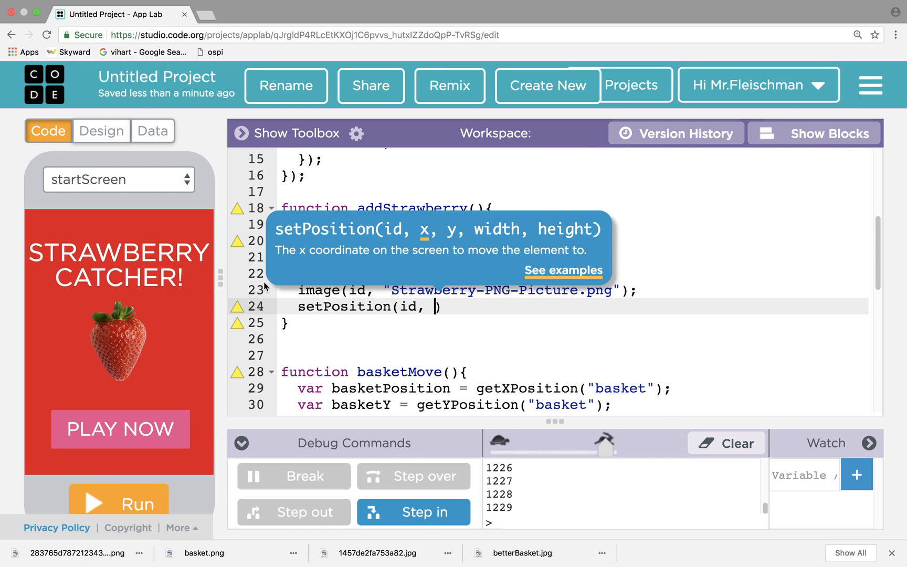
{"action": "mouse_move", "coordinate": [195, 214]}
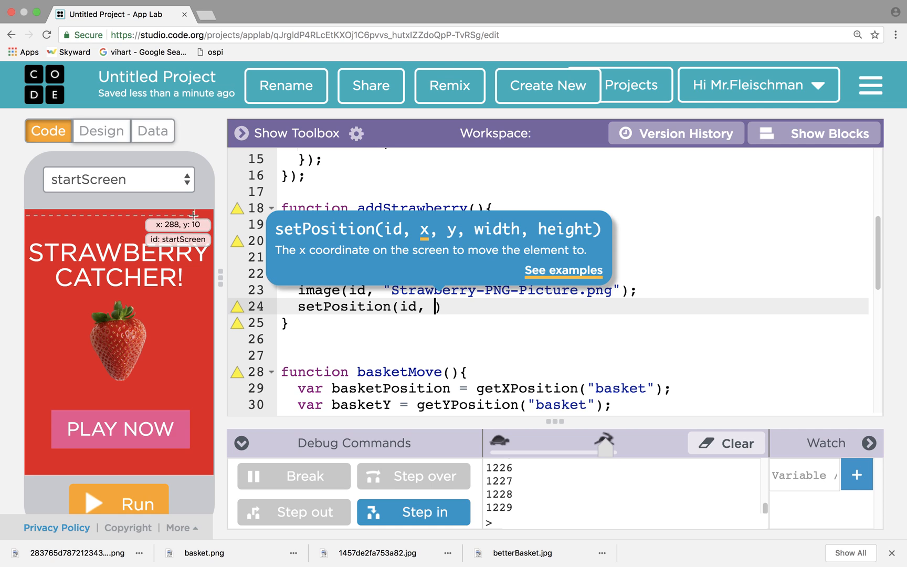
{"action": "mouse_move", "coordinate": [194, 214]}
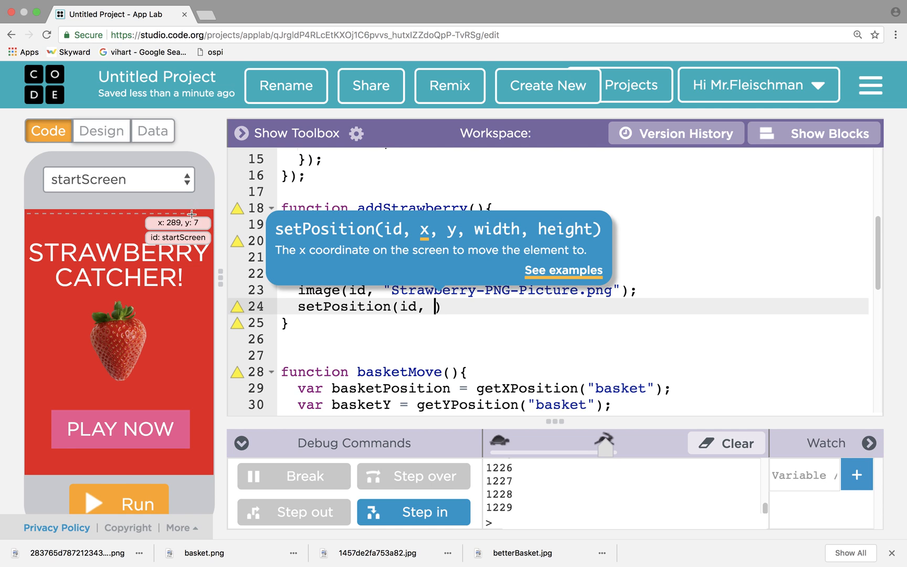
{"action": "mouse_move", "coordinate": [189, 211]}
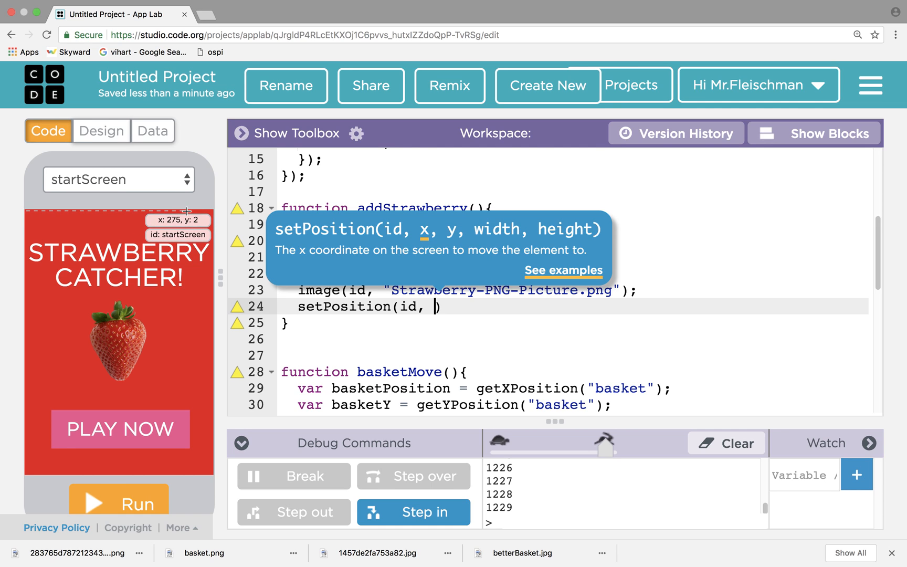
{"action": "mouse_move", "coordinate": [175, 209]}
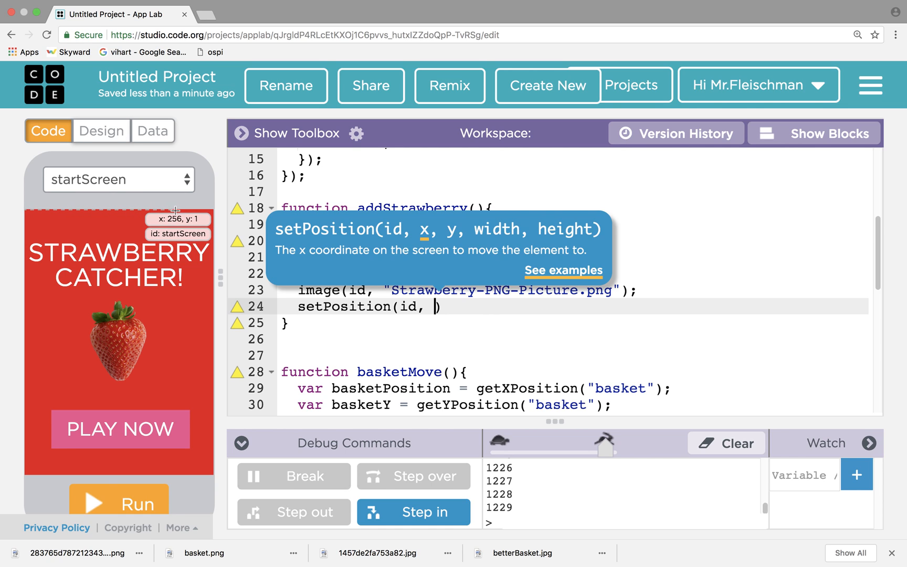
{"action": "mouse_move", "coordinate": [114, 213]}
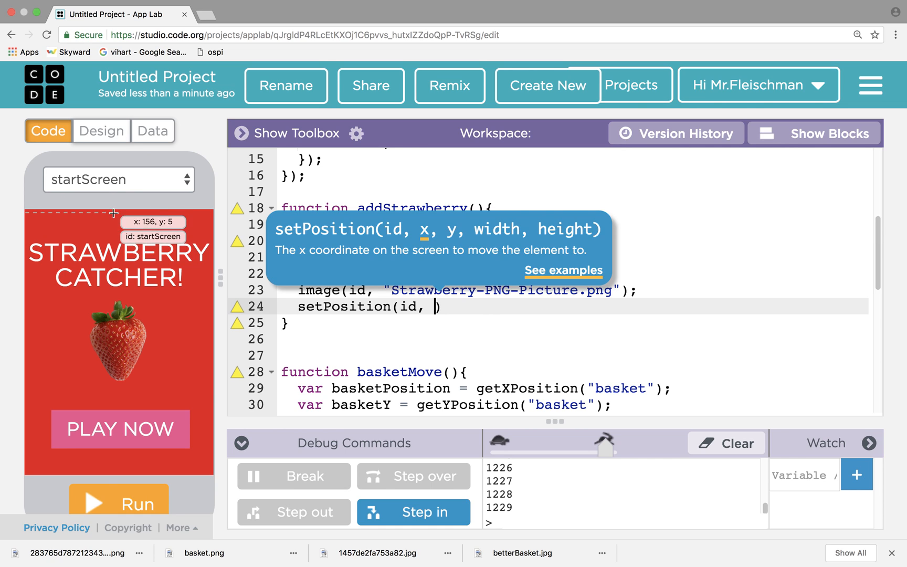
{"action": "mouse_move", "coordinate": [53, 211]}
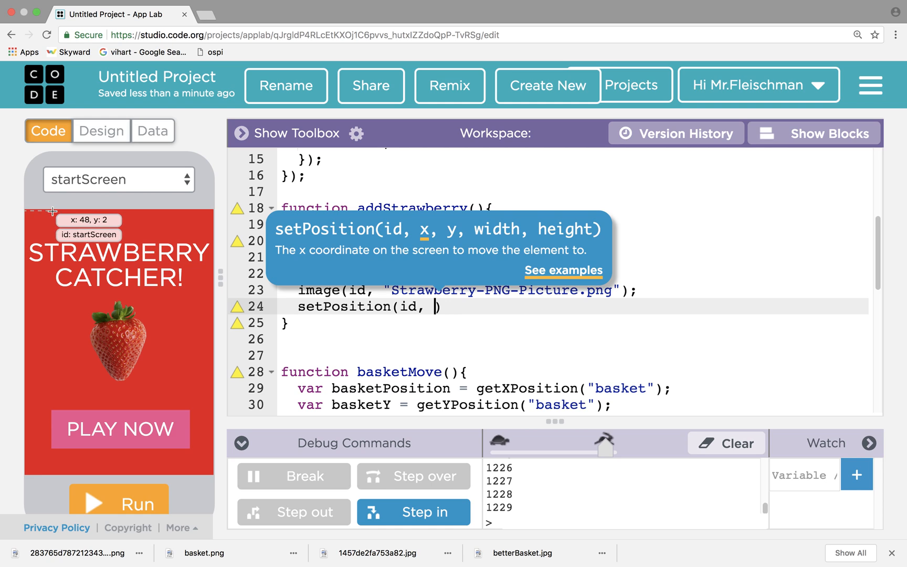
{"action": "mouse_move", "coordinate": [36, 211]}
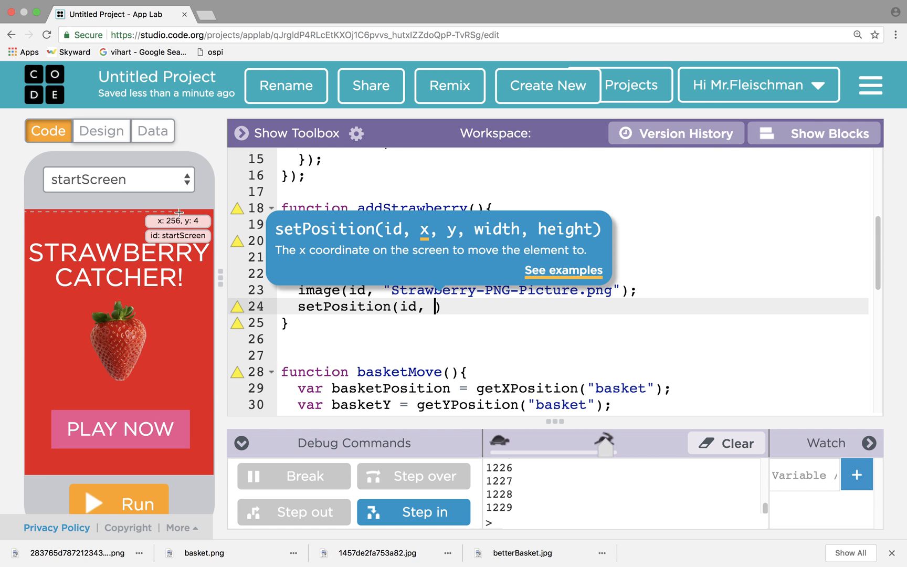
{"action": "type", "text": "randomNumber("}
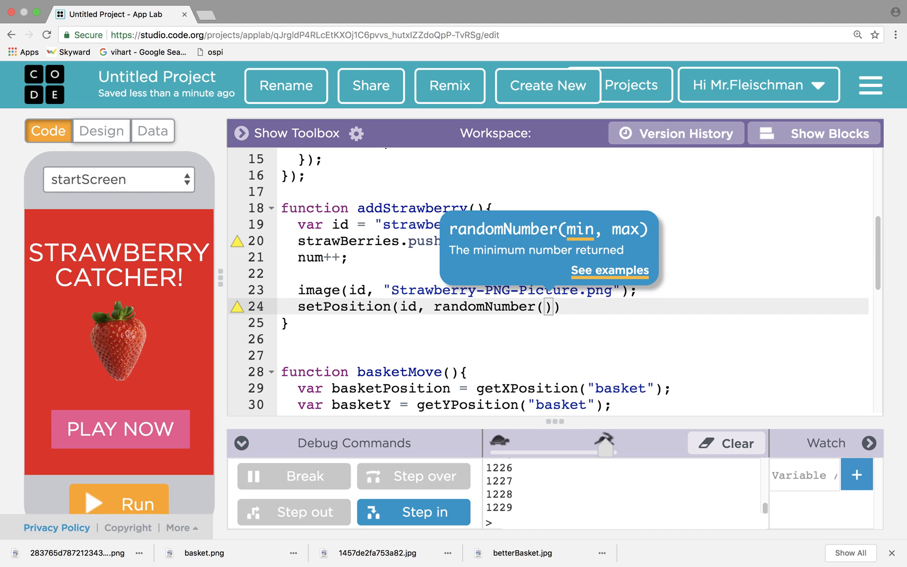
{"action": "type", "text": "20, 2"}
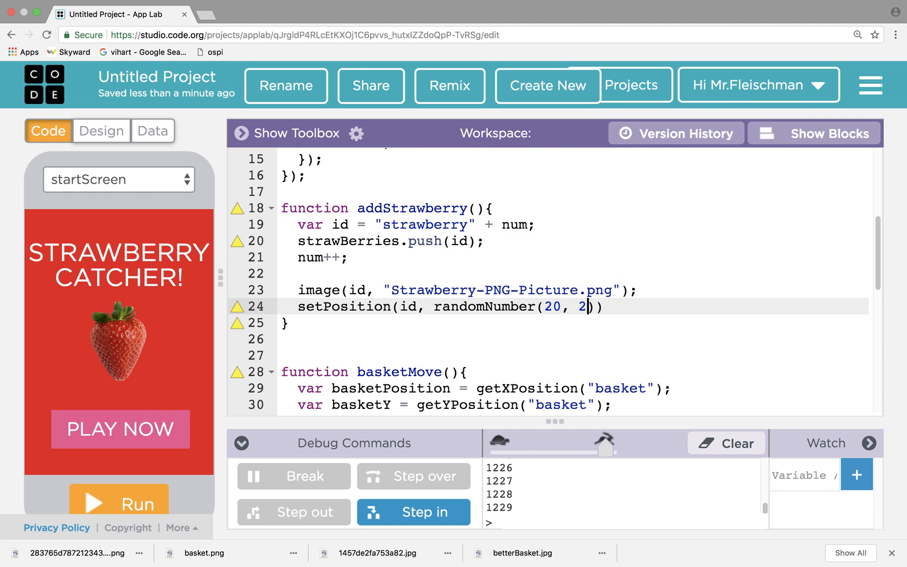
{"action": "type", "text": "\\"}
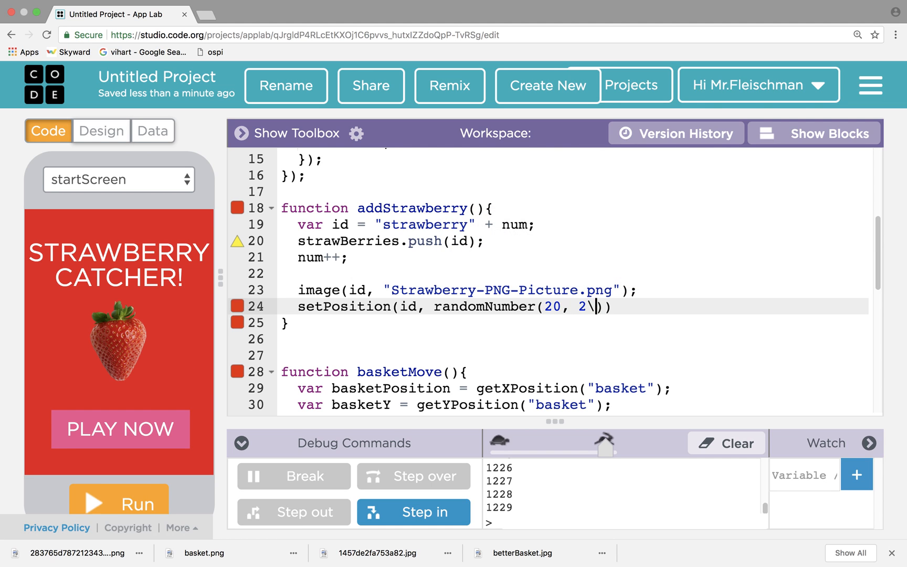
{"action": "type", "text": "50"}
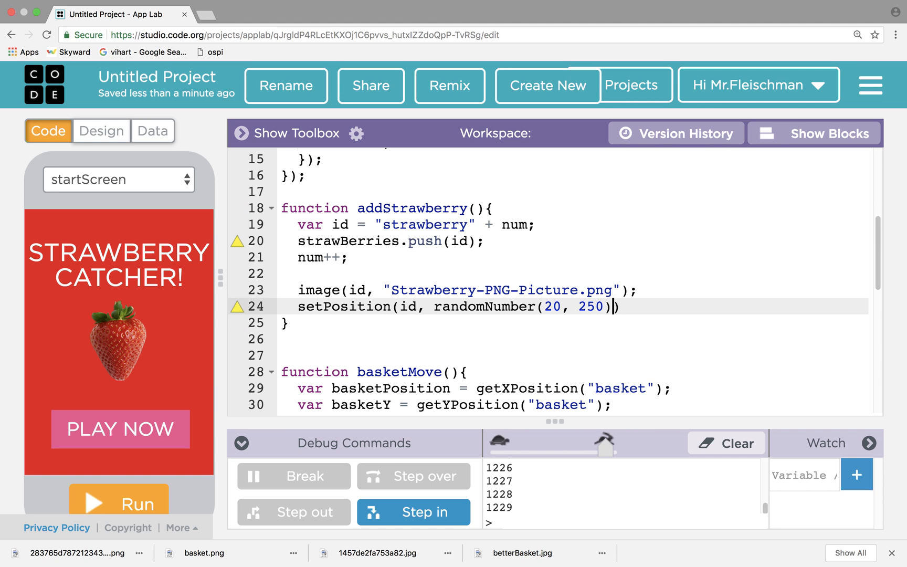
{"action": "type", "text": ", y"}
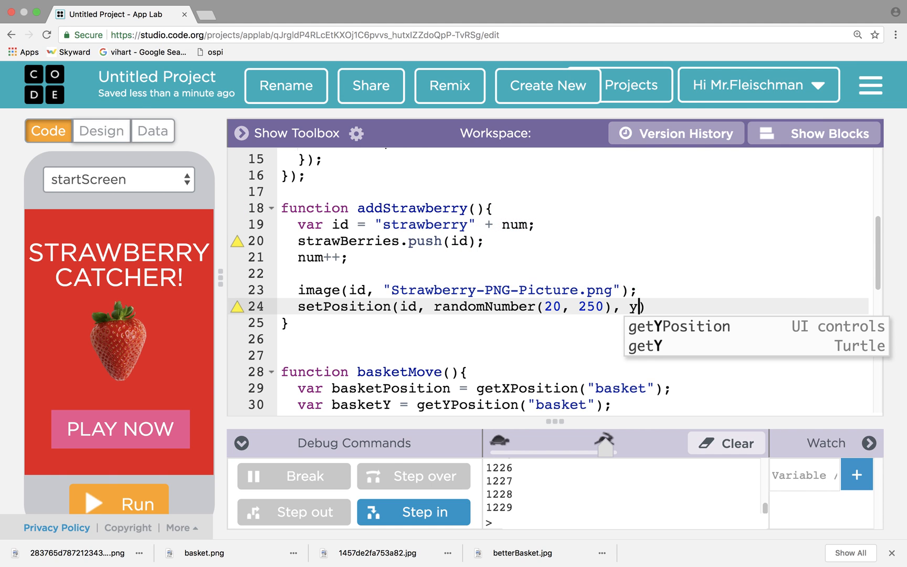
{"action": "type", "text": "0)"}
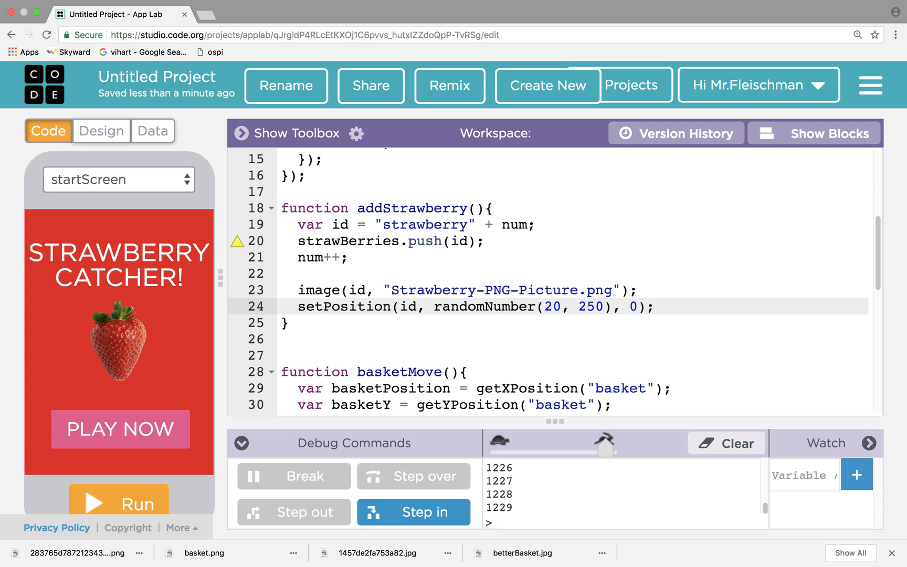
{"action": "mouse_move", "coordinate": [521, 276]}
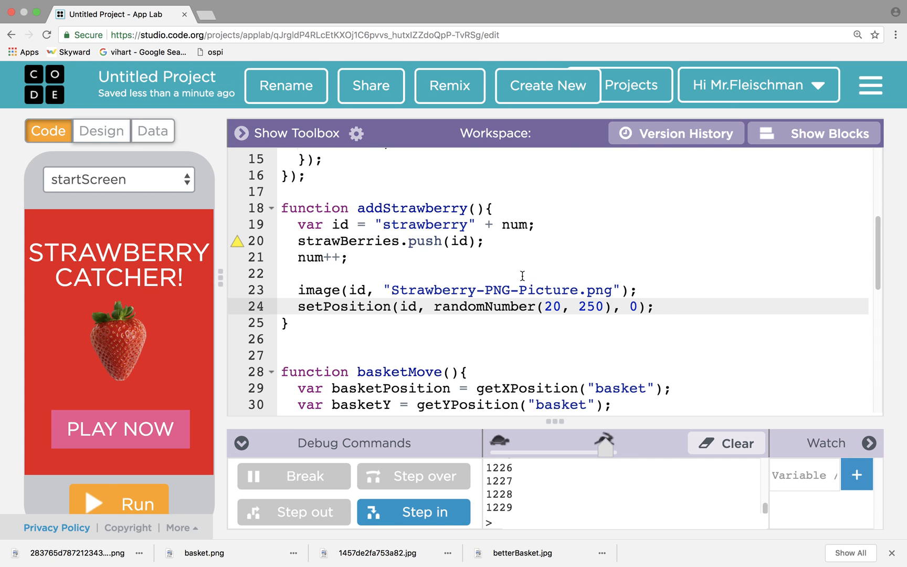
{"action": "left_click", "coordinate": [451, 355]}
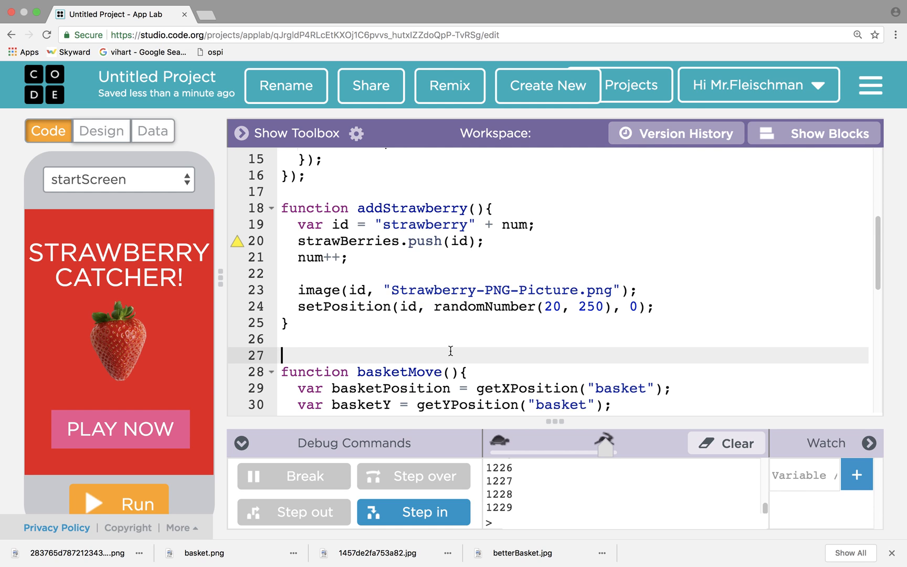
{"action": "mouse_move", "coordinate": [428, 331]}
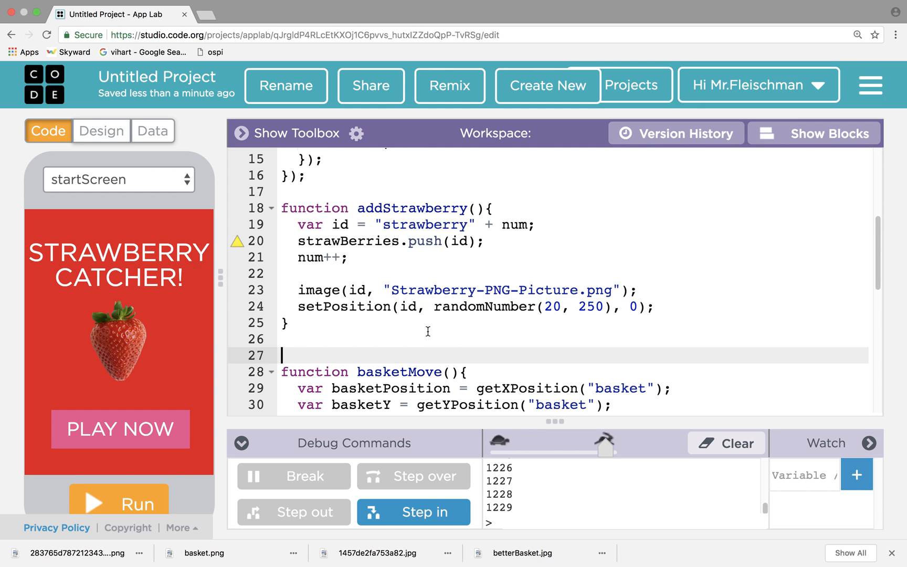
{"action": "scroll", "scroll_direction": "up", "scroll_amount": 3}
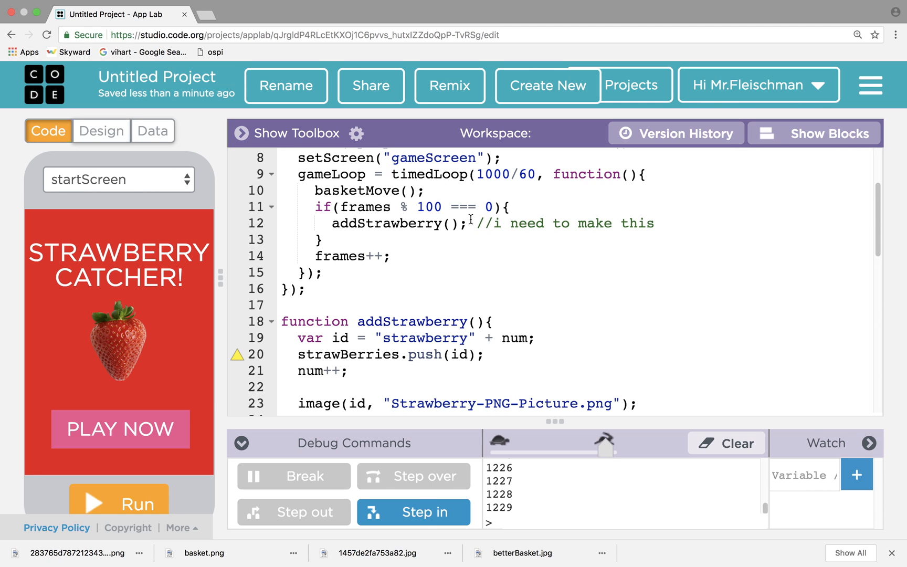
{"action": "mouse_move", "coordinate": [412, 354]}
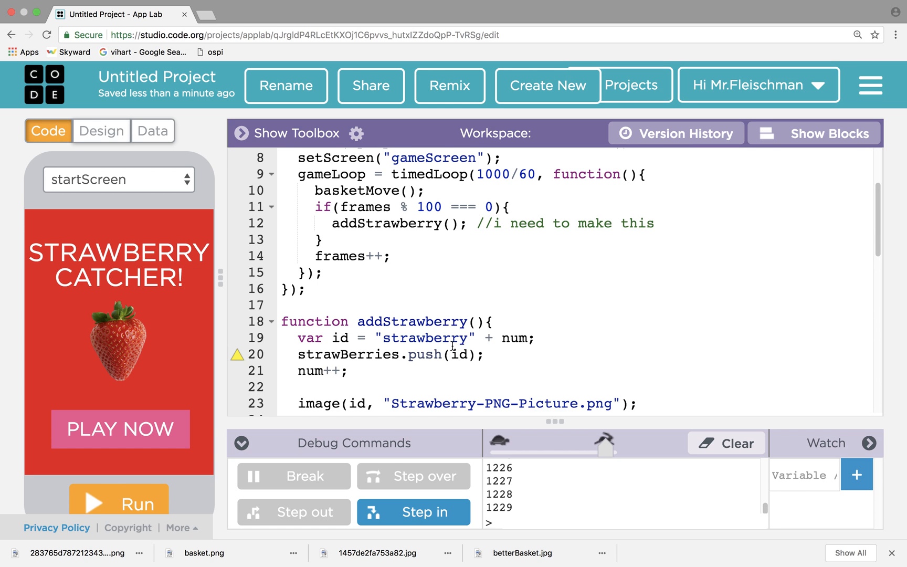
{"action": "scroll", "scroll_direction": "up", "scroll_amount": 3}
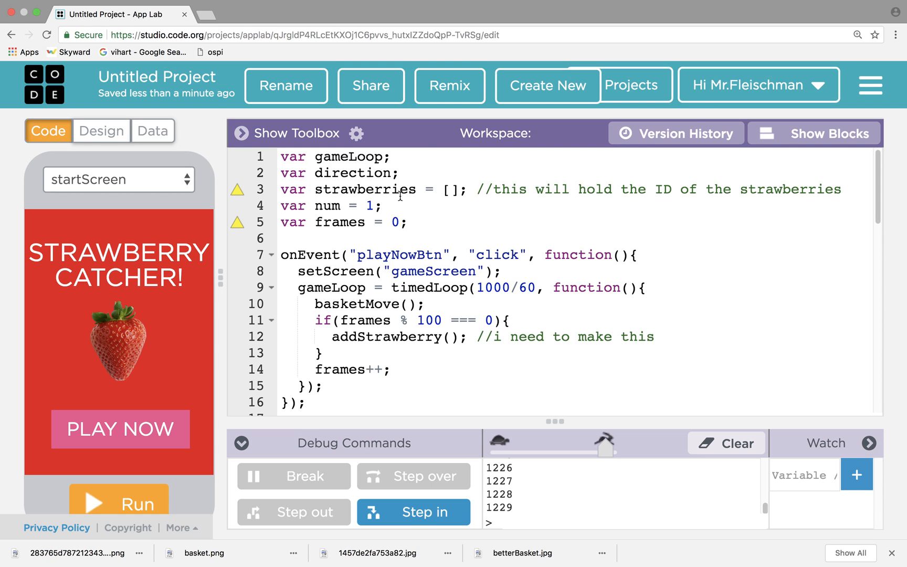
{"action": "mouse_move", "coordinate": [447, 230]}
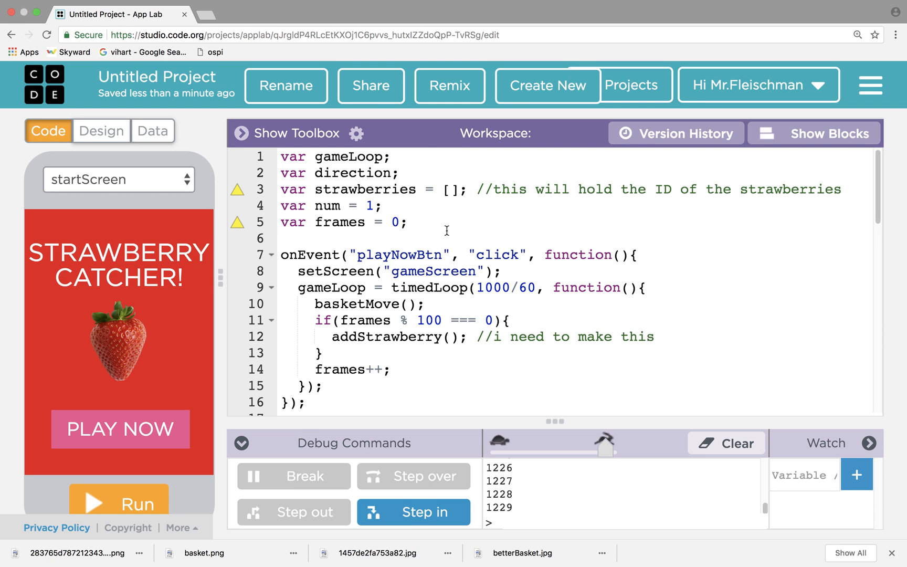
{"action": "mouse_move", "coordinate": [400, 243]}
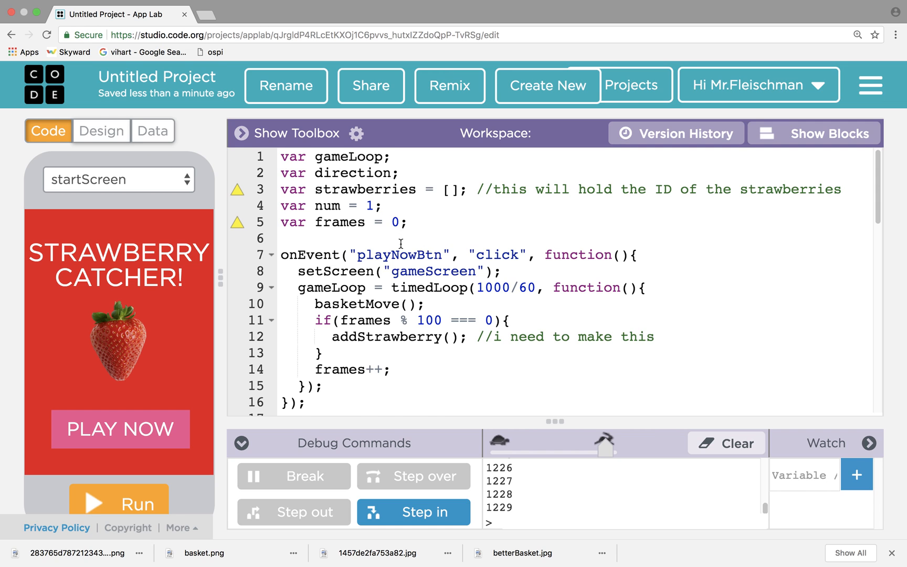
{"action": "scroll", "scroll_direction": "down", "scroll_amount": 3}
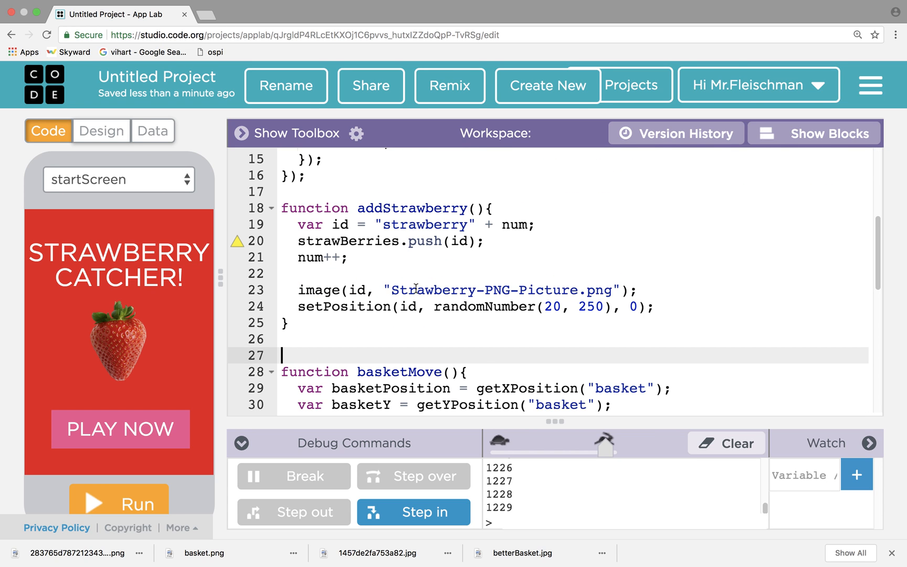
{"action": "mouse_move", "coordinate": [457, 228]}
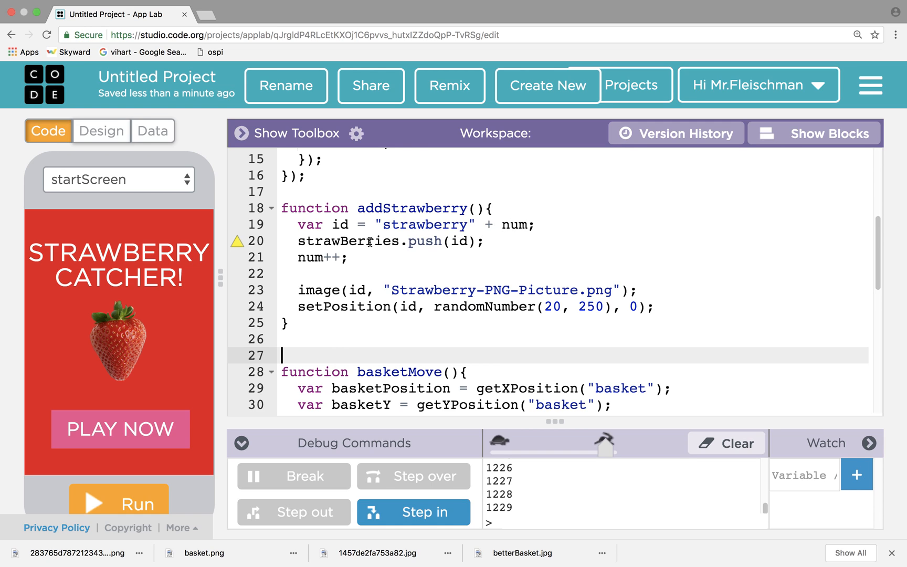
{"action": "mouse_move", "coordinate": [430, 251]}
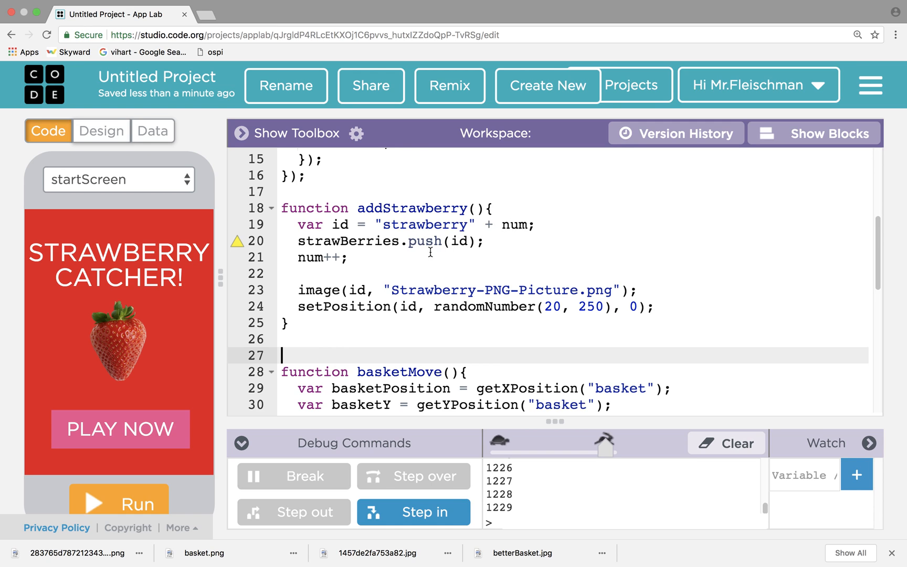
{"action": "mouse_move", "coordinate": [334, 259]}
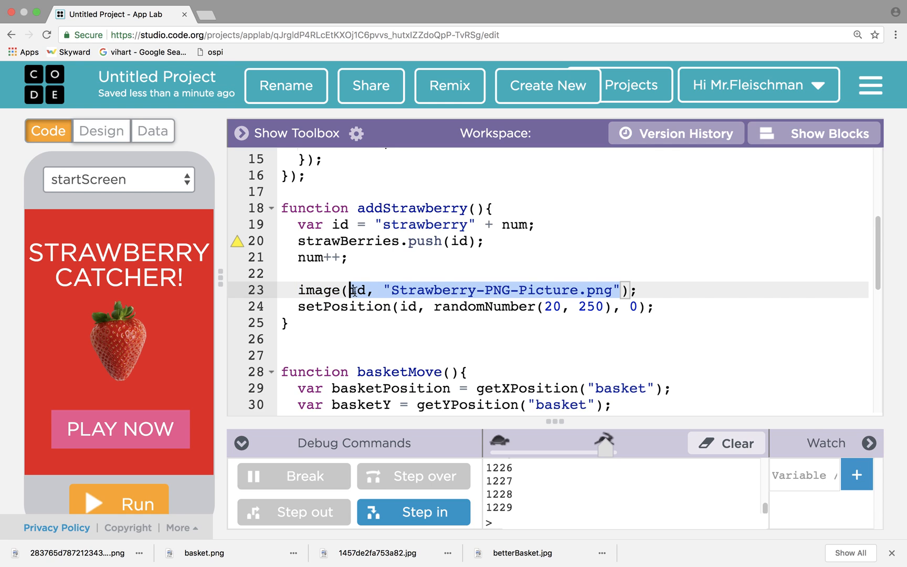
{"action": "mouse_move", "coordinate": [379, 241]}
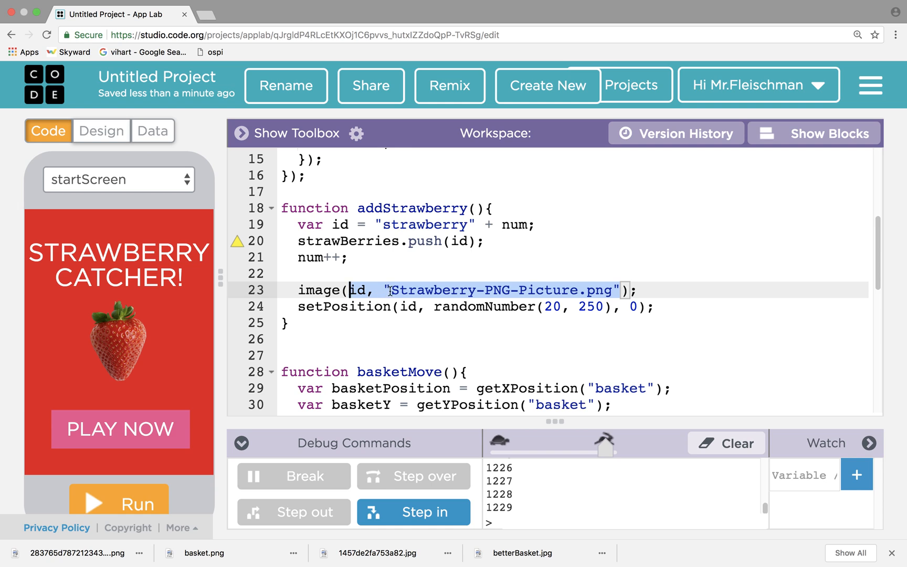
{"action": "left_click", "coordinate": [422, 306]}
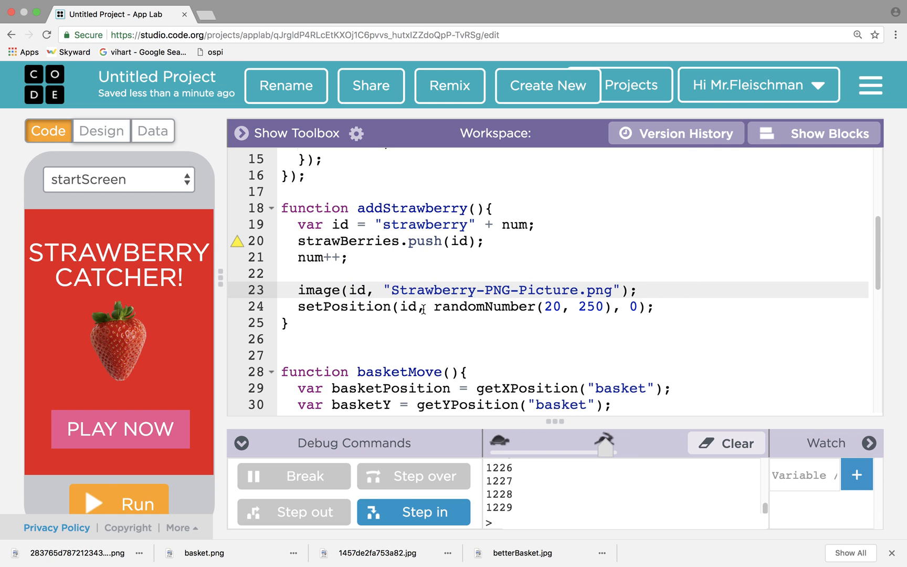
{"action": "double_click", "coordinate": [410, 305]}
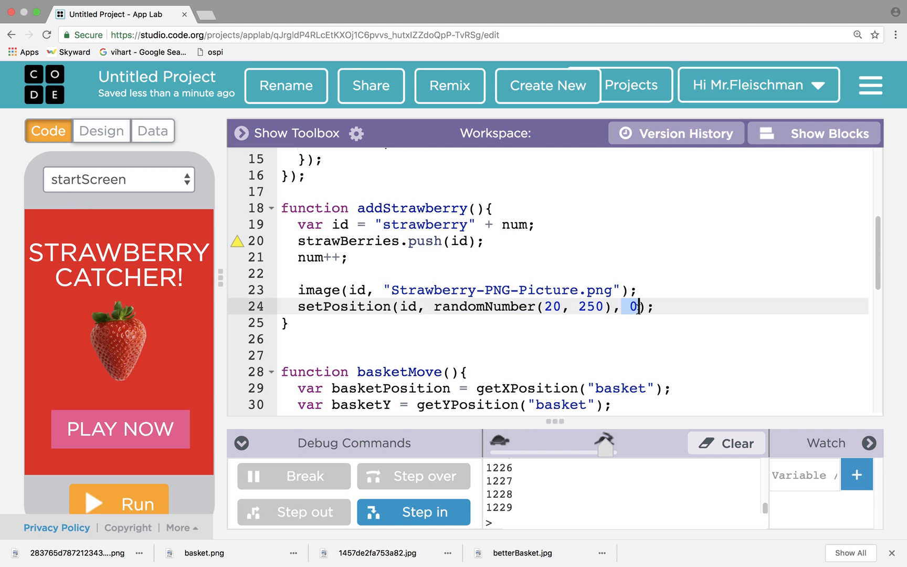
{"action": "mouse_move", "coordinate": [40, 215]}
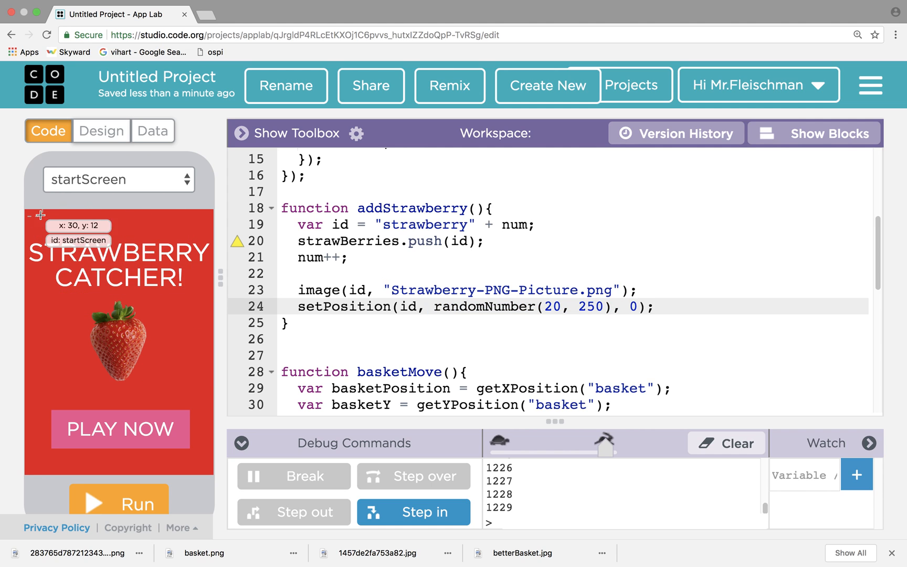
{"action": "mouse_move", "coordinate": [143, 485]}
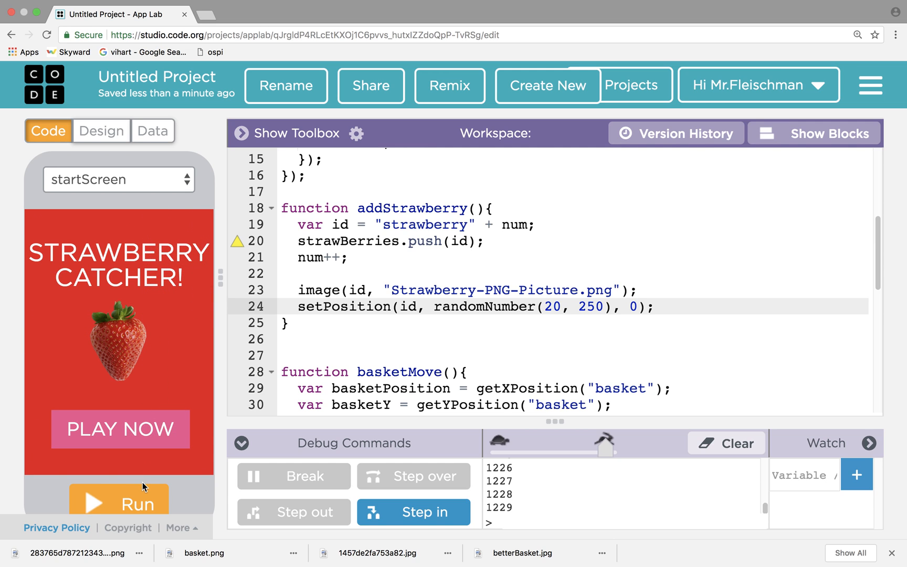
{"action": "mouse_move", "coordinate": [137, 498]}
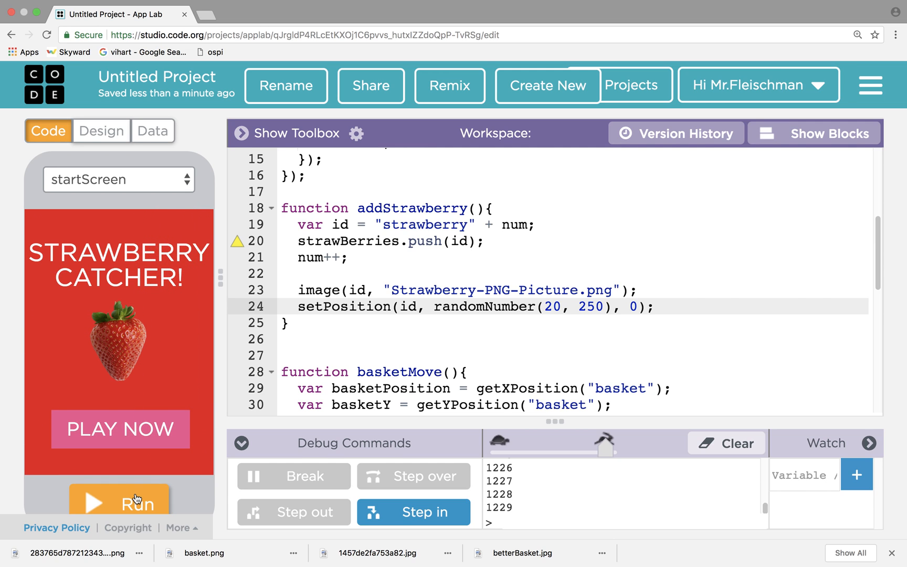
- Test the corrected strawberries.push call by running the game and starting play
{"action": "left_click", "coordinate": [120, 500]}
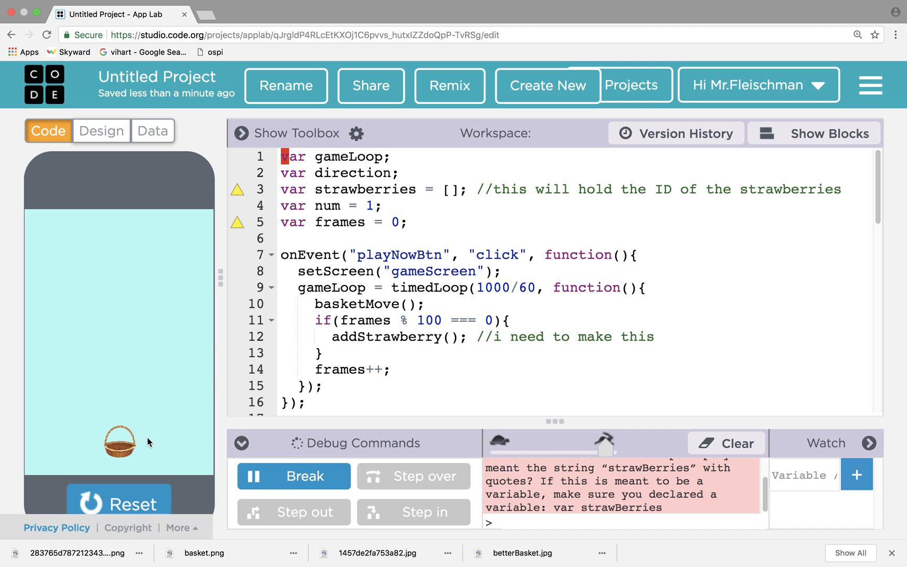
{"action": "mouse_move", "coordinate": [372, 385]}
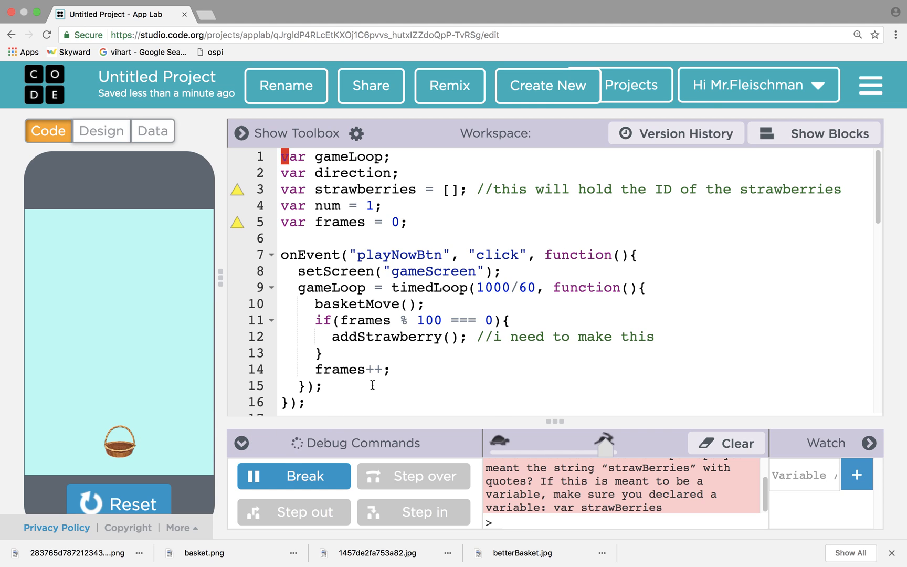
{"action": "mouse_move", "coordinate": [493, 365]}
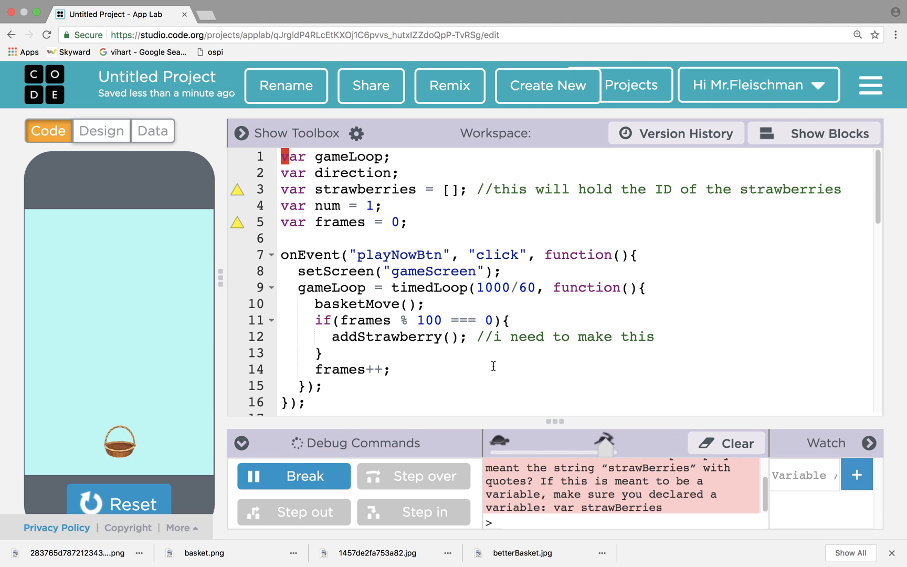
{"action": "mouse_move", "coordinate": [393, 263]}
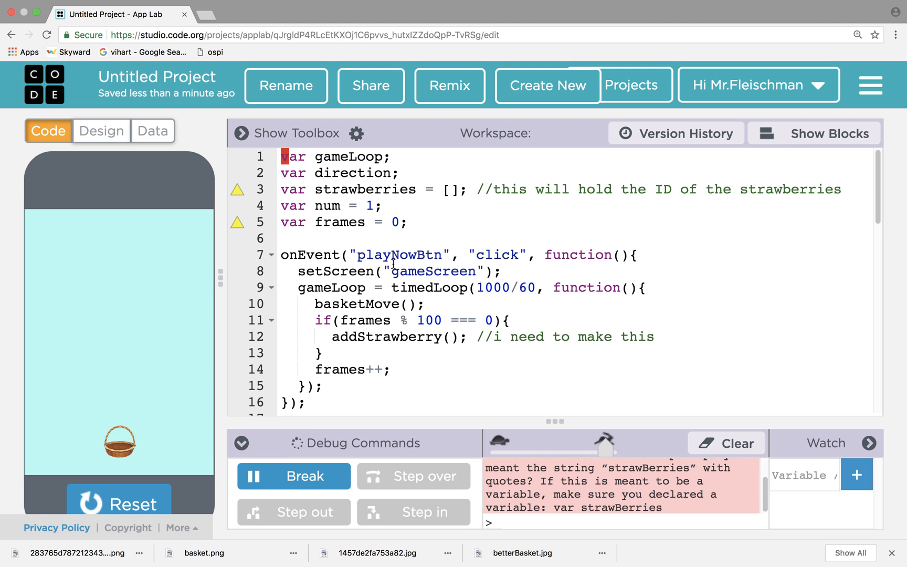
{"action": "scroll", "scroll_direction": "down", "scroll_amount": 3}
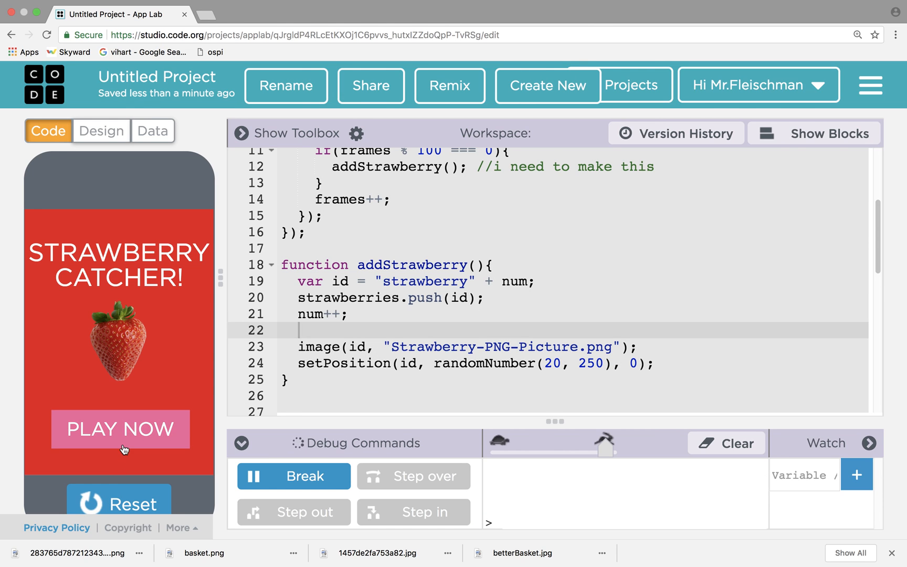
{"action": "left_click", "coordinate": [120, 430]}
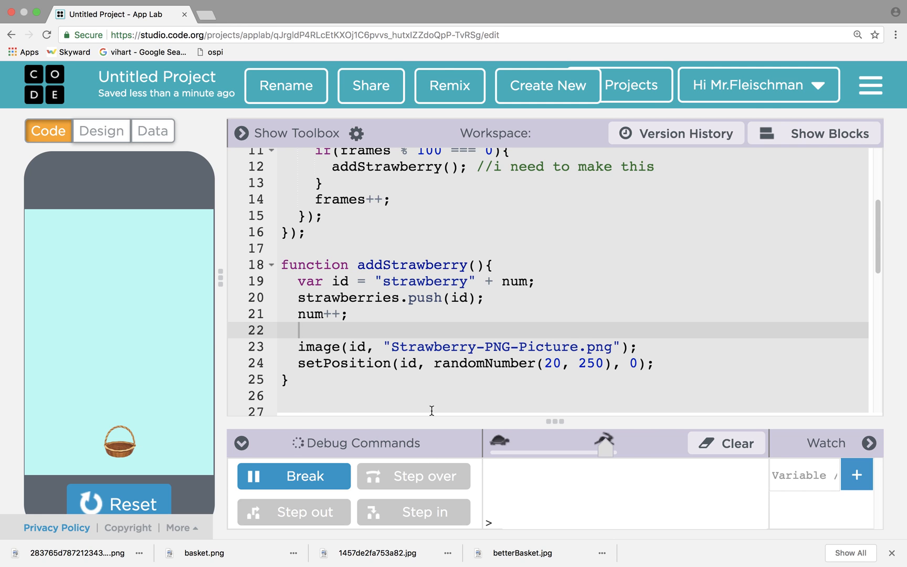
{"action": "scroll", "scroll_direction": "down", "scroll_amount": 3}
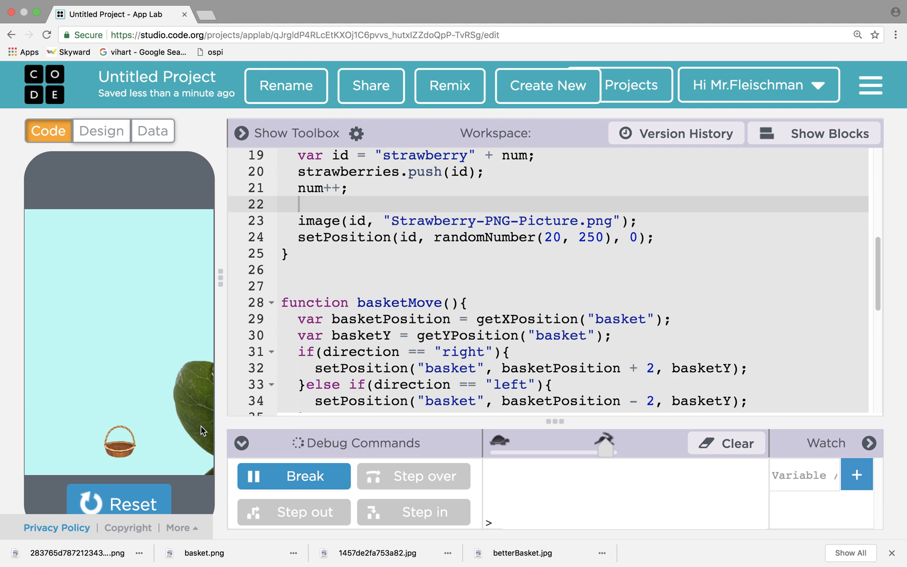
{"action": "mouse_move", "coordinate": [199, 415]}
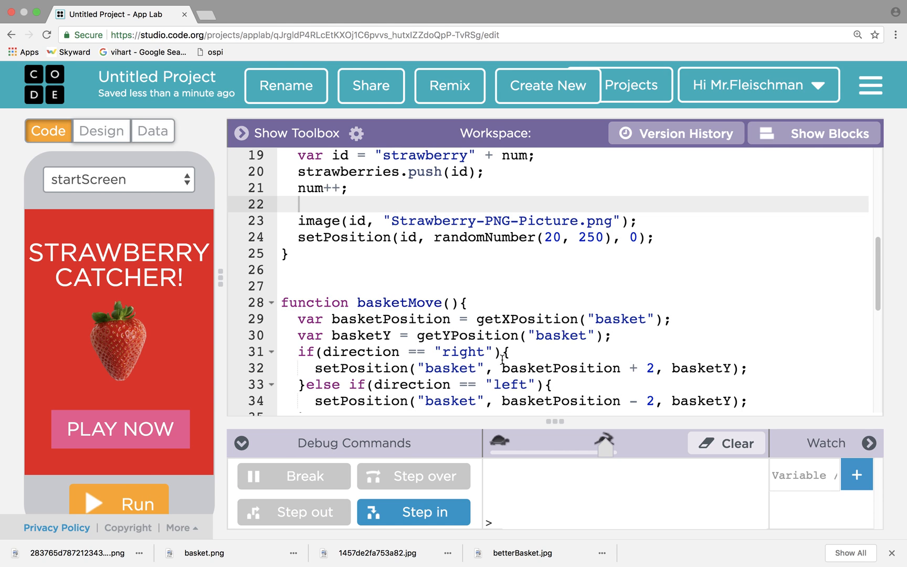
- Size each new strawberry 50 by 50 in setPosition, test-run, then stop the game
{"action": "scroll", "scroll_direction": "down", "scroll_amount": 3}
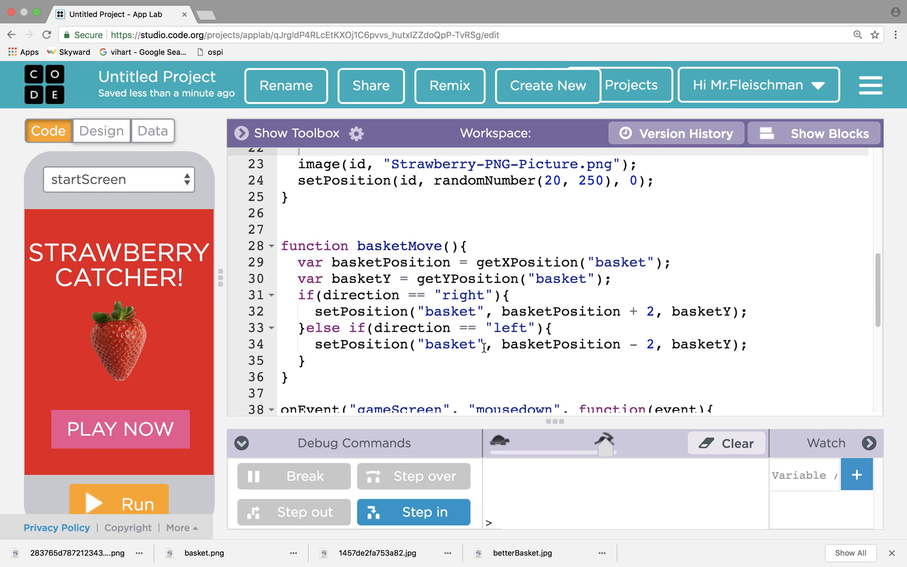
{"action": "scroll", "scroll_direction": "down", "scroll_amount": 3}
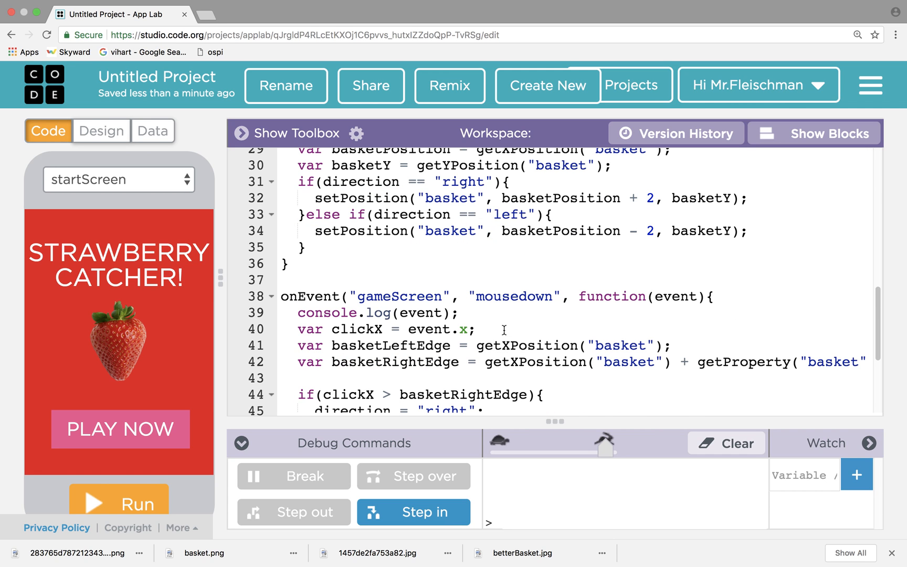
{"action": "scroll", "scroll_direction": "up", "scroll_amount": 3}
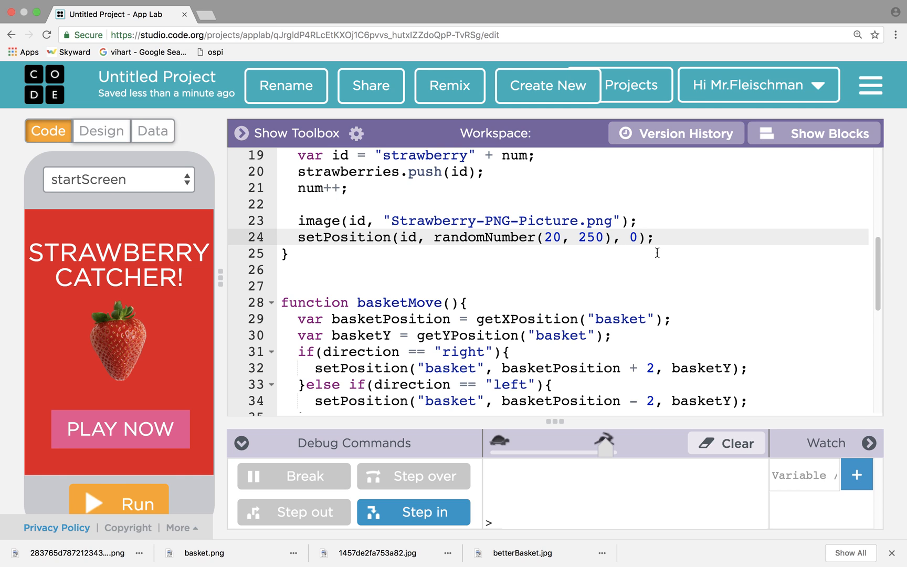
{"action": "type", "text": ", 50"}
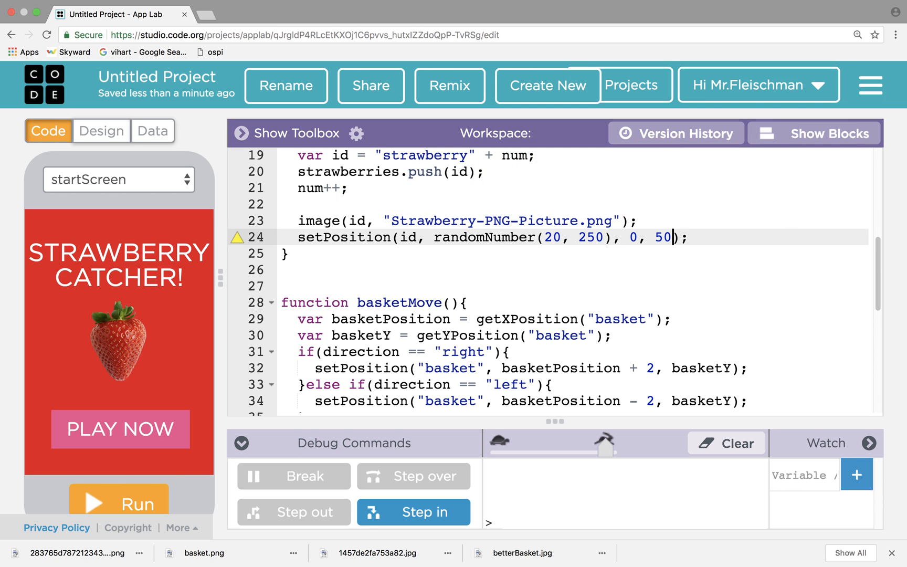
{"action": "type", "text": ", 50"}
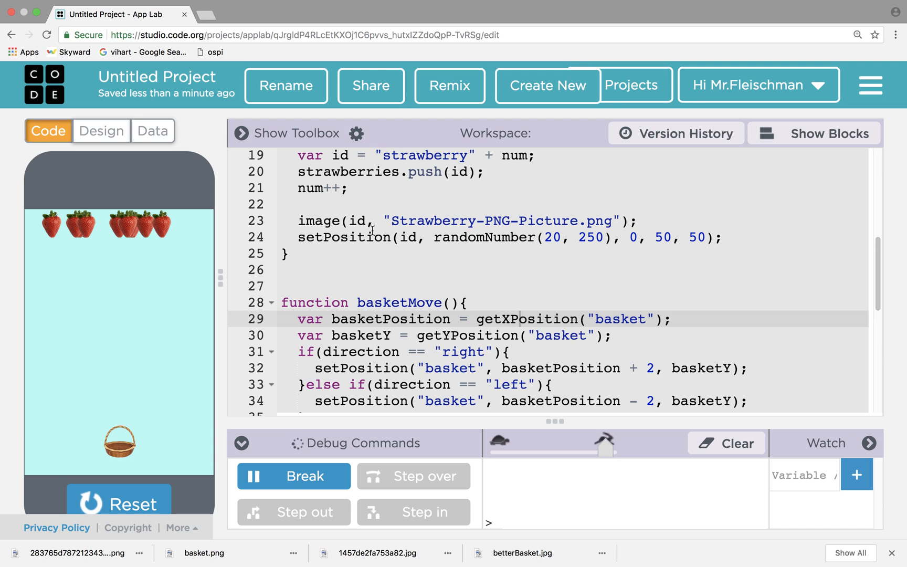
{"action": "left_click", "coordinate": [118, 500]}
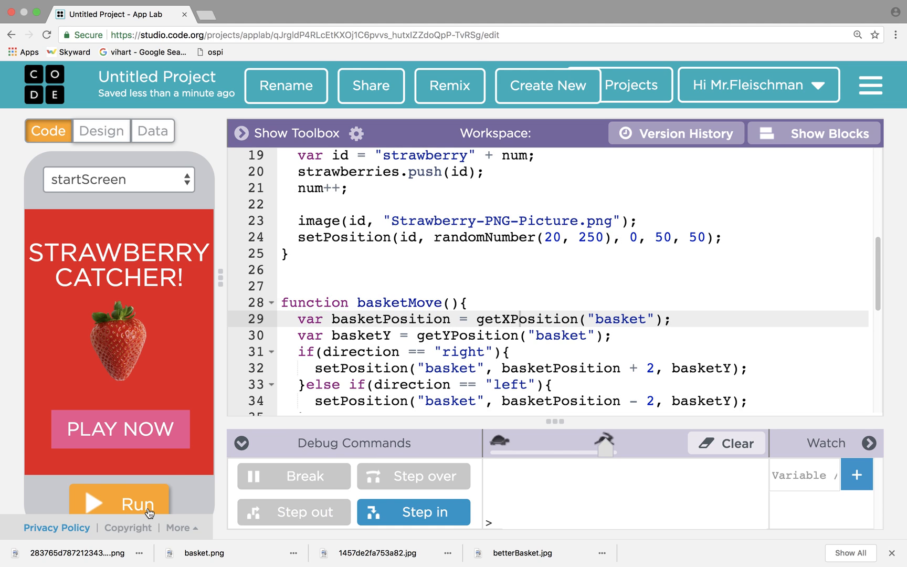
{"action": "mouse_move", "coordinate": [407, 310]}
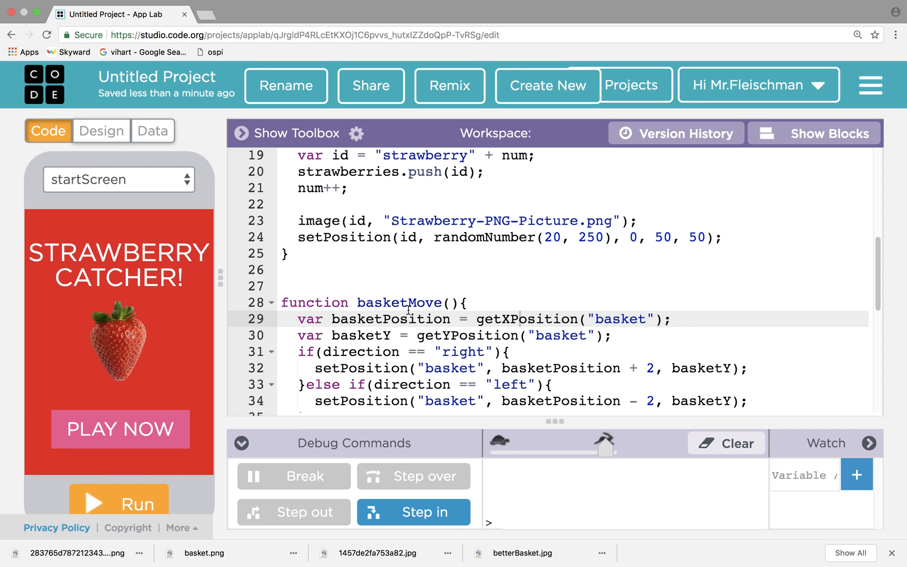
- Call strawberriesFall() inside the timed game loop
{"action": "scroll", "scroll_direction": "up", "scroll_amount": 3}
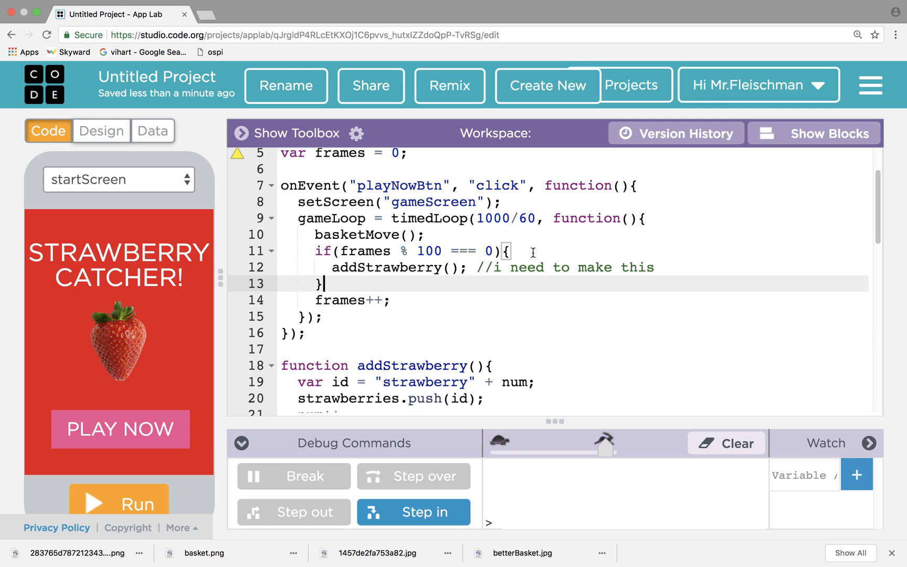
{"action": "mouse_move", "coordinate": [483, 274]}
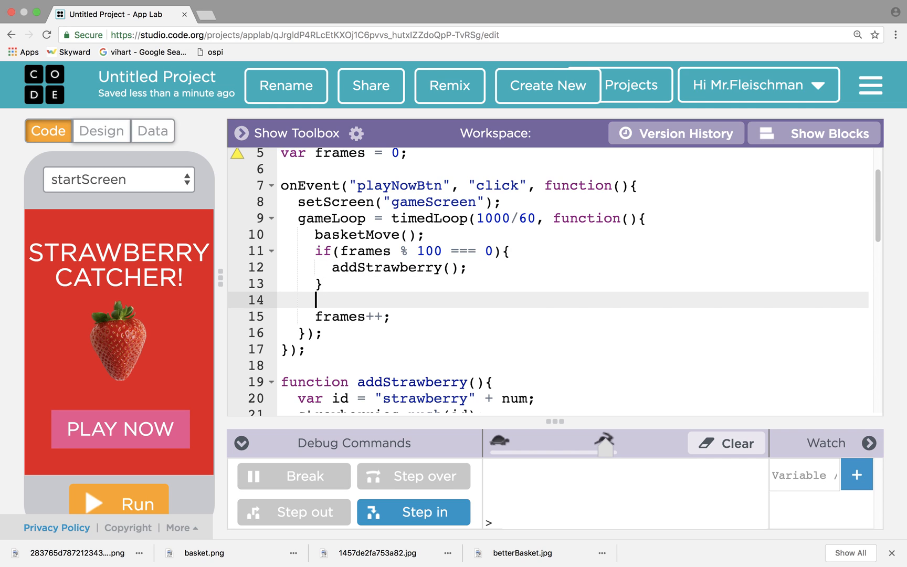
{"action": "type", "text": "strawbe"}
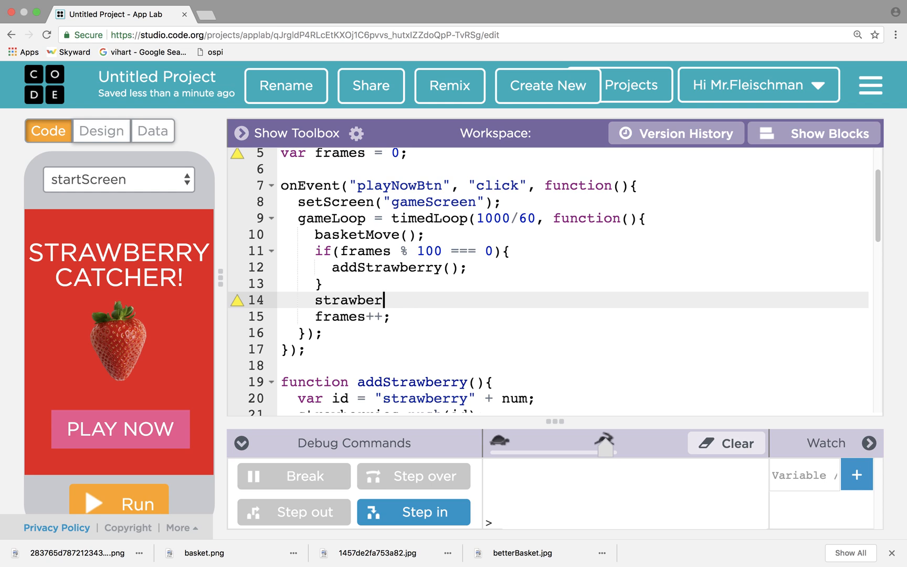
{"action": "type", "text": "riesFall();"}
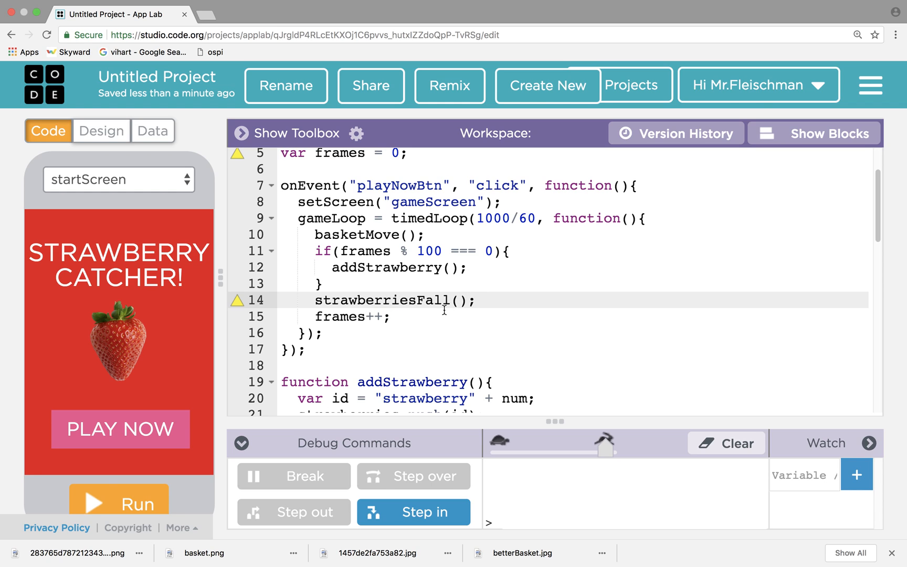
- Declare an empty strawberriesFall function above addStrawberry
{"action": "scroll", "scroll_direction": "down", "scroll_amount": 3}
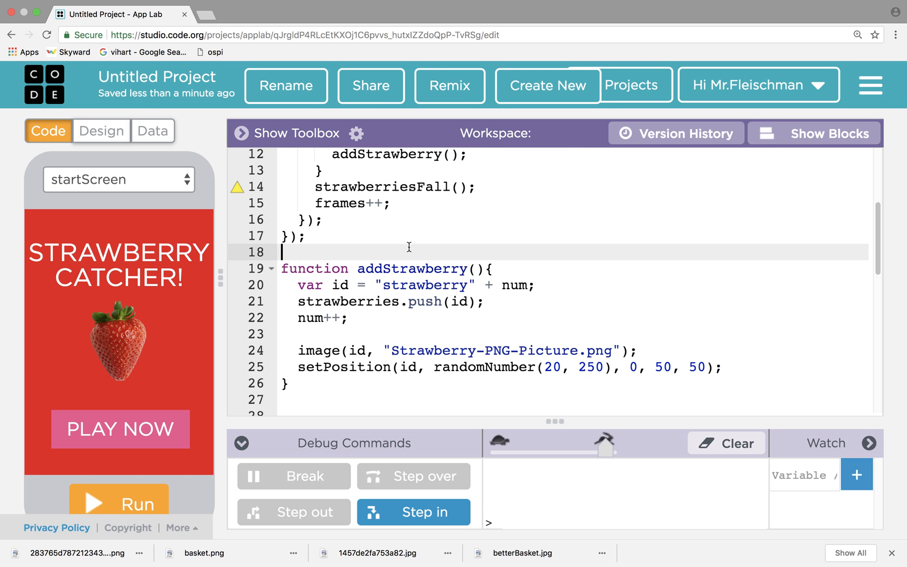
{"action": "scroll", "scroll_direction": "up", "scroll_amount": 3}
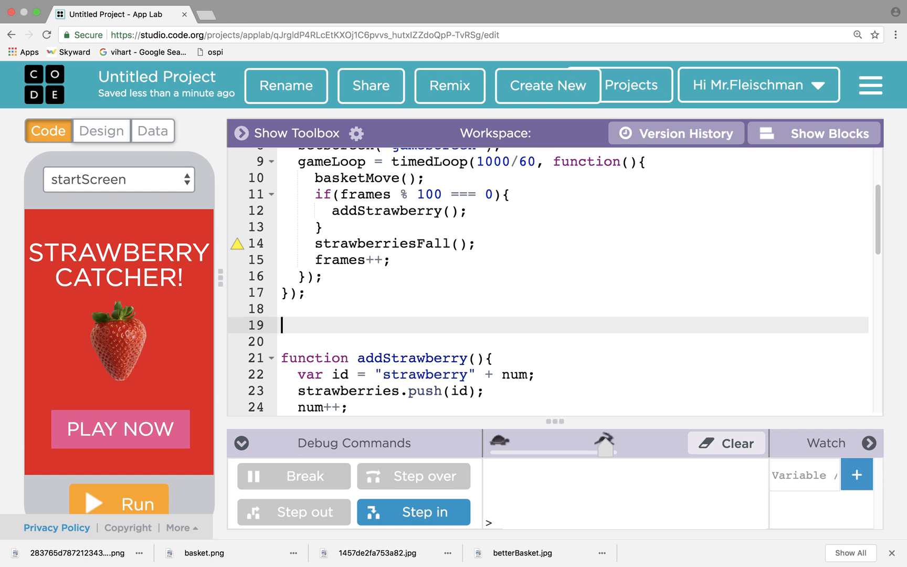
{"action": "type", "text": "function"}
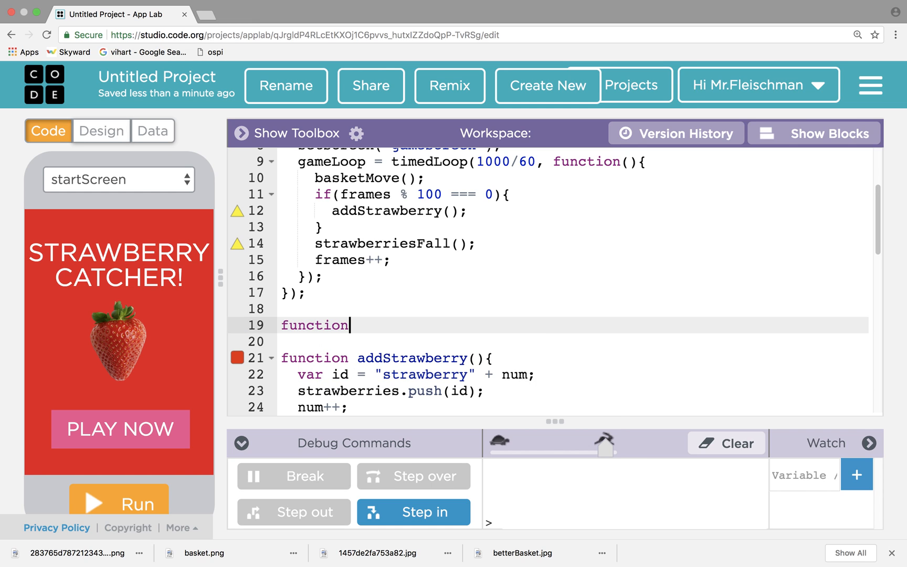
{"action": "type", "text": "strawbe"}
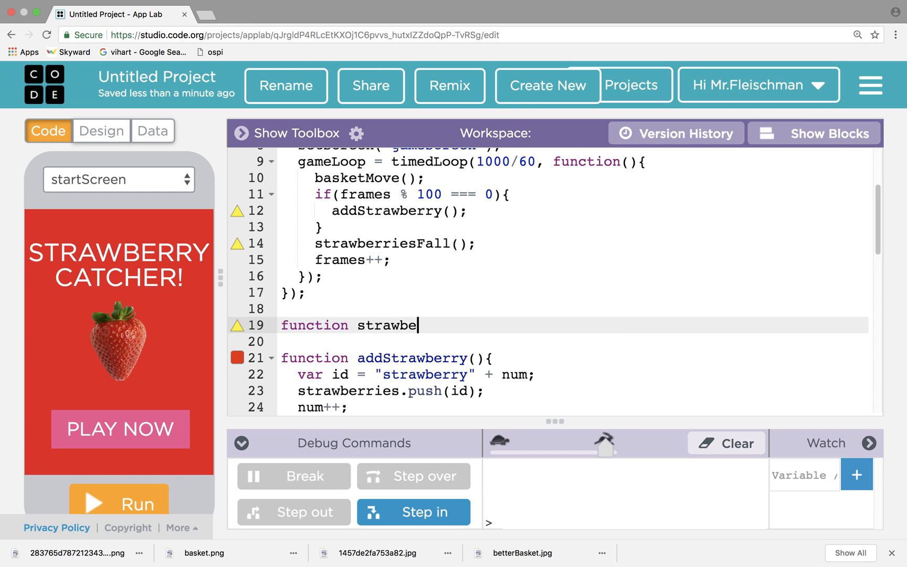
{"action": "type", "text": "rriesFall(){"}
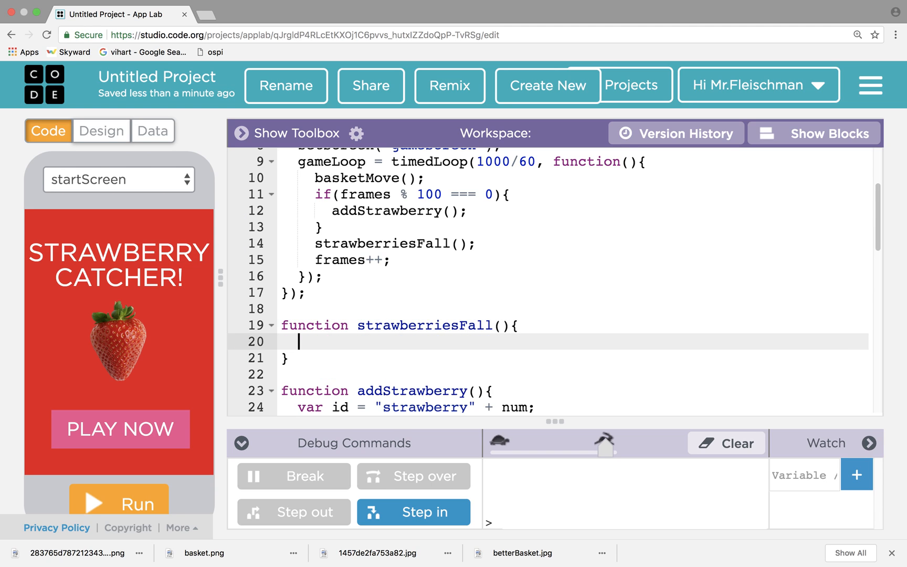
- Write a for loop header starting var i = 0 over strawberries inside strawberriesFall
{"action": "scroll", "scroll_direction": "up", "scroll_amount": 3}
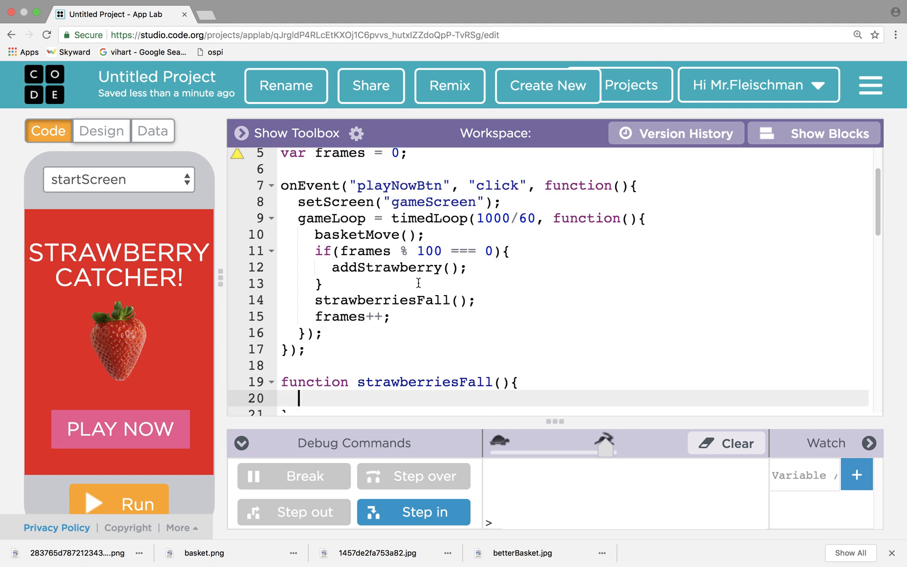
{"action": "scroll", "scroll_direction": "up", "scroll_amount": 3}
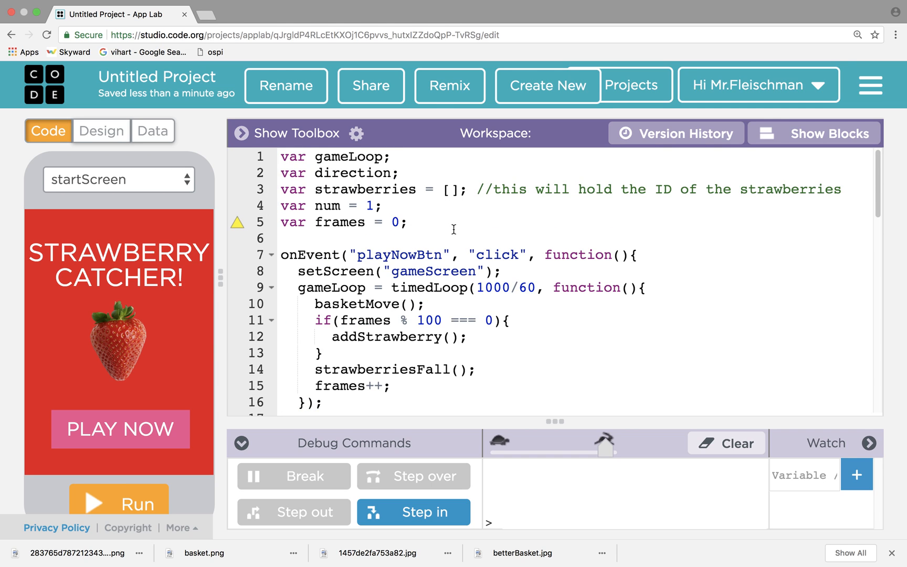
{"action": "mouse_move", "coordinate": [446, 247]}
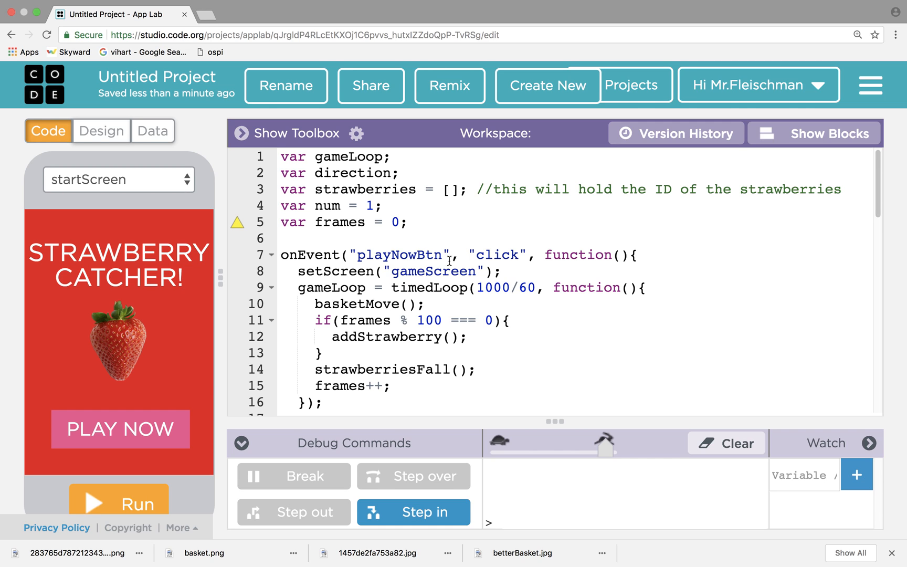
{"action": "scroll", "scroll_direction": "down", "scroll_amount": 3}
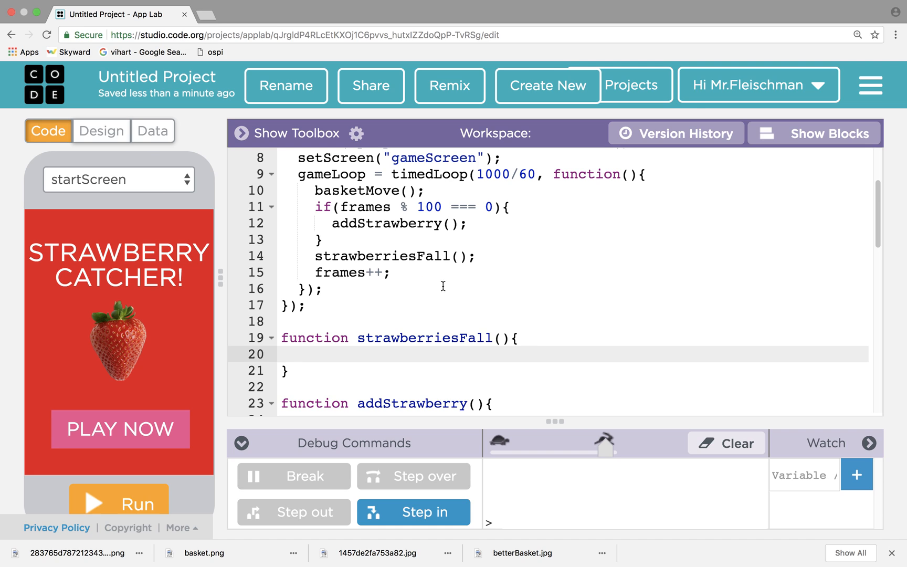
{"action": "type", "text": "for("}
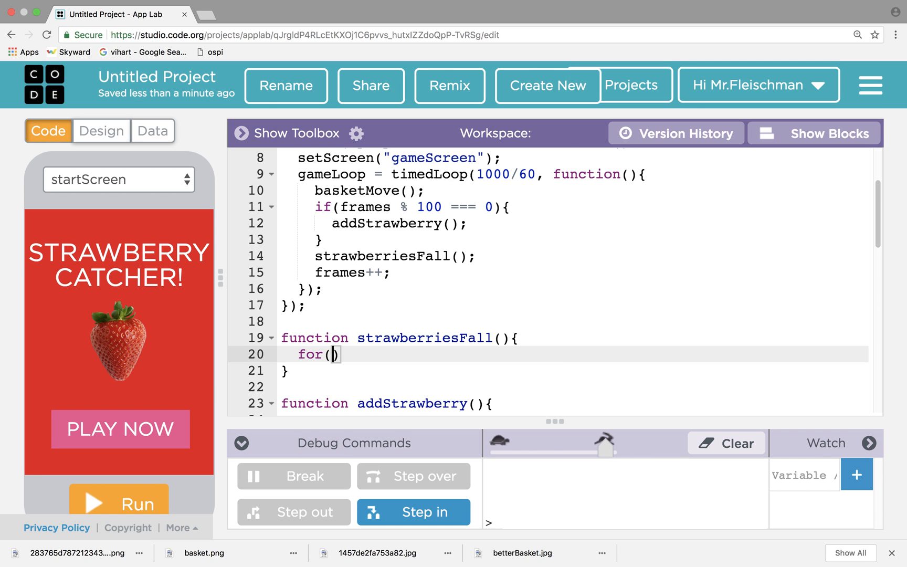
{"action": "type", "text": "var i ="}
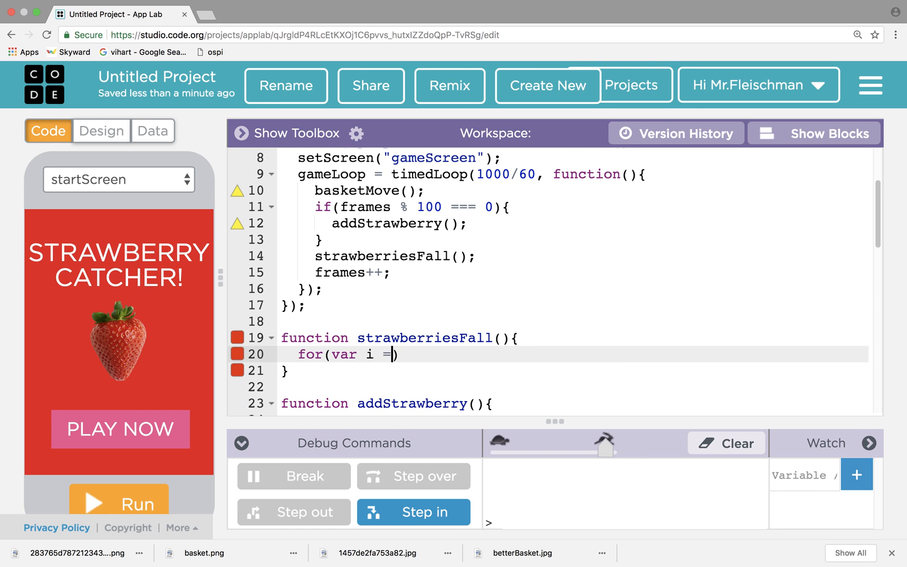
{"action": "type", "text": "0;"}
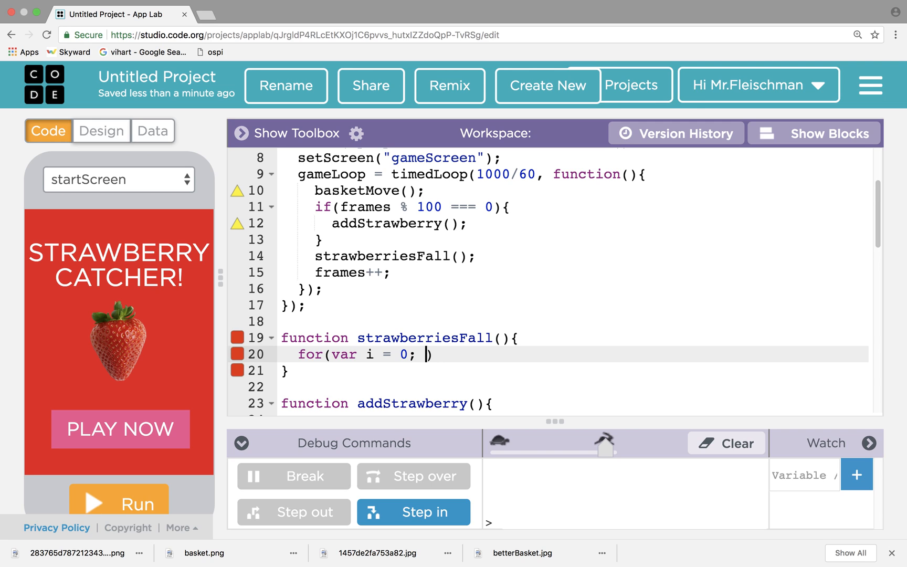
{"action": "type", "text": "strawberries.length;"}
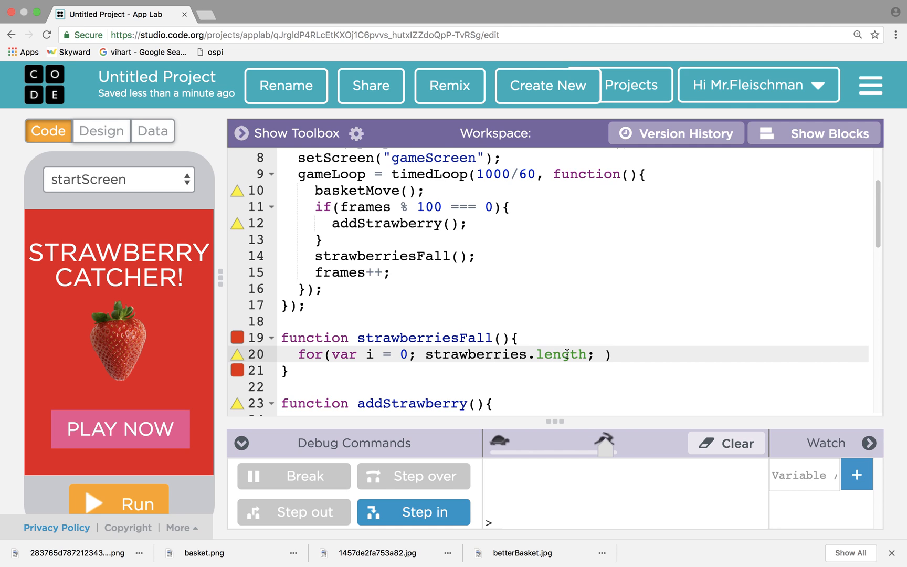
- Finish the loop header with i++ and an opening brace, dismissing function suggestions
{"action": "type", "text": "i++"}
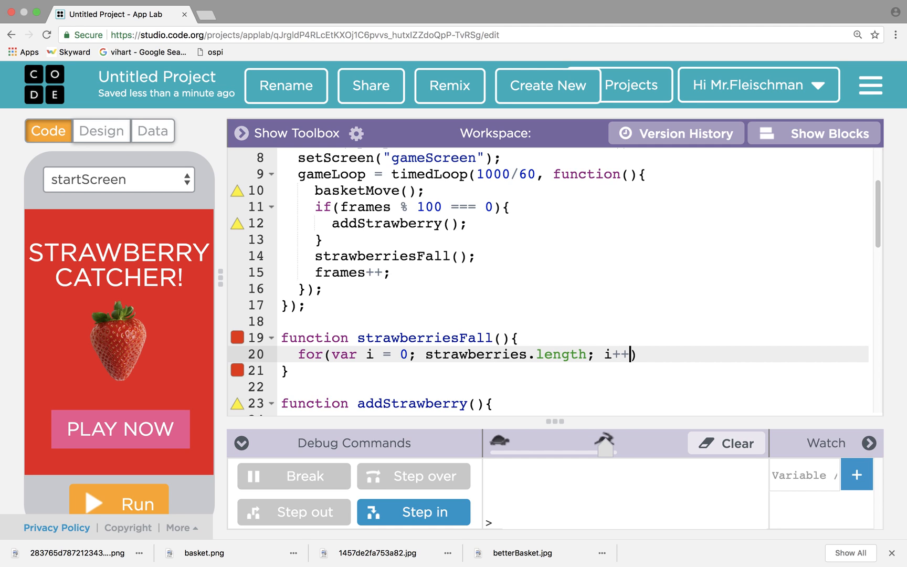
{"action": "type", "text": "{"}
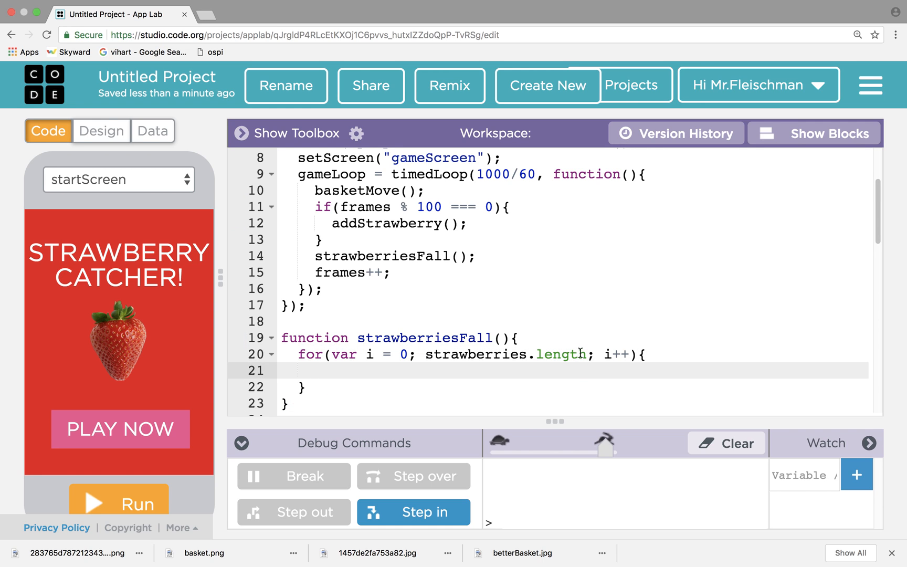
{"action": "type", "text": "se"}
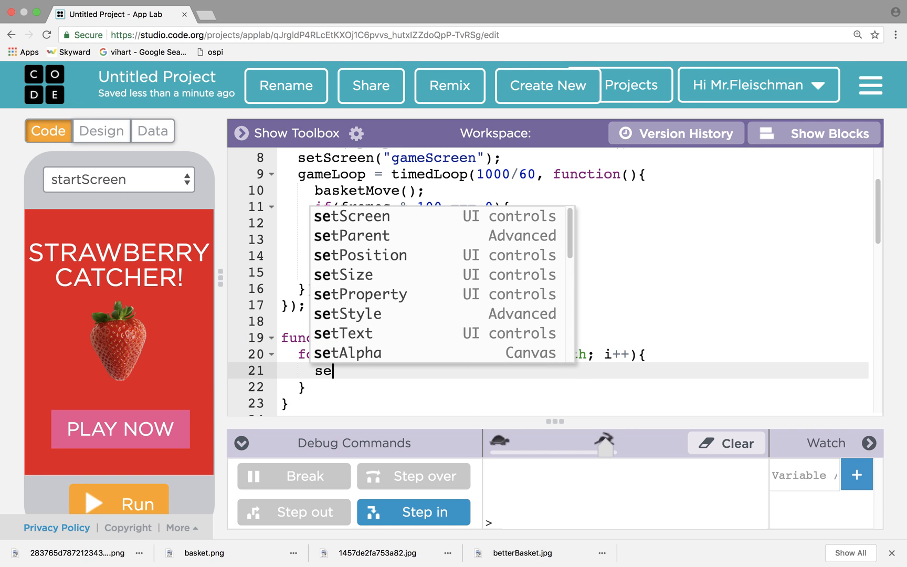
{"action": "mouse_move", "coordinate": [429, 255]}
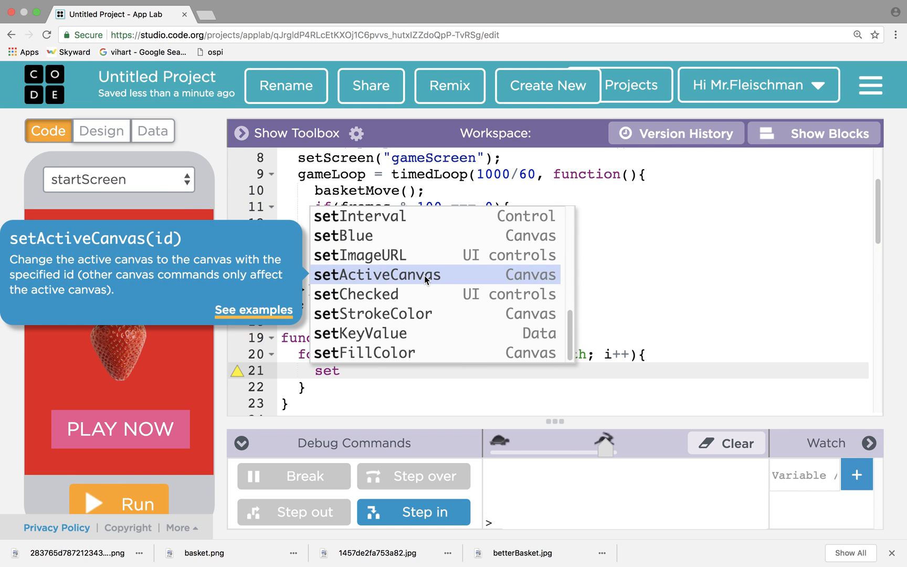
{"action": "scroll", "scroll_direction": "up", "scroll_amount": 3}
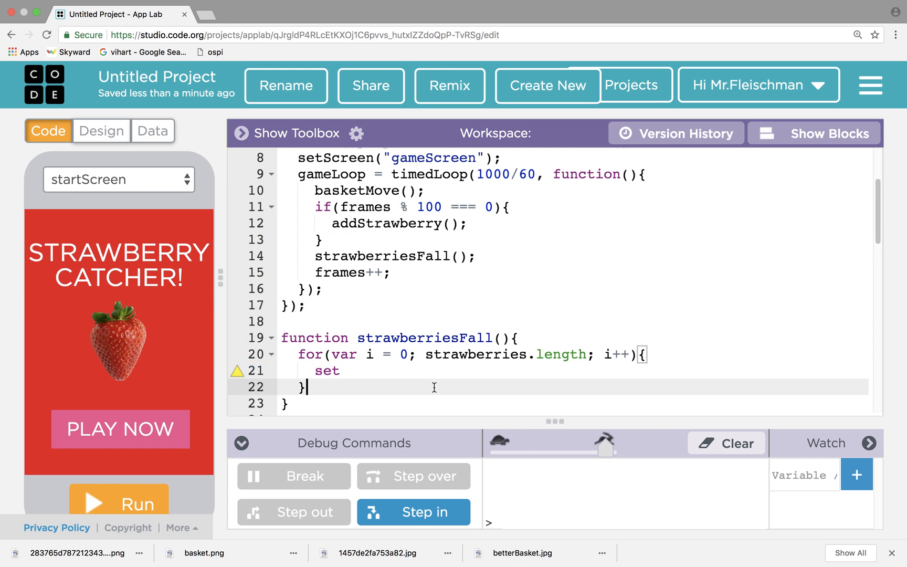
{"action": "left_click", "coordinate": [647, 353]}
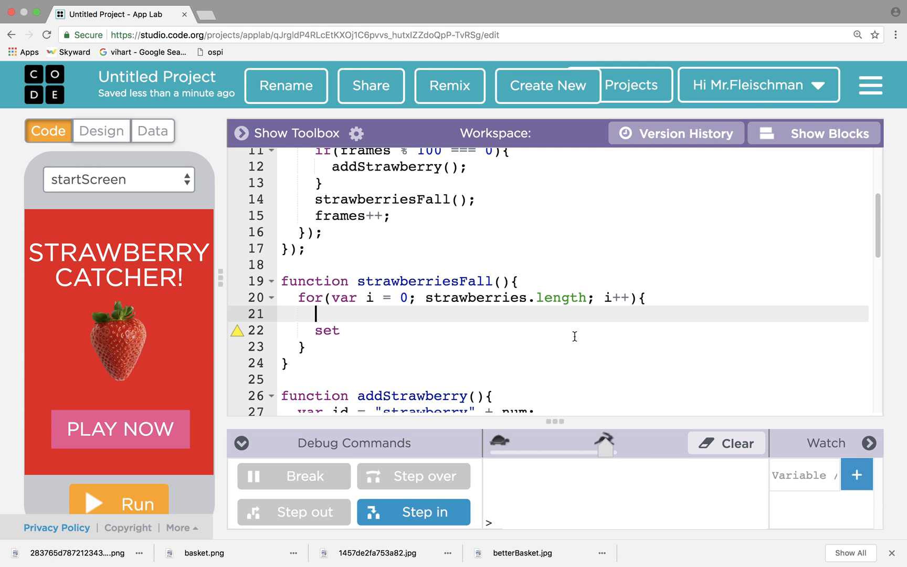
- Store strawX with getXPosition(strawberries[i]) and duplicate the line for strawY
{"action": "type", "text": "var str"}
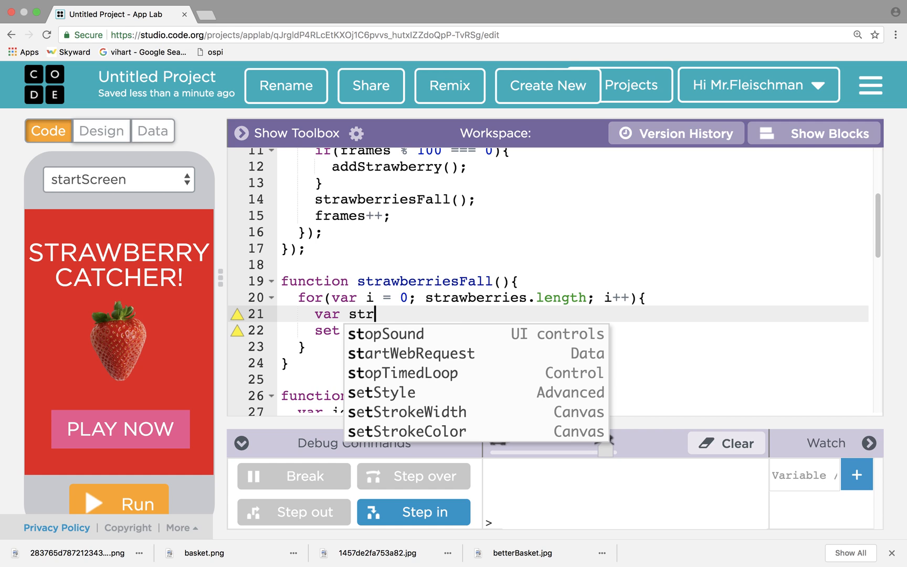
{"action": "type", "text": "awX ="}
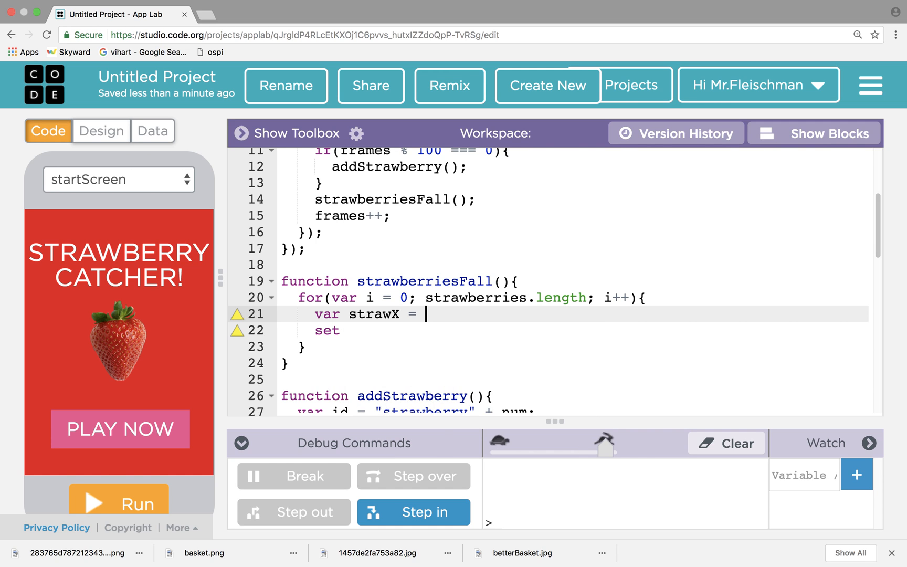
{"action": "type", "text": "get"}
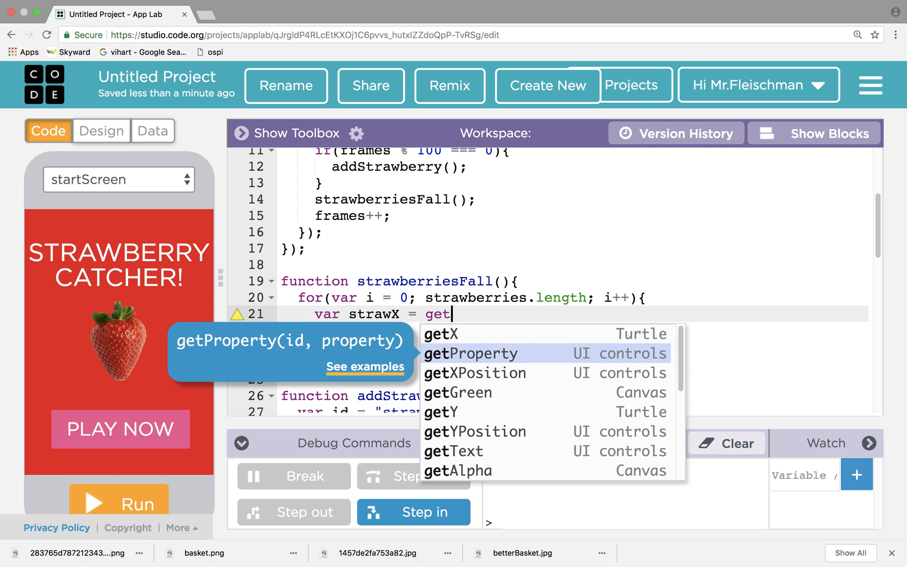
{"action": "left_click", "coordinate": [475, 372]}
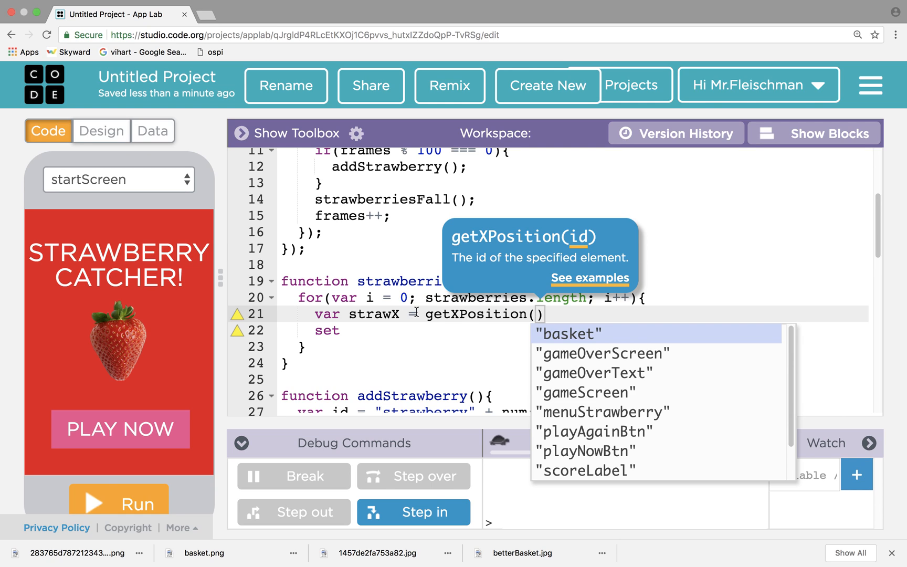
{"action": "type", "text": "strawberries[i"}
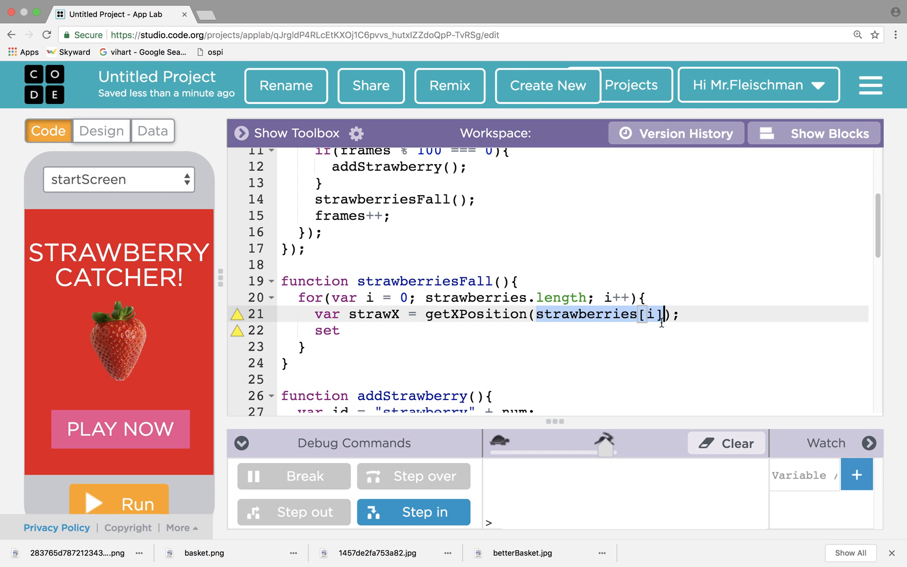
{"action": "mouse_move", "coordinate": [565, 327]}
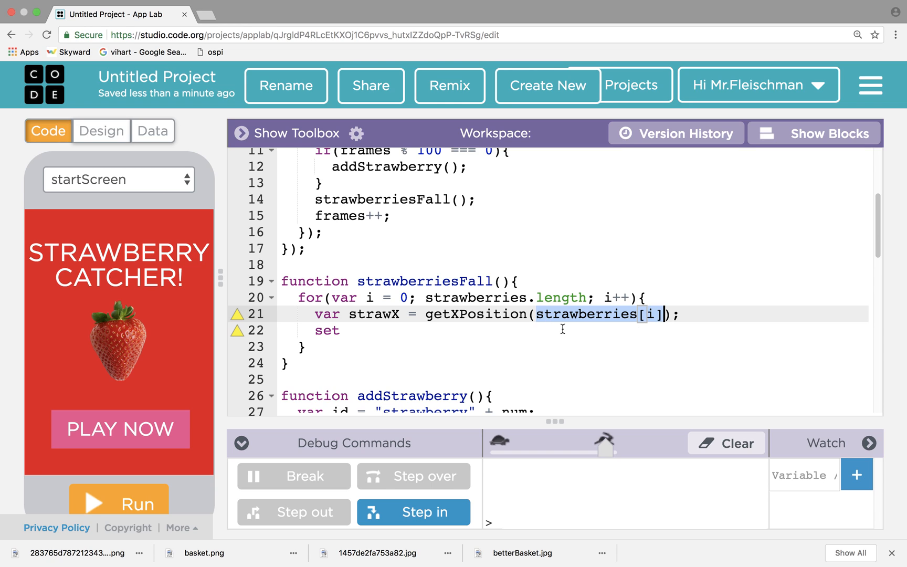
{"action": "mouse_move", "coordinate": [437, 318]}
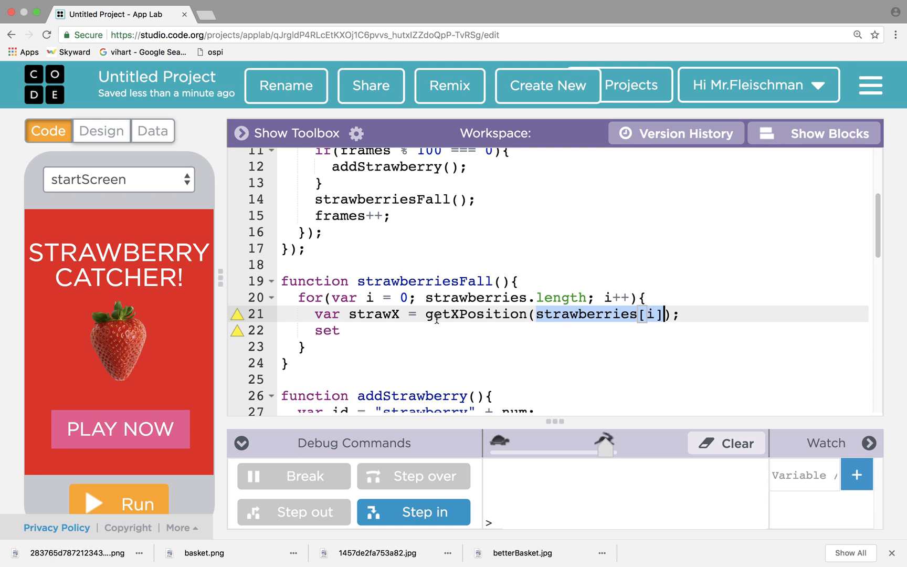
{"action": "left_click", "coordinate": [686, 314]}
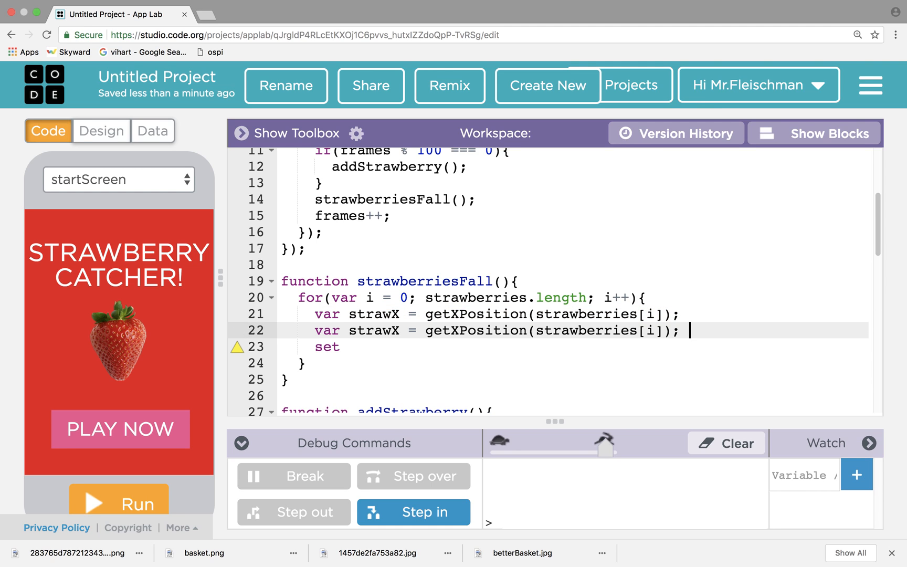
{"action": "key", "text": "Backspace"}
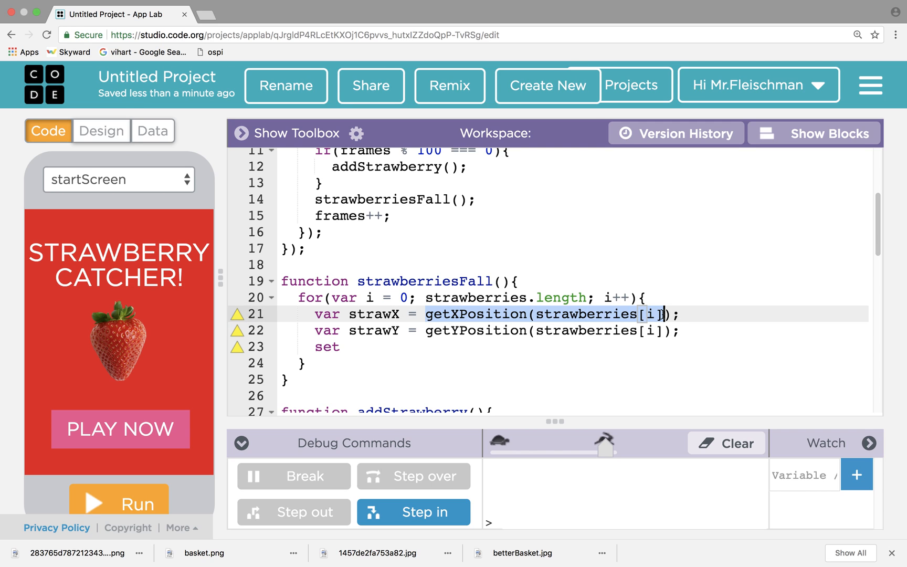
{"action": "left_click", "coordinate": [373, 347]}
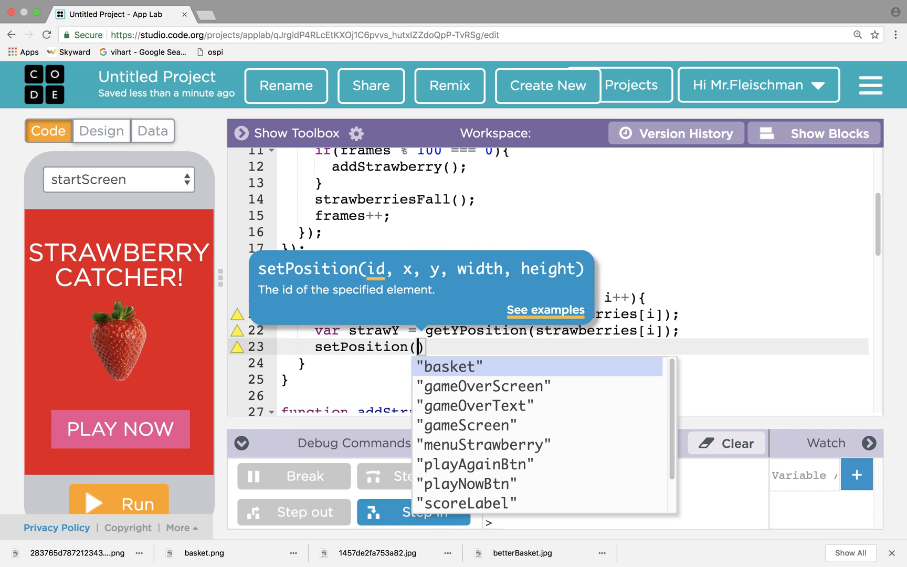
- Write setPosition(strawberries[i], strawX, strawY + 2); in the loop body
{"action": "type", "text": "strawberries"}
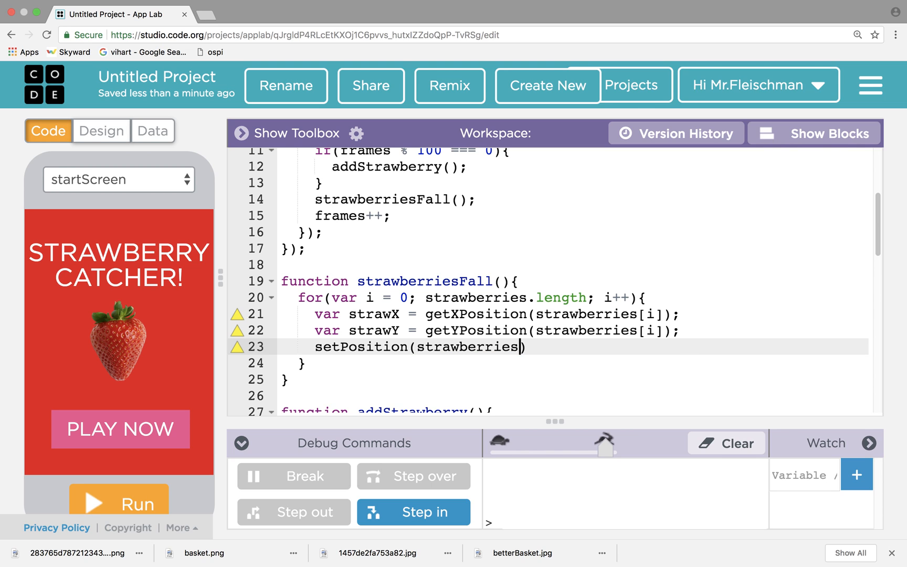
{"action": "type", "text": "[i],"}
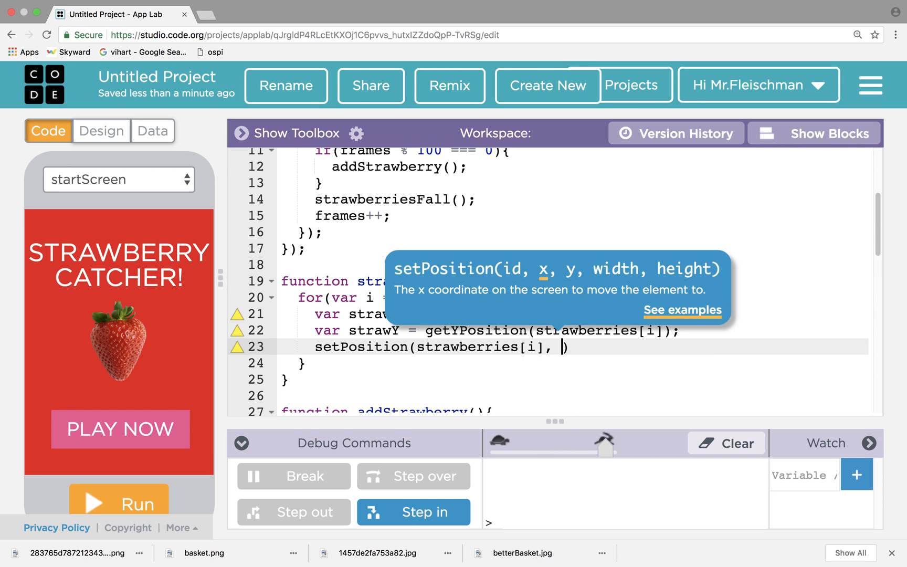
{"action": "type", "text": "s"}
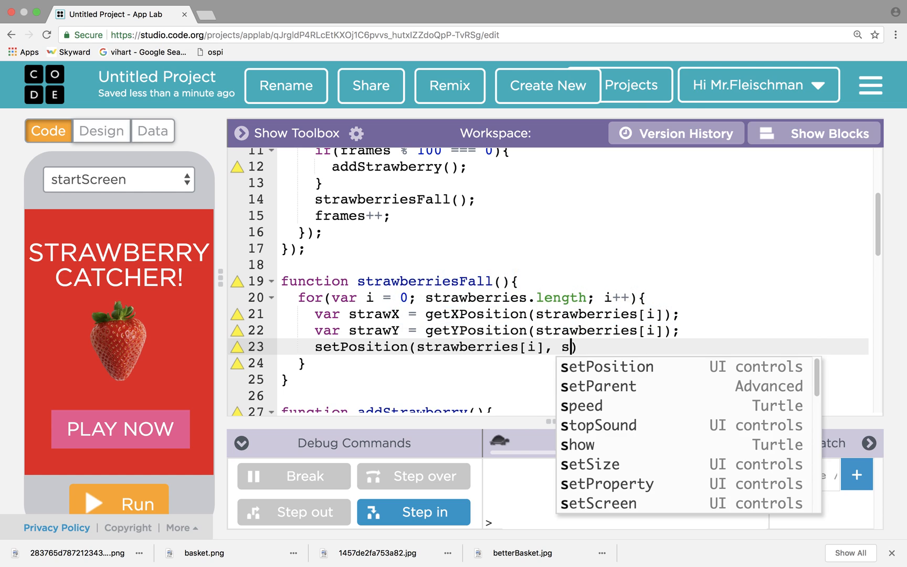
{"action": "type", "text": "trawX,"}
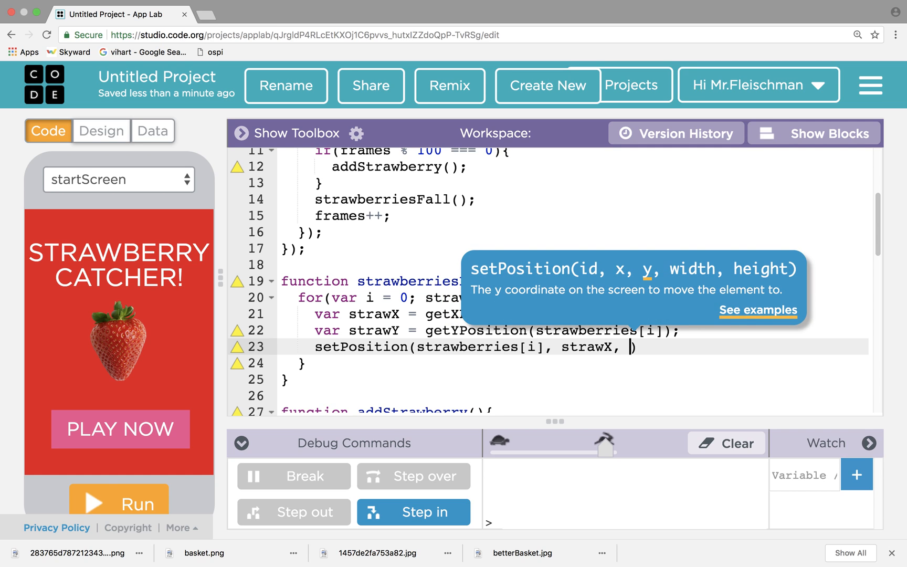
{"action": "type", "text": "strawY + 2"}
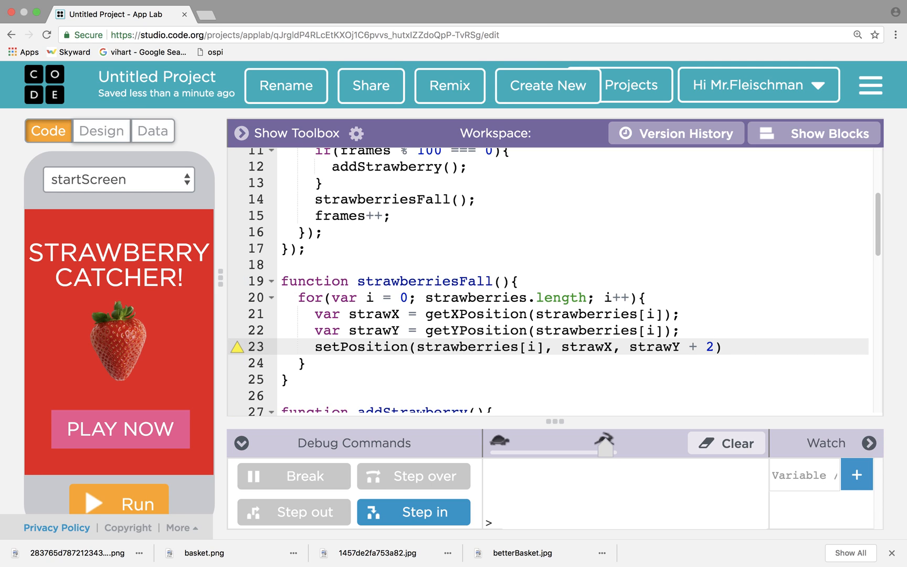
{"action": "left_click", "coordinate": [722, 346]}
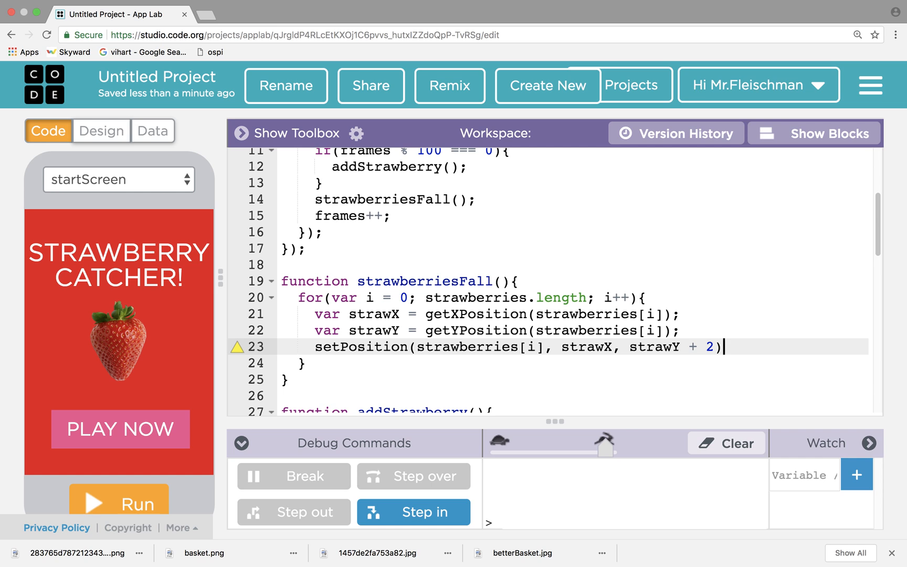
{"action": "type", "text": ";"}
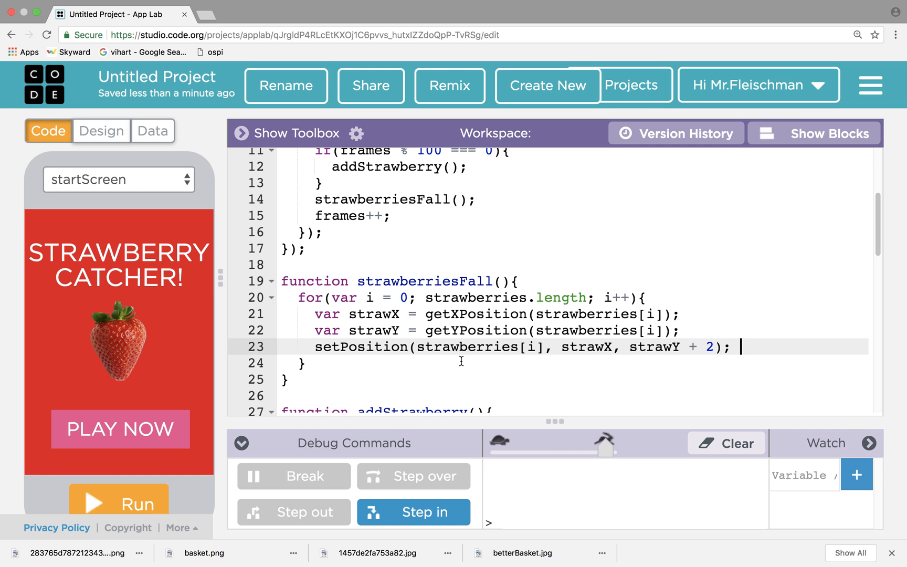
{"action": "mouse_move", "coordinate": [124, 237]}
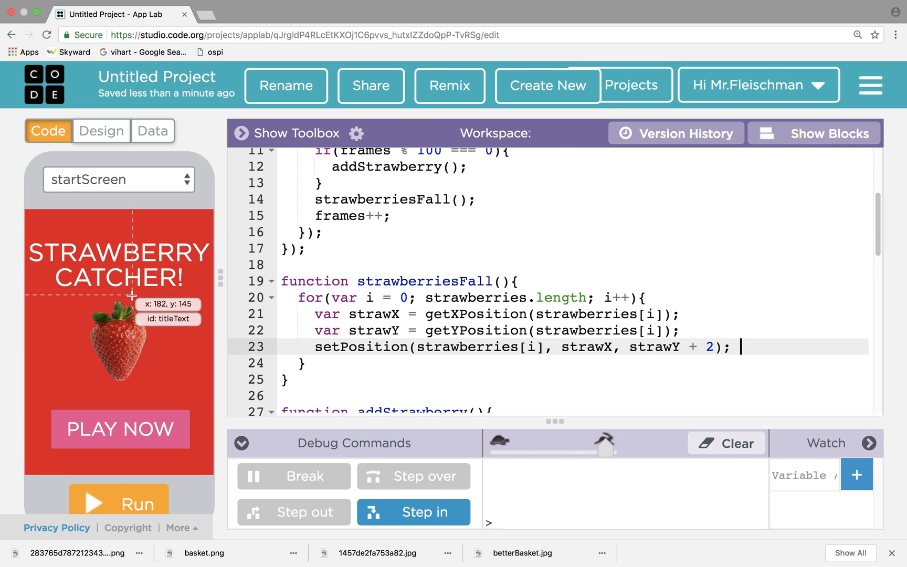
{"action": "mouse_move", "coordinate": [121, 363]}
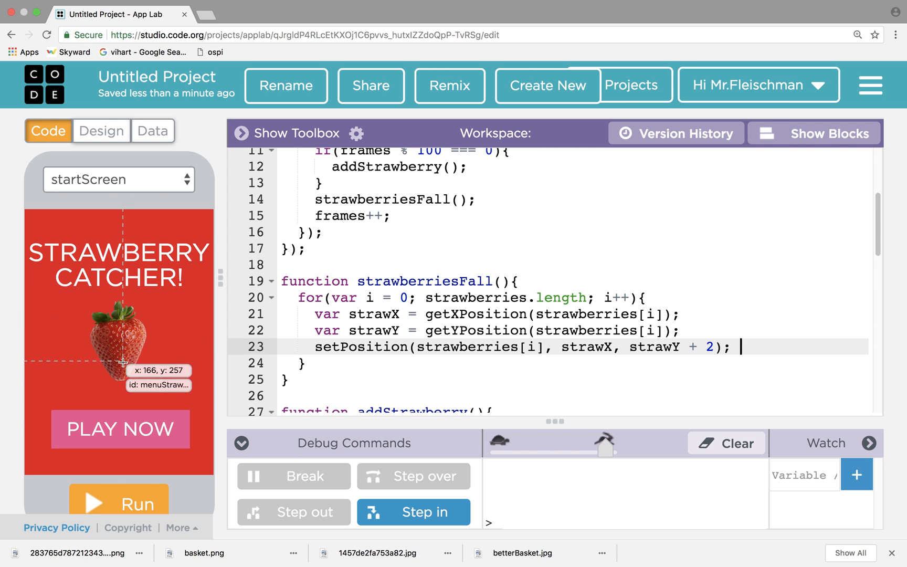
{"action": "mouse_move", "coordinate": [421, 322]}
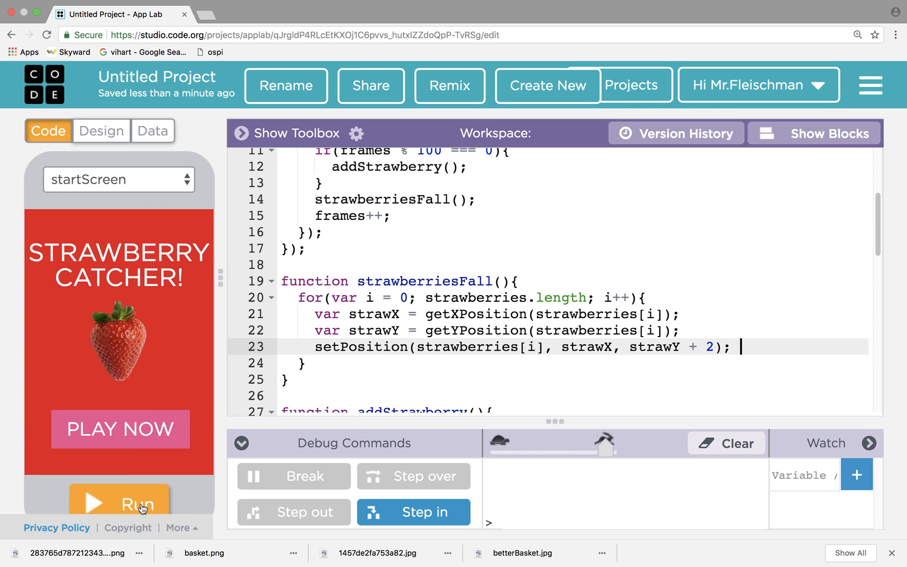
{"action": "mouse_move", "coordinate": [370, 324]}
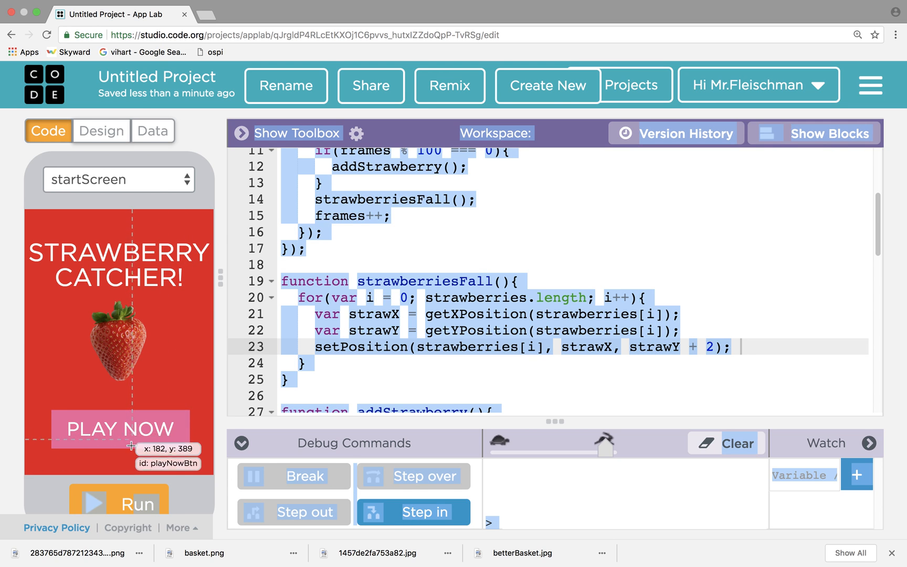
- Run the game to watch strawberries move down 2 pixels each frame
{"action": "left_click", "coordinate": [120, 499]}
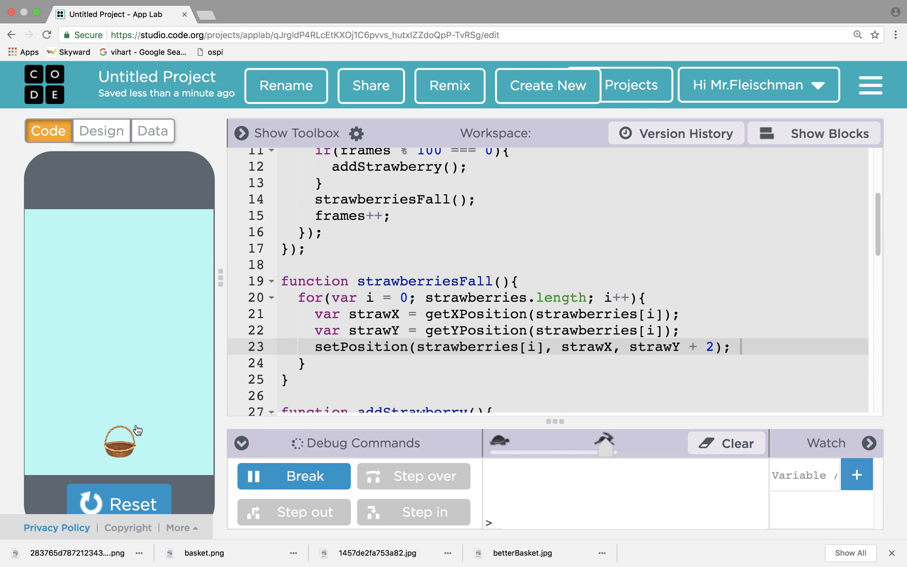
{"action": "mouse_move", "coordinate": [463, 346]}
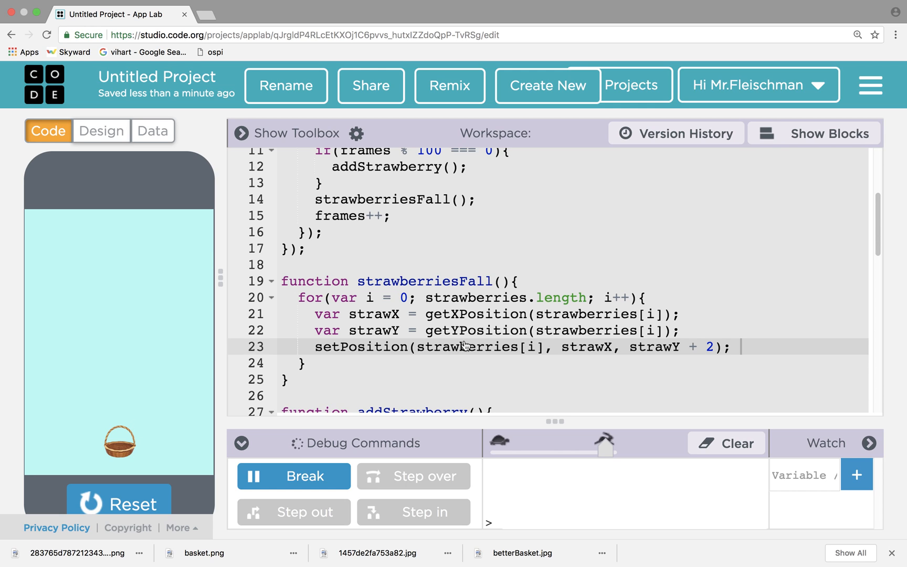
{"action": "mouse_move", "coordinate": [587, 469]}
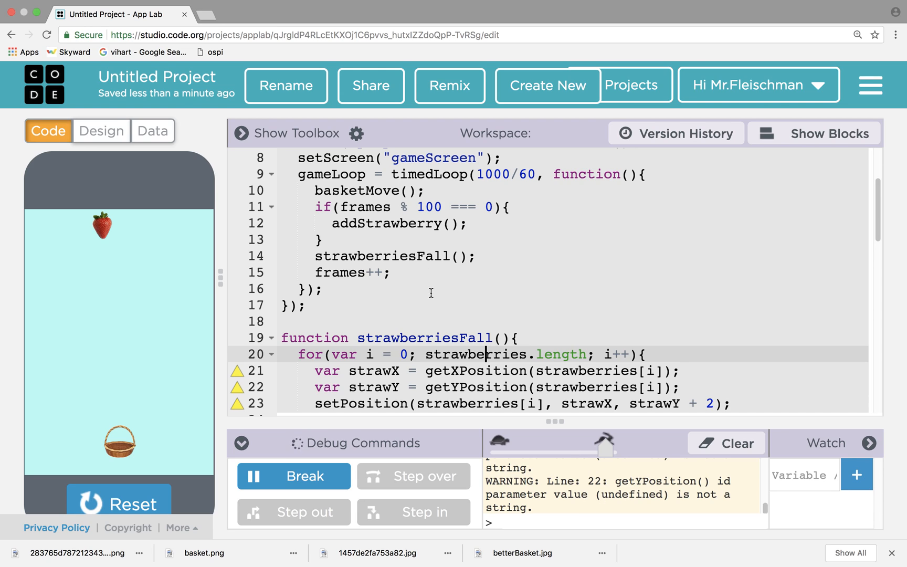
{"action": "mouse_move", "coordinate": [537, 461]}
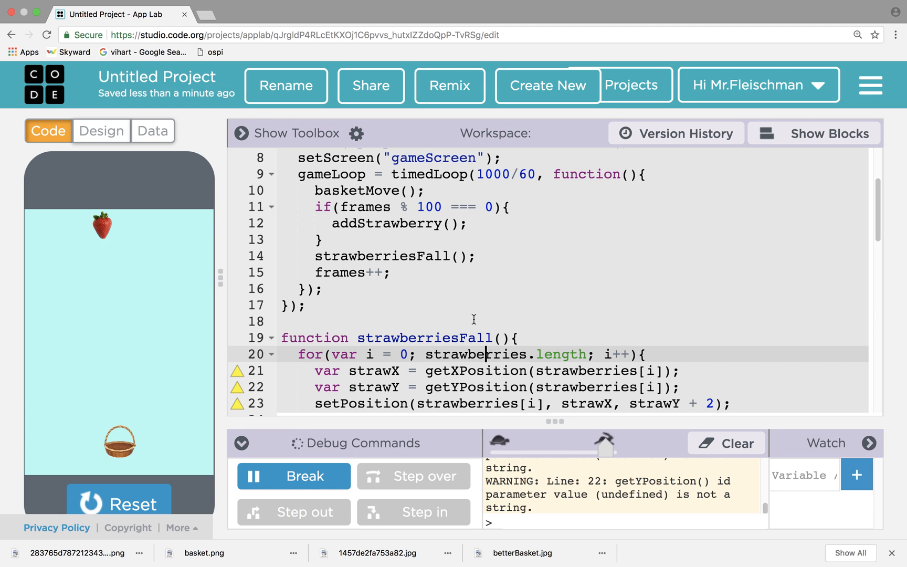
{"action": "mouse_move", "coordinate": [564, 358]}
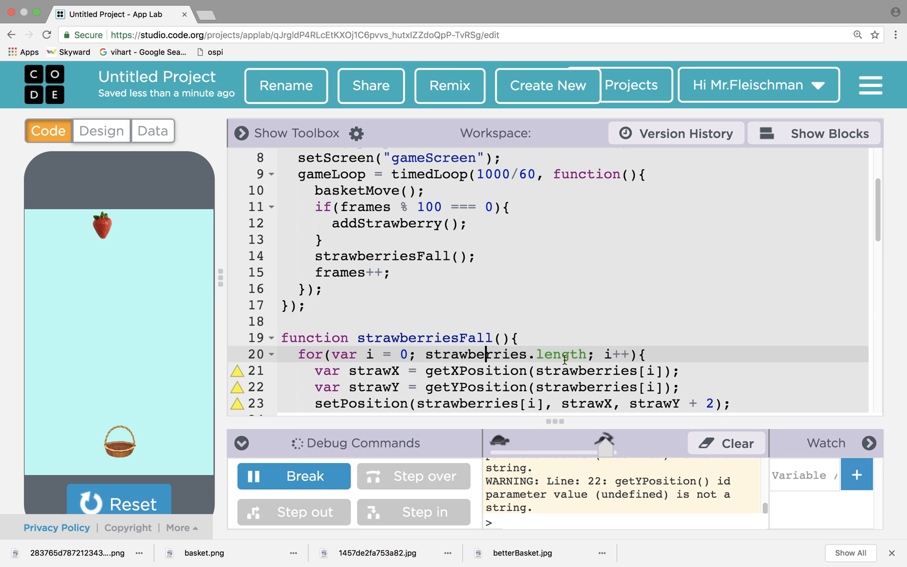
{"action": "mouse_move", "coordinate": [317, 353]}
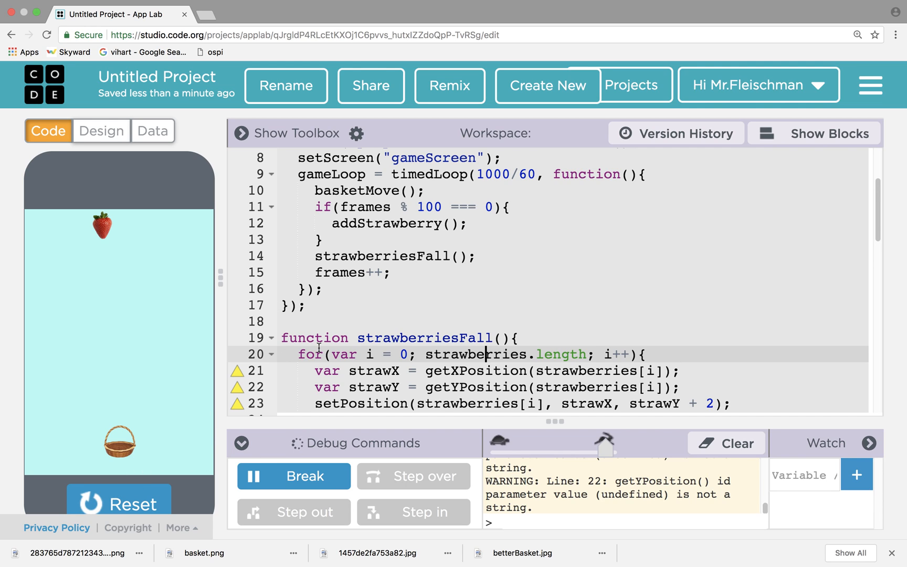
{"action": "mouse_move", "coordinate": [588, 5]}
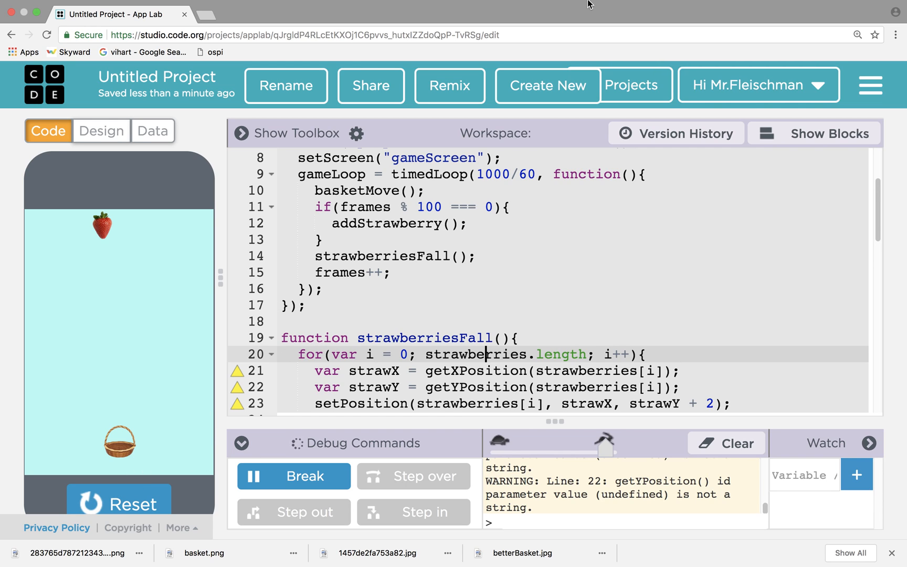
{"action": "mouse_move", "coordinate": [251, 524]}
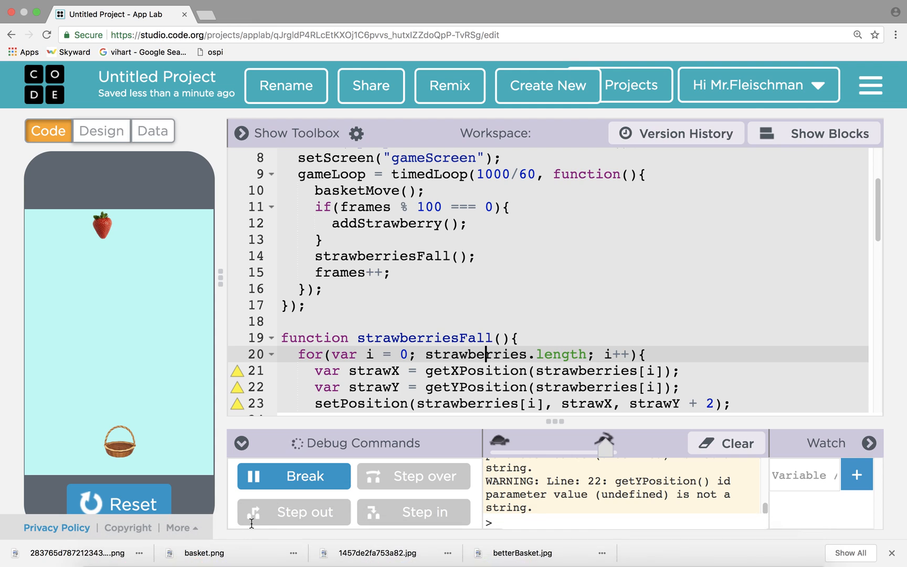
{"action": "mouse_move", "coordinate": [249, 522]}
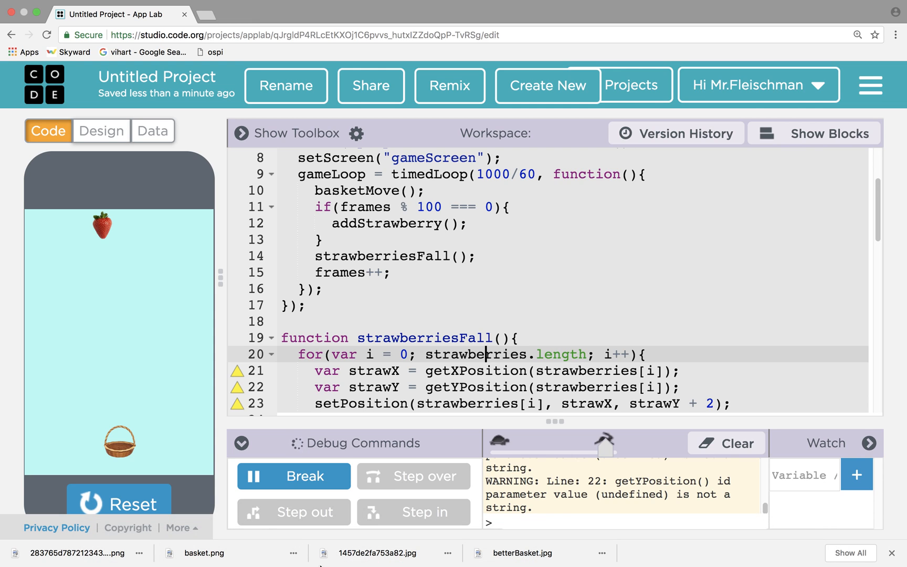
{"action": "mouse_move", "coordinate": [438, 423]}
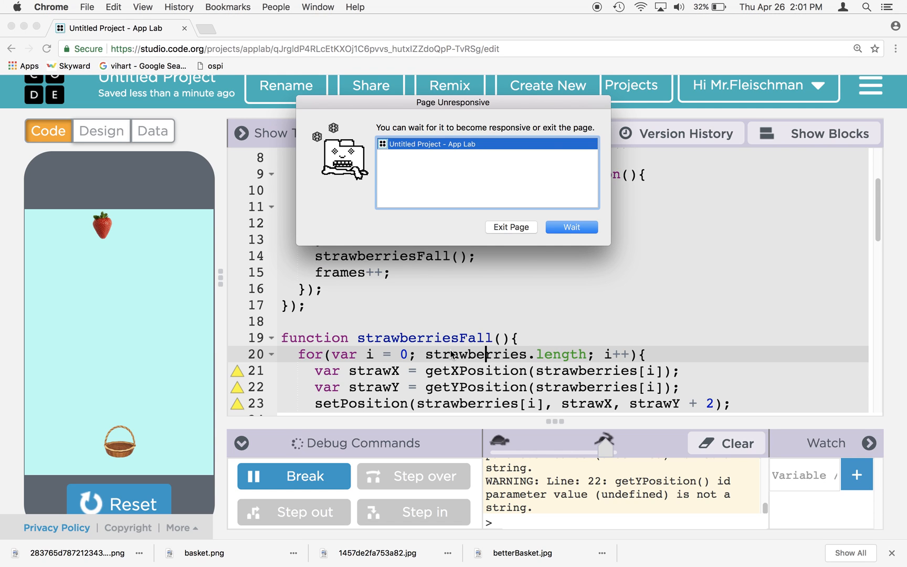
{"action": "mouse_move", "coordinate": [432, 331]}
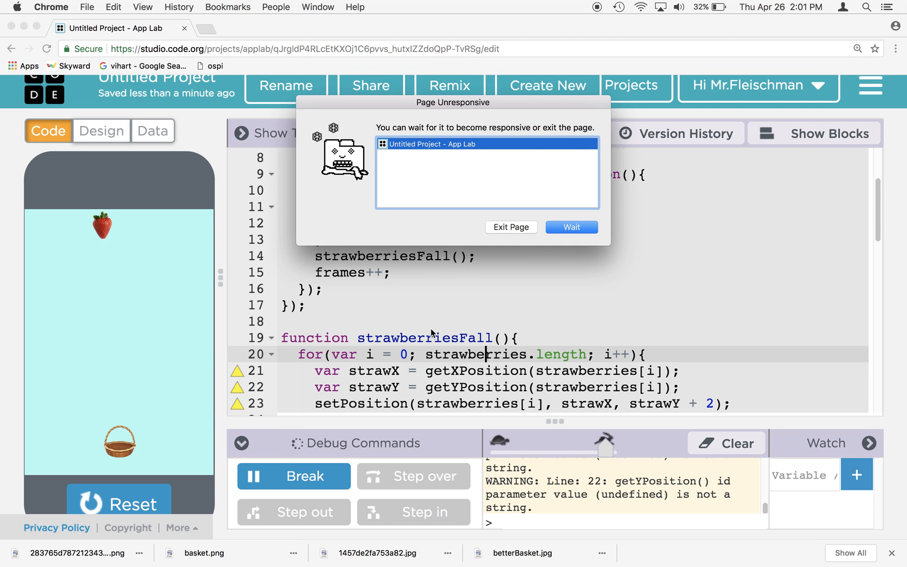
{"action": "mouse_move", "coordinate": [428, 356]}
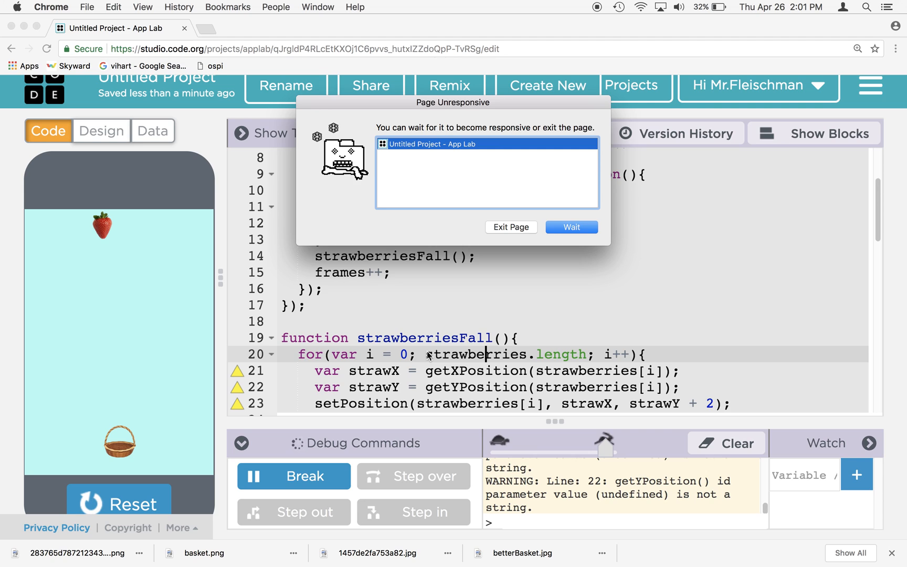
{"action": "mouse_move", "coordinate": [427, 362]}
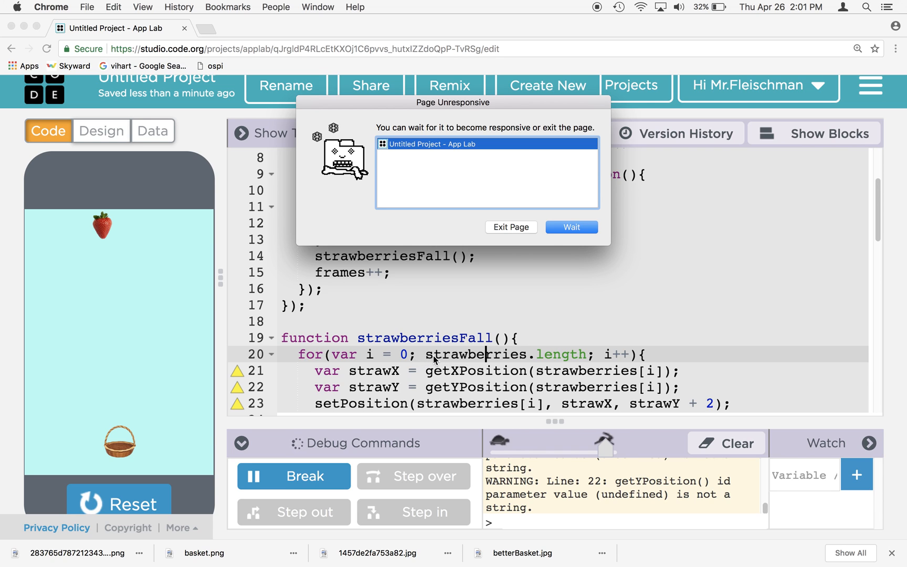
{"action": "mouse_move", "coordinate": [558, 366]}
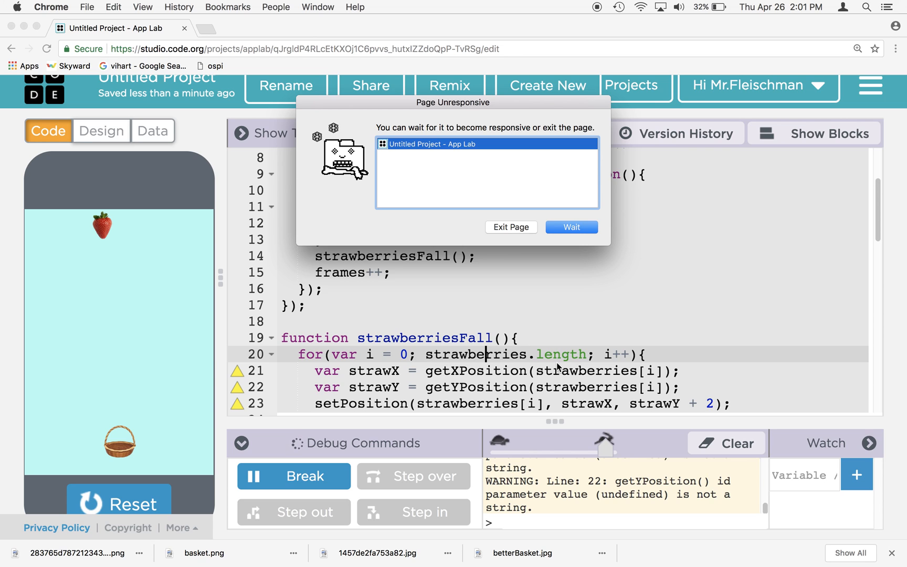
{"action": "mouse_move", "coordinate": [521, 227]}
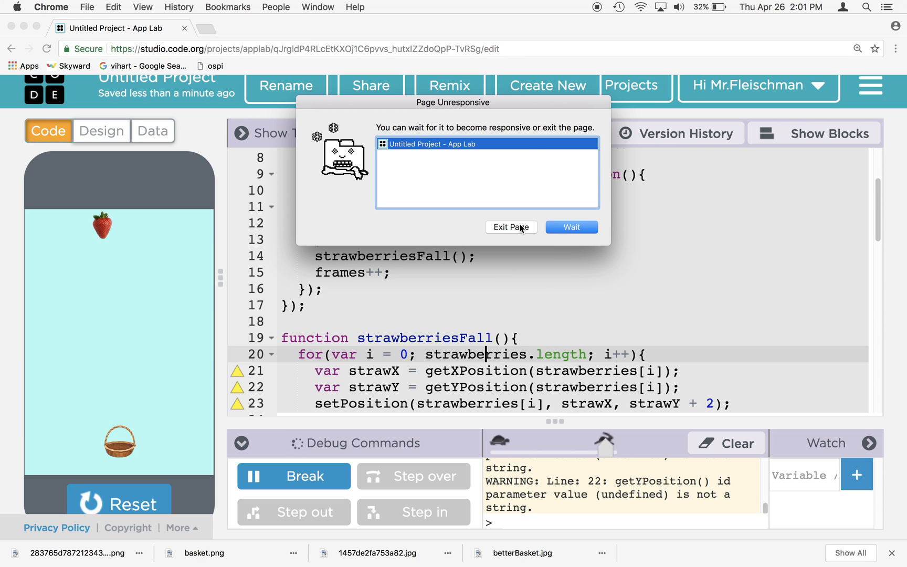
- Exit the frozen App Lab page from Chrome's Page Unresponsive dialog
{"action": "left_click", "coordinate": [510, 227]}
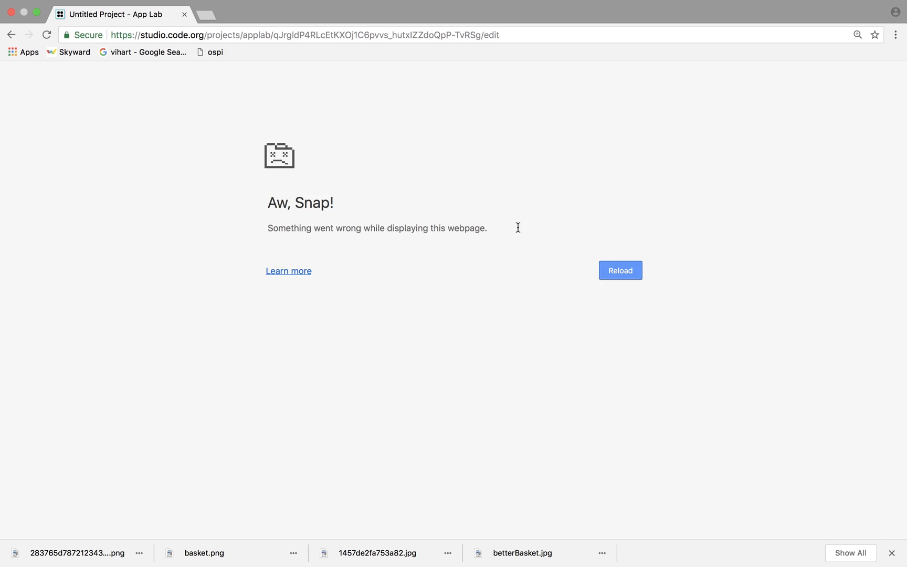
- Reload the App Lab project from the Aw, Snap! crash page
{"action": "left_click", "coordinate": [619, 271]}
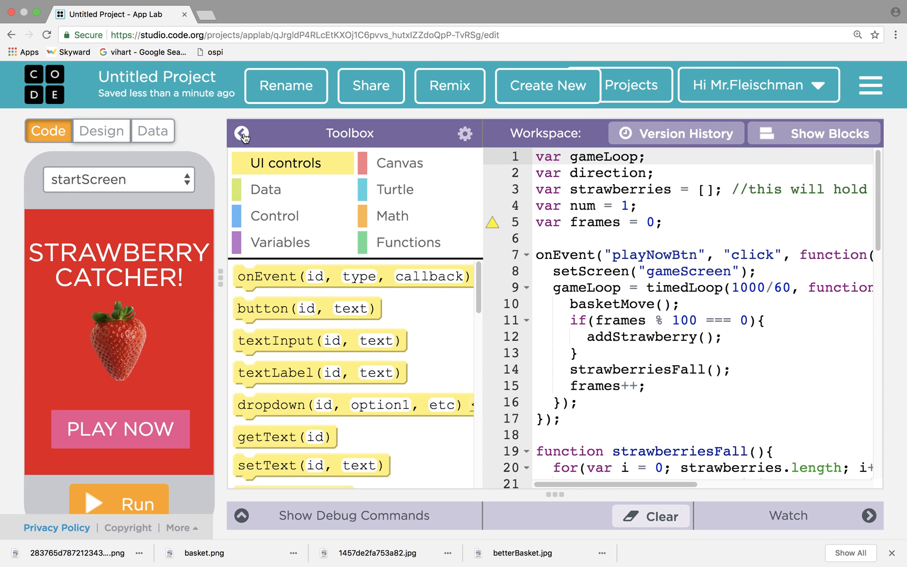
- Hide the toolbox, change the loop condition to i < strawberries.length, and rerun
{"action": "left_click", "coordinate": [242, 133]}
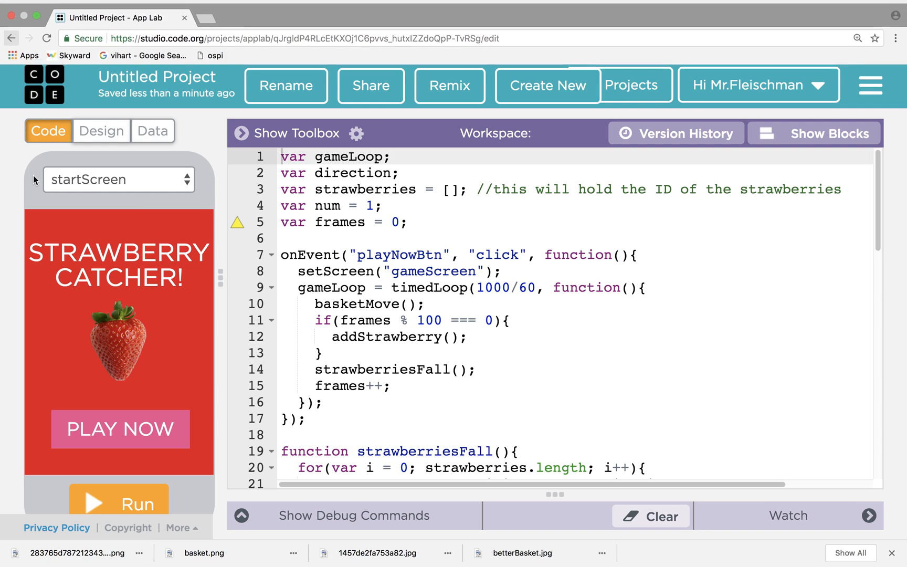
{"action": "scroll", "scroll_direction": "down", "scroll_amount": 3}
{"action": "type", "text": " i <"}
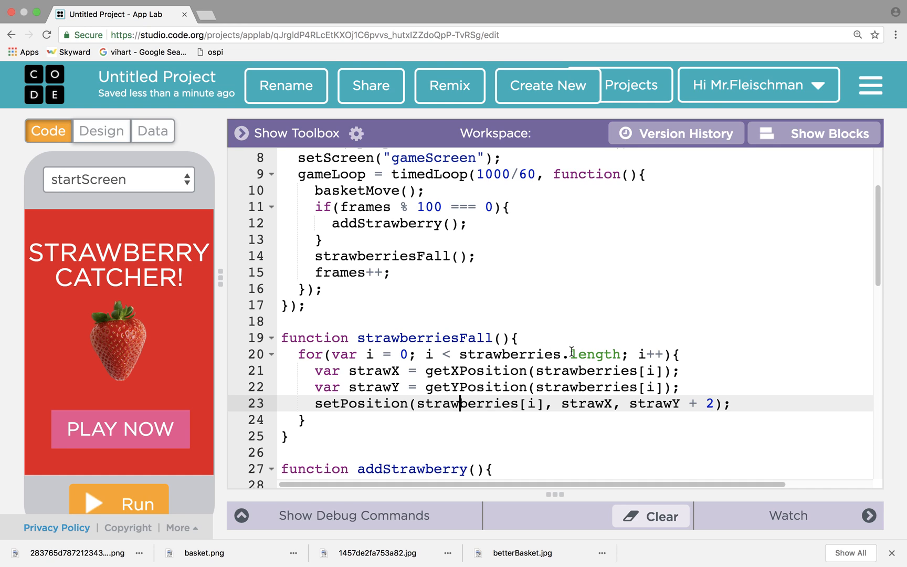
{"action": "mouse_move", "coordinate": [500, 392]}
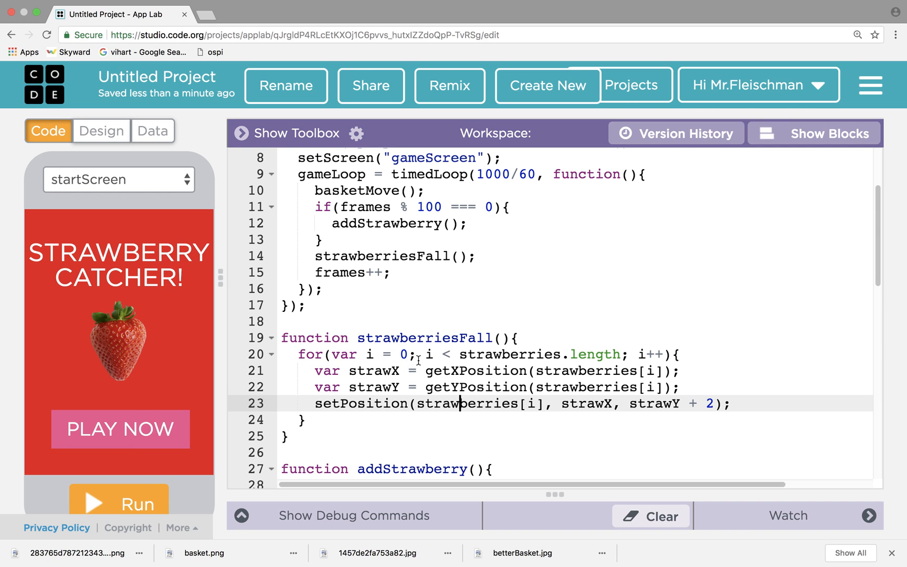
{"action": "mouse_move", "coordinate": [106, 407]}
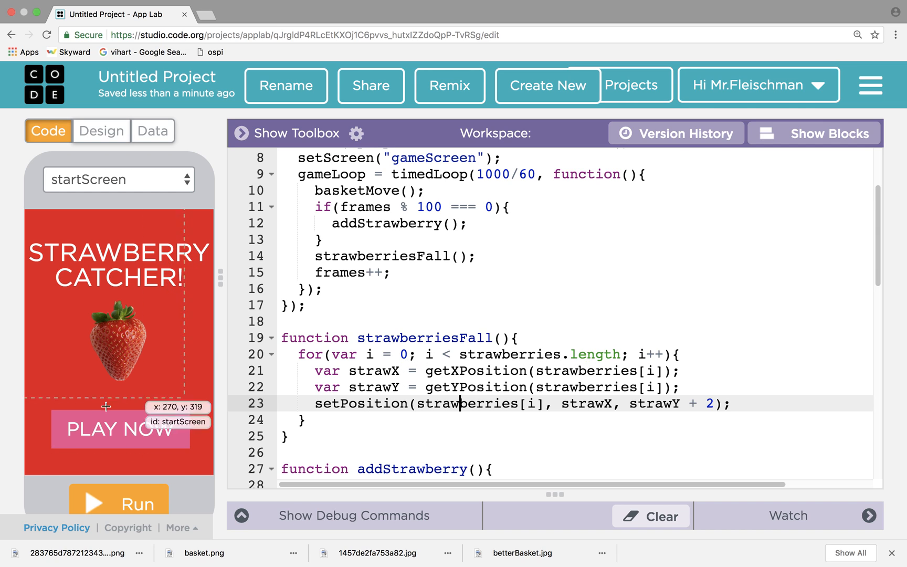
{"action": "left_click", "coordinate": [118, 501]}
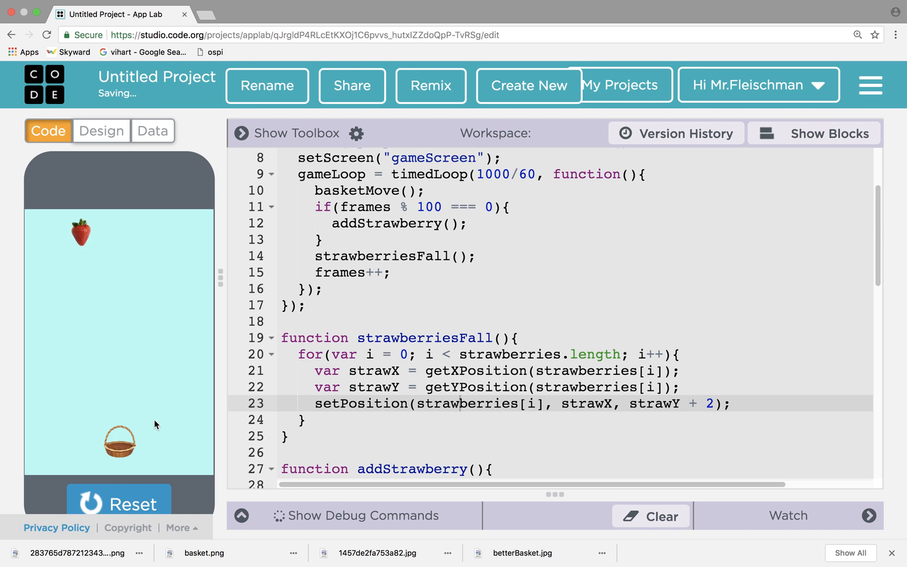